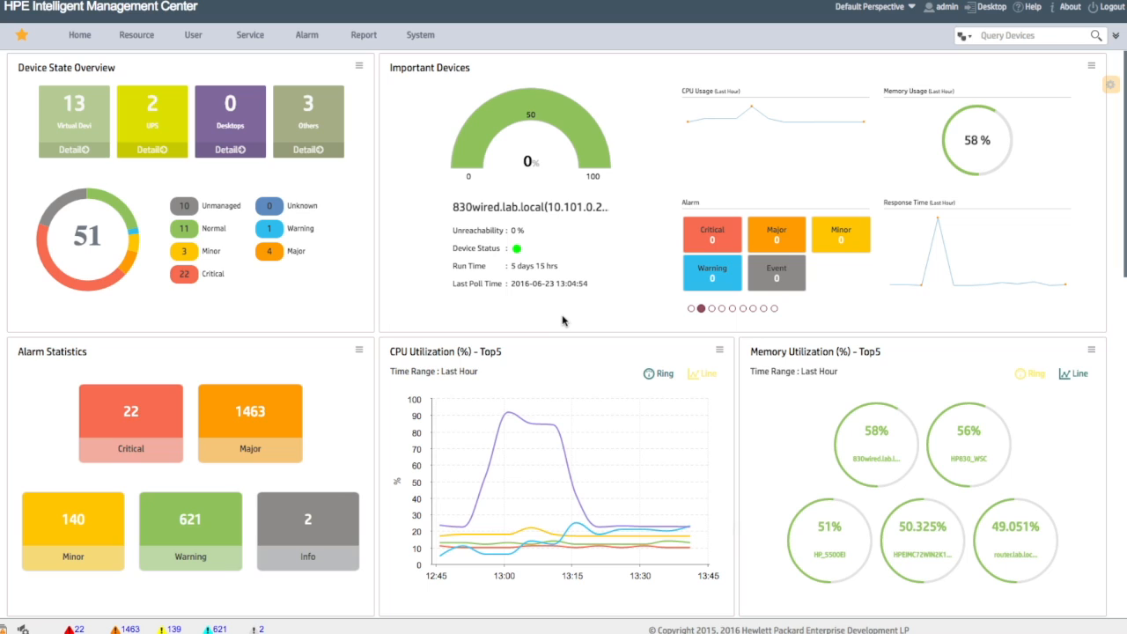
pyautogui.moveTo(486, 264)
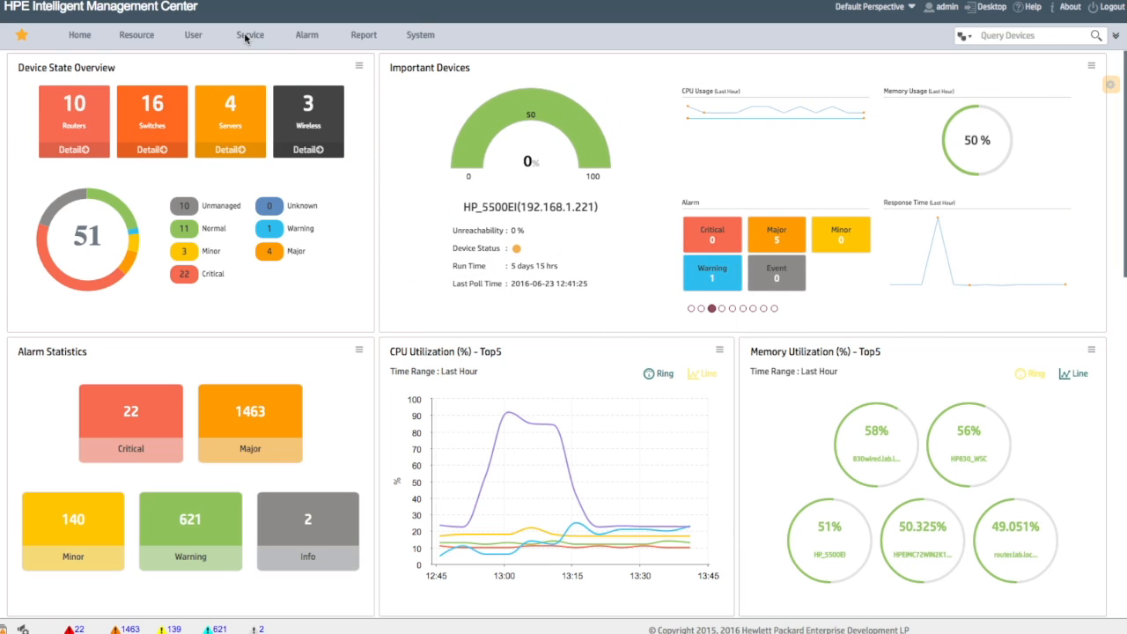
# Step: Bring up the Service menu's Configuration Center options from the dashboard
pyautogui.click(250, 35)
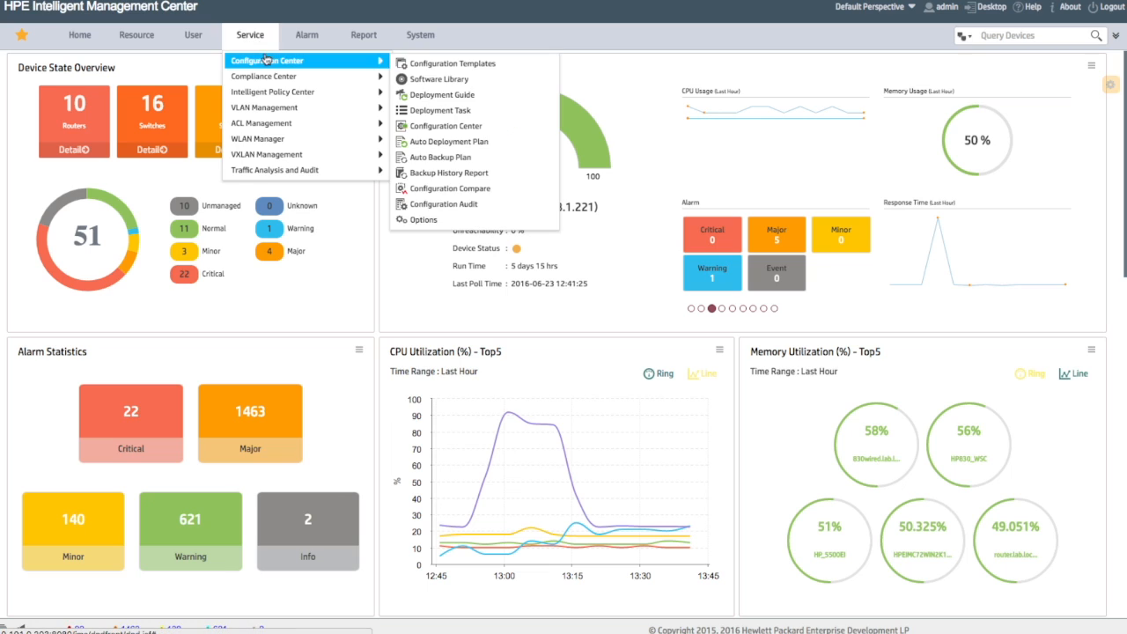
pyautogui.moveTo(462, 141)
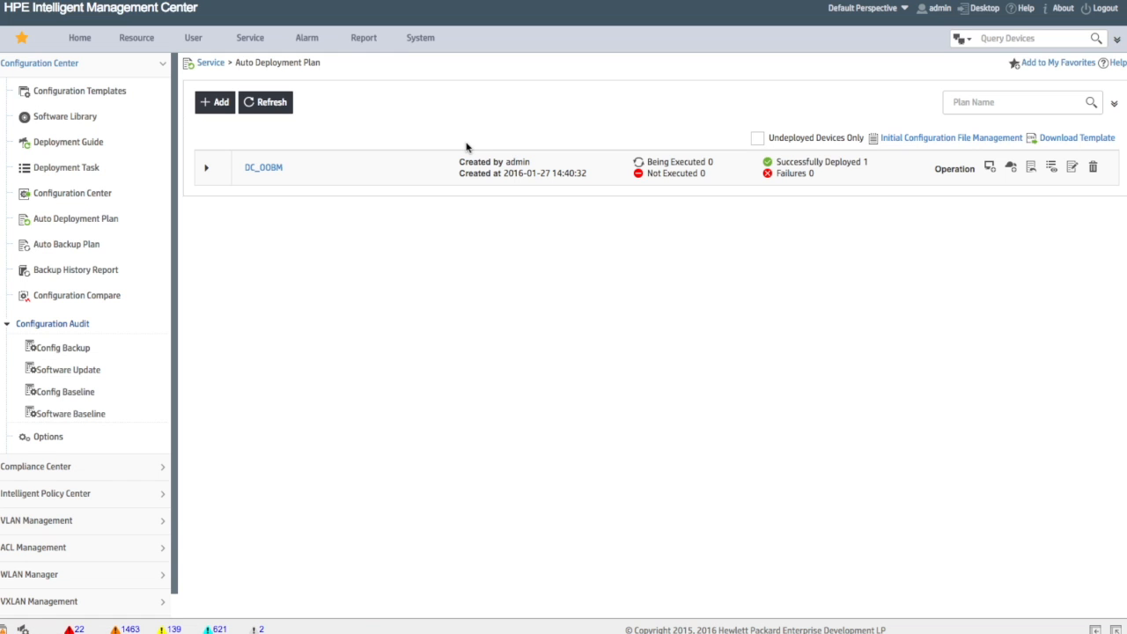
pyautogui.moveTo(858, 102)
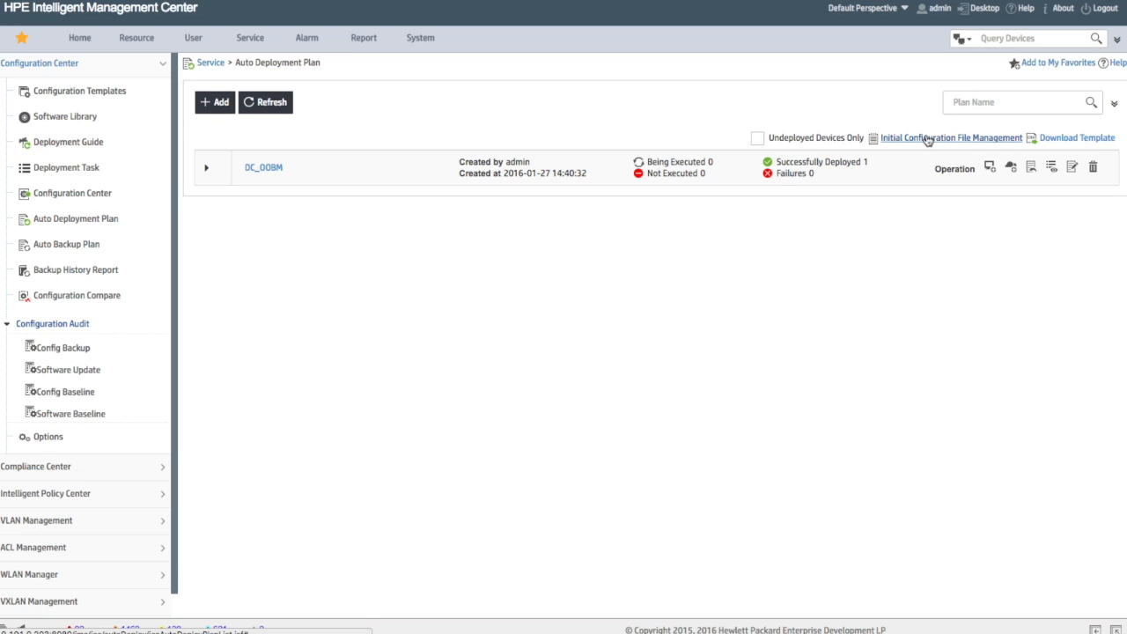
# Step: Show the initial configuration file list and view the contents of cwoobm.cfg
pyautogui.click(951, 137)
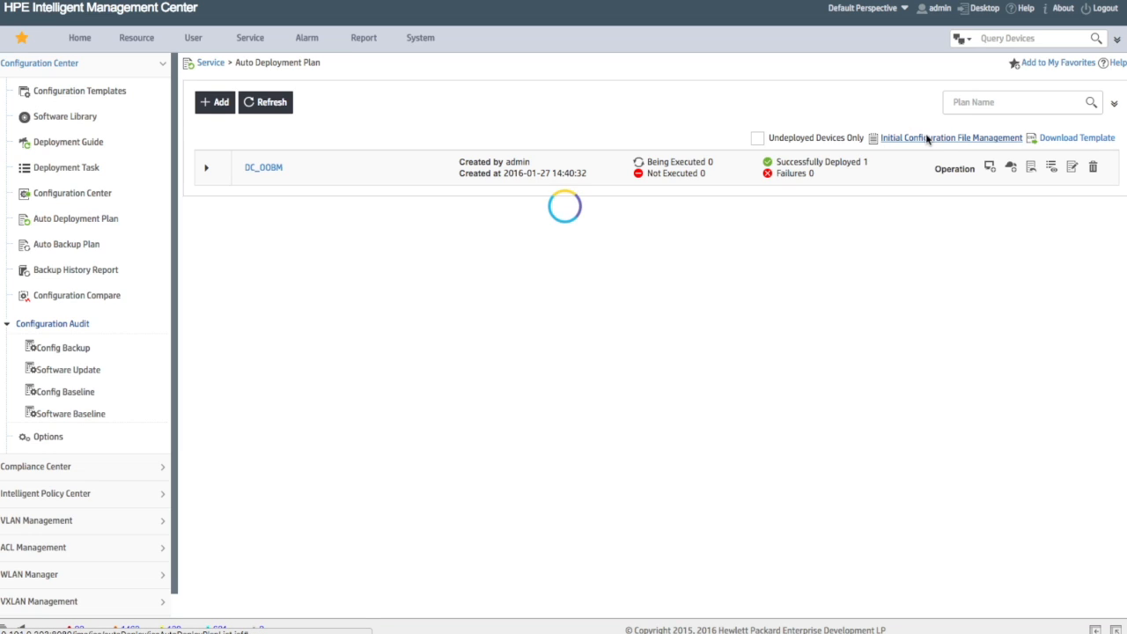
pyautogui.click(951, 137)
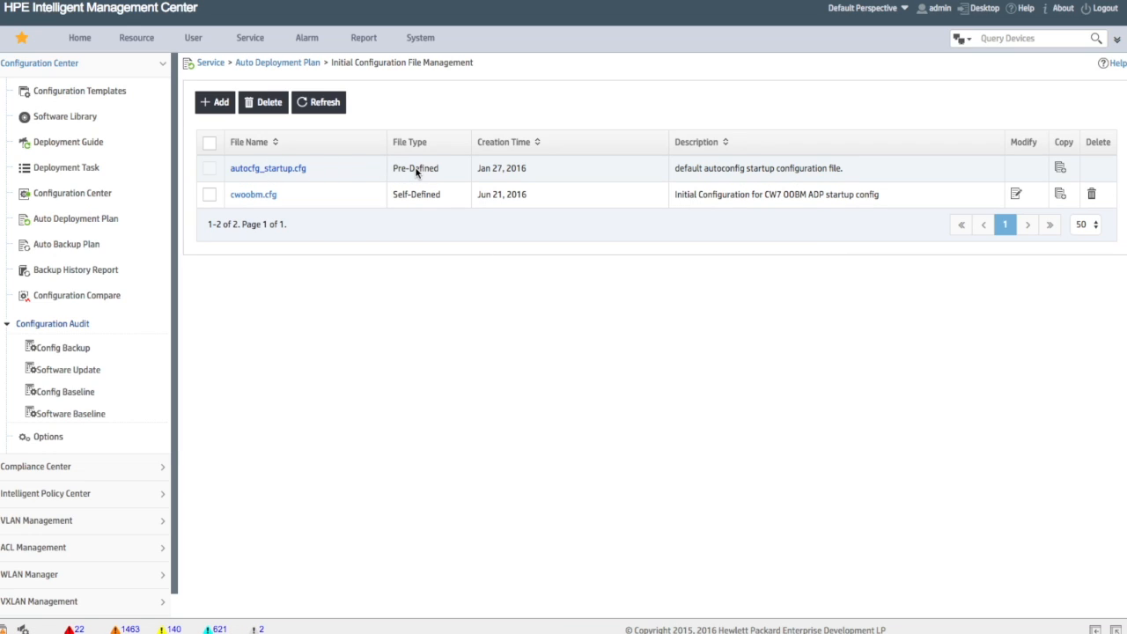
pyautogui.moveTo(435, 213)
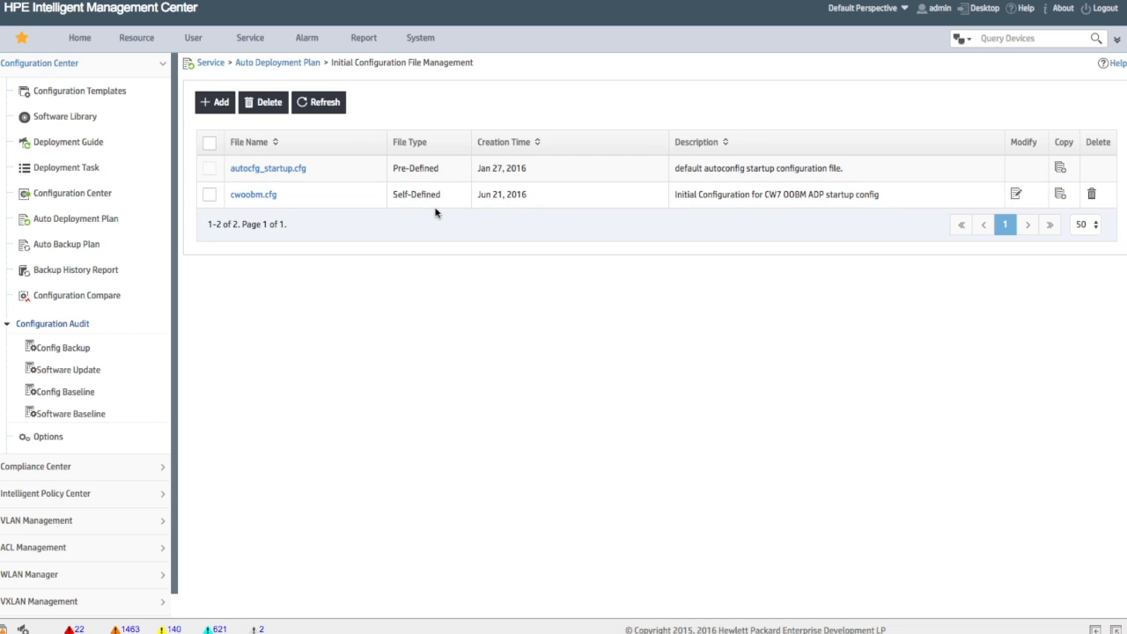
pyautogui.click(254, 194)
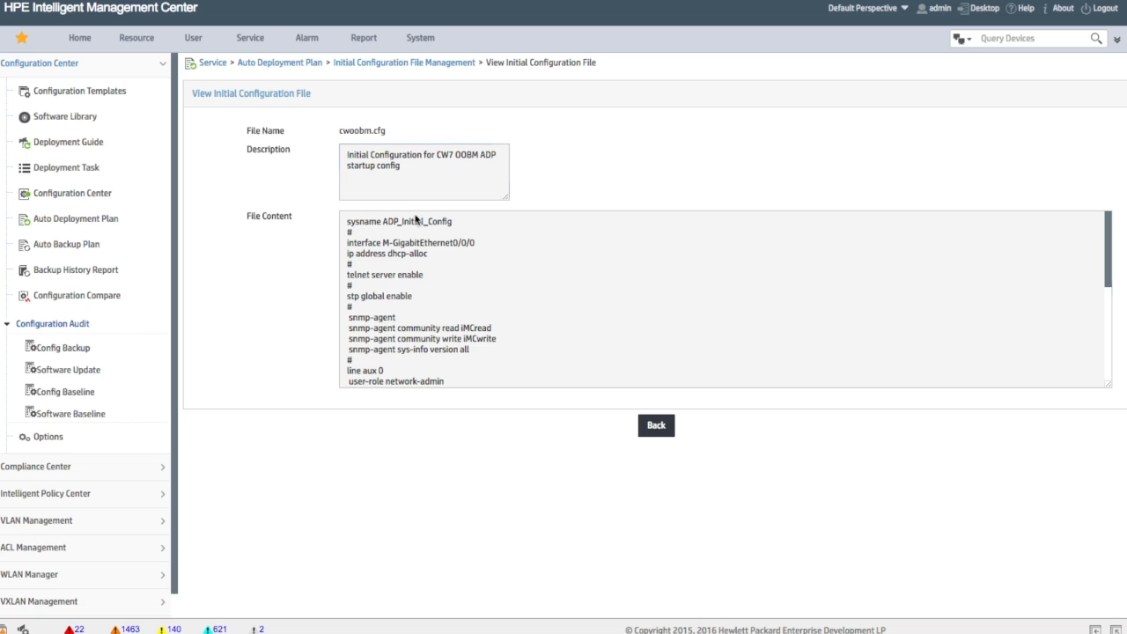
# Step: Review the SNMP write community and login lines in cwoobm.cfg, then return to the file list
pyautogui.scroll(-3)
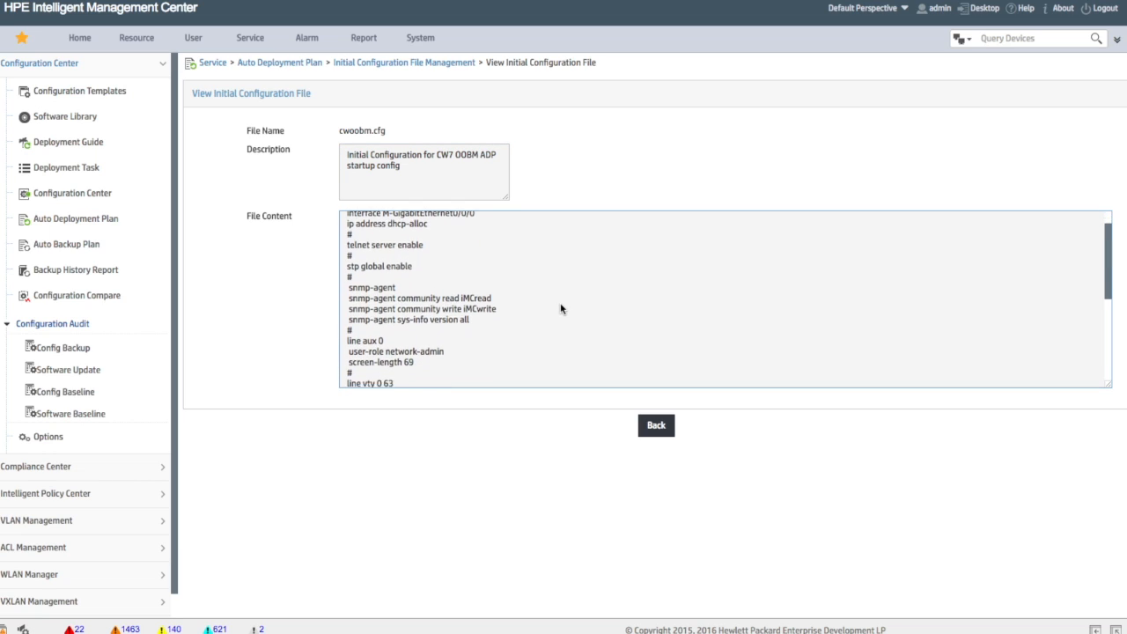
pyautogui.doubleClick(475, 298)
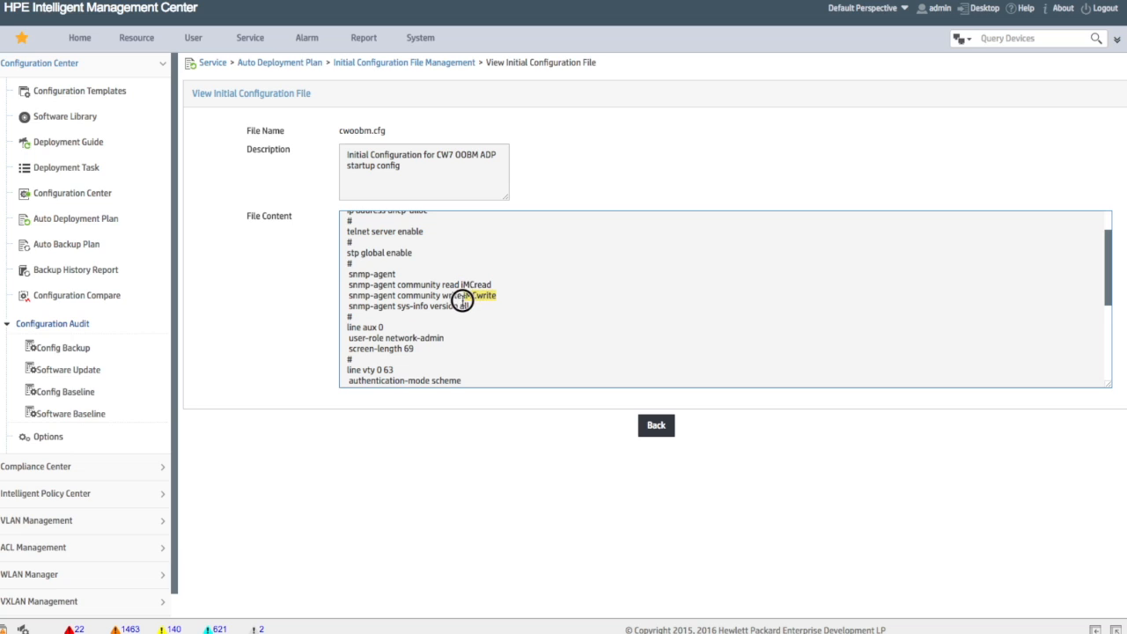
pyautogui.scroll(-3)
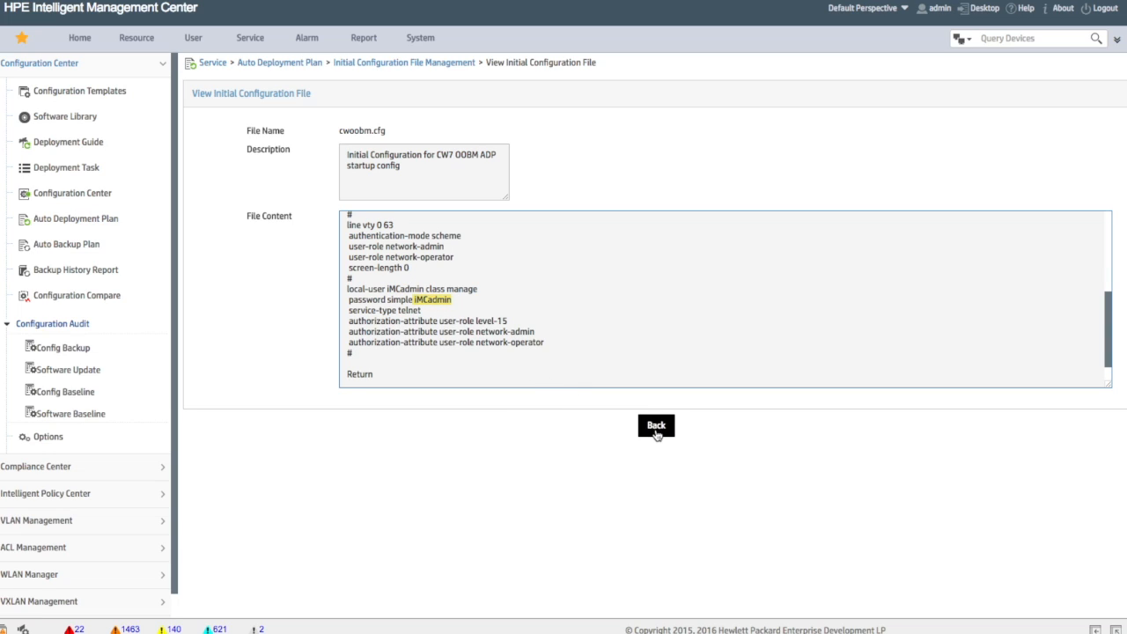
pyautogui.click(655, 424)
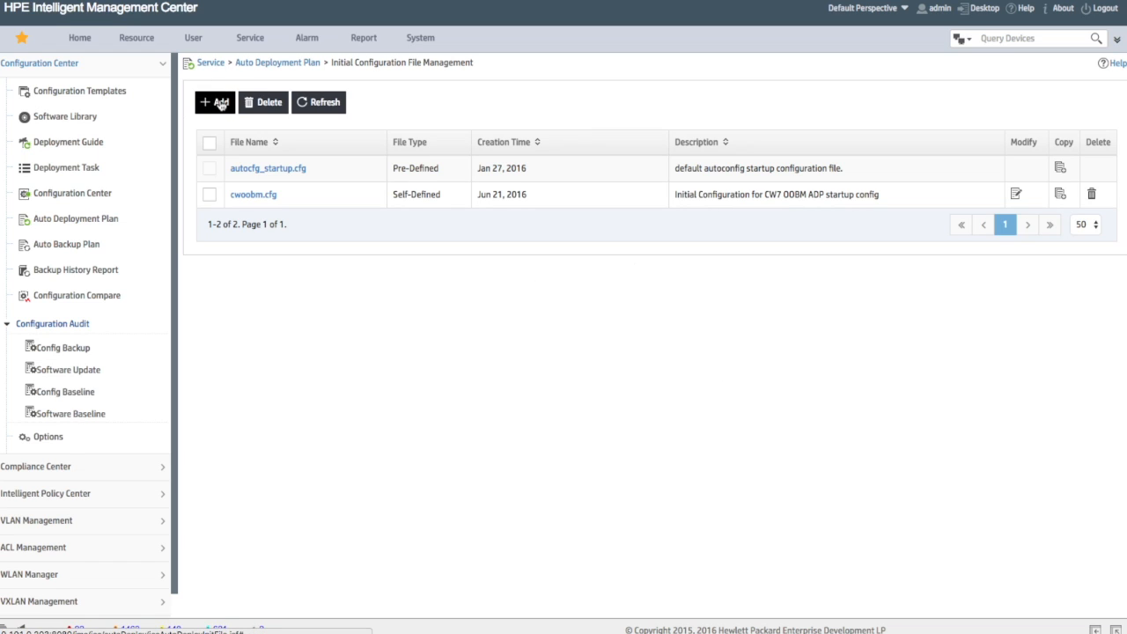
pyautogui.click(215, 102)
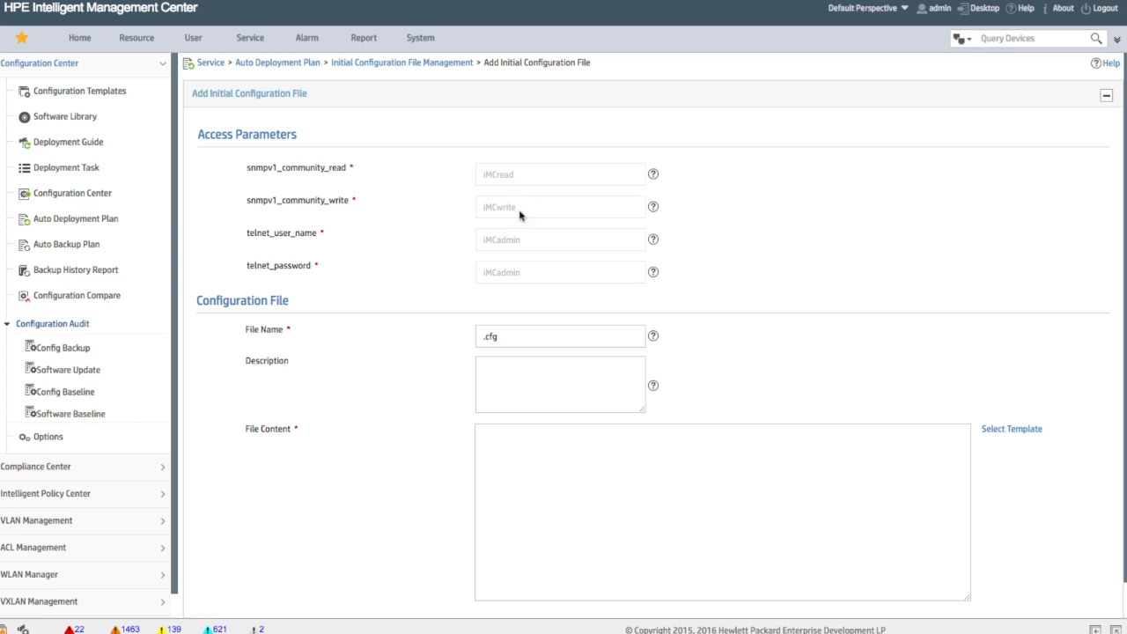
pyautogui.moveTo(375, 479)
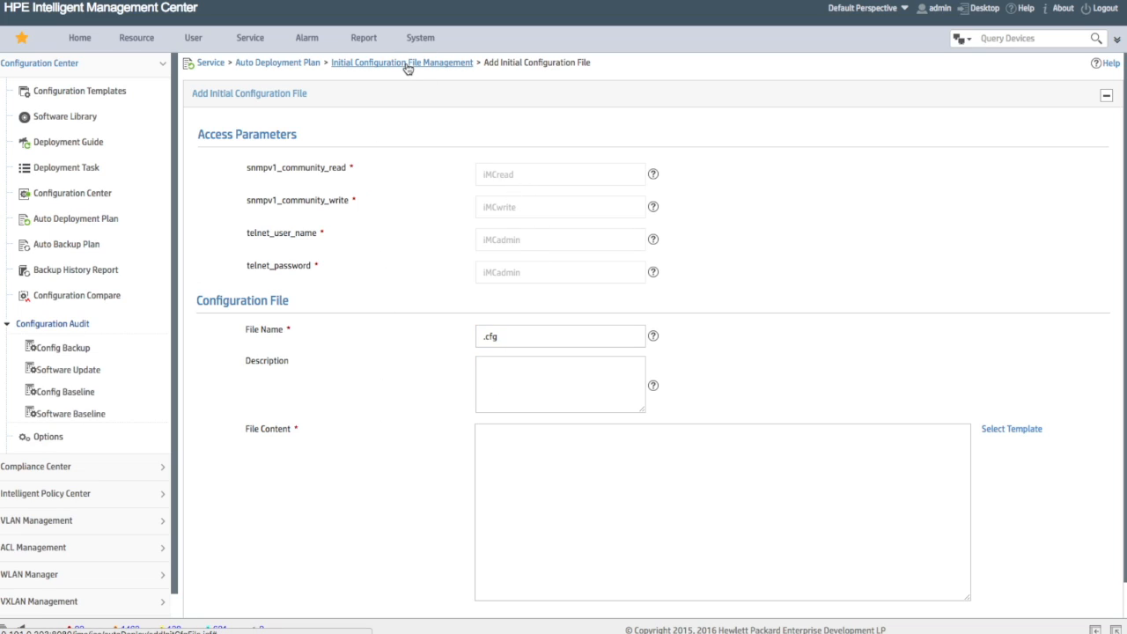
pyautogui.click(402, 62)
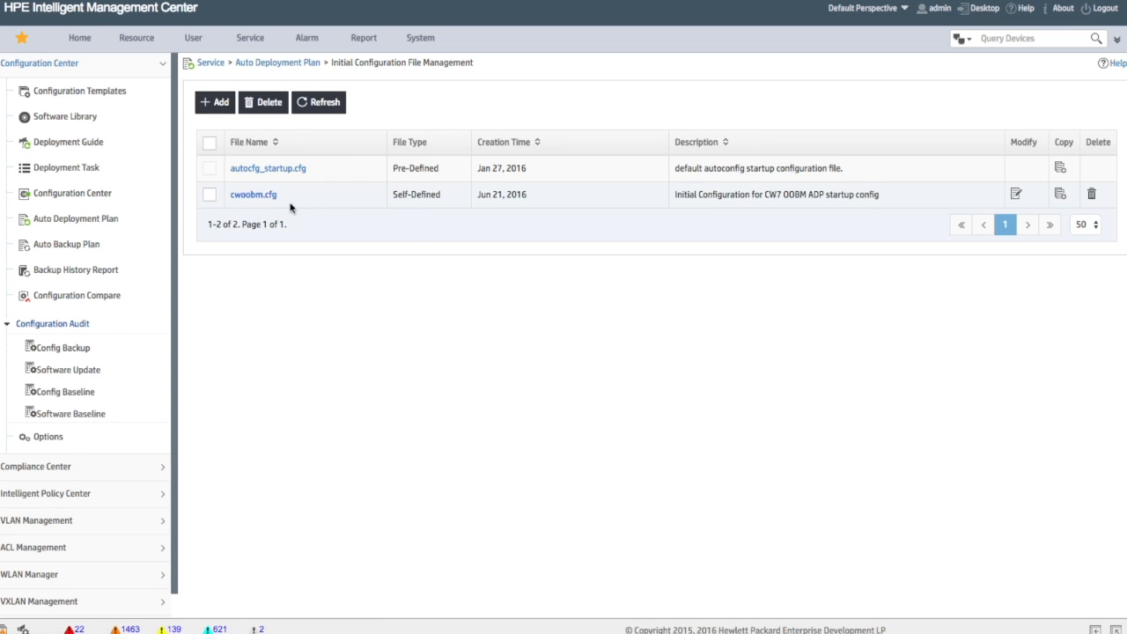
pyautogui.click(253, 194)
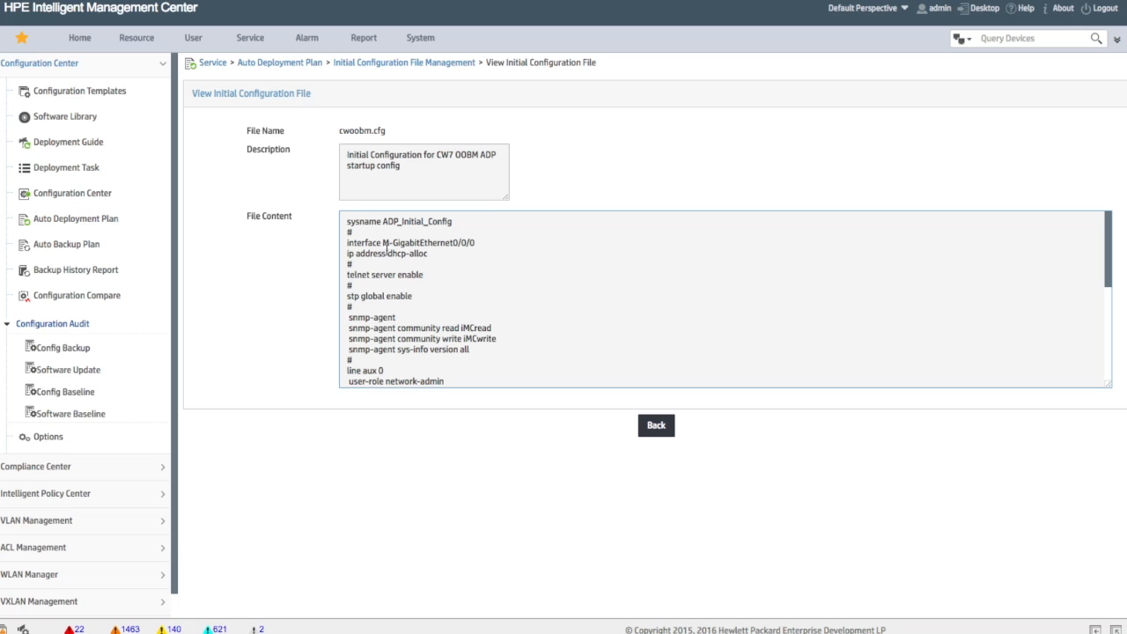
pyautogui.moveTo(343, 221); pyautogui.dragTo(405, 253)
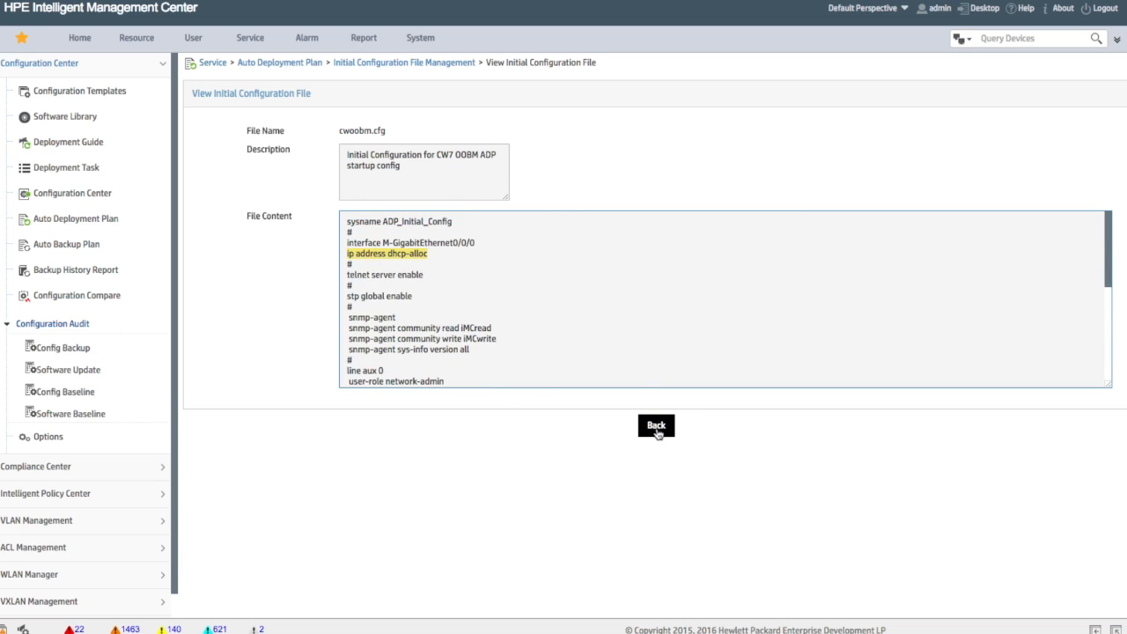
pyautogui.click(655, 424)
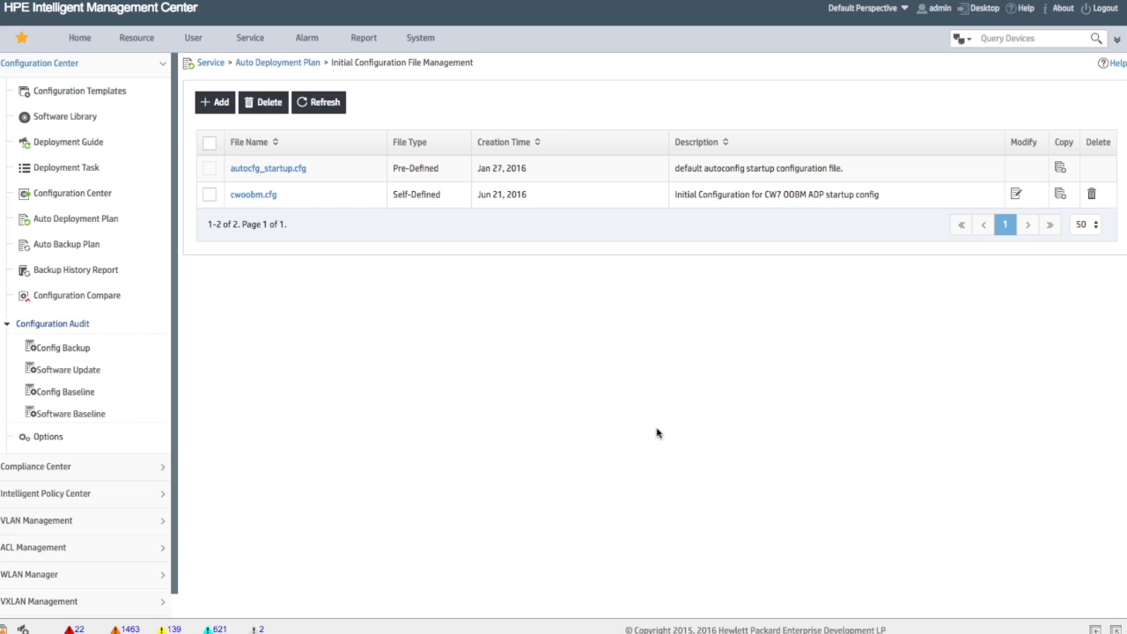
pyautogui.moveTo(468, 419)
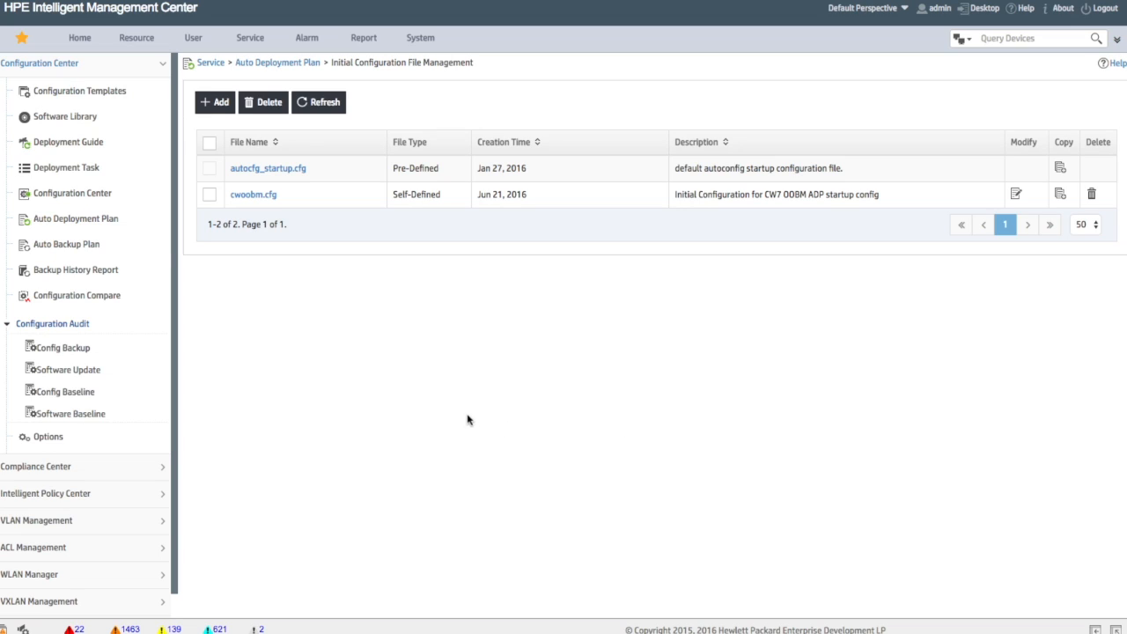
pyautogui.moveTo(405, 382)
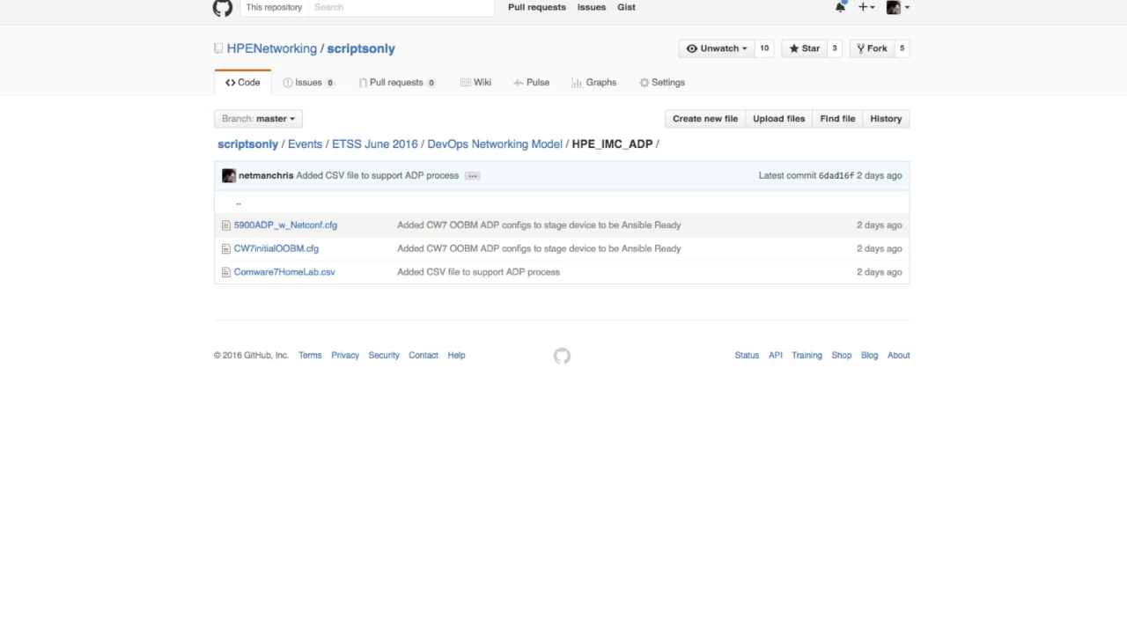
pyautogui.moveTo(361, 50)
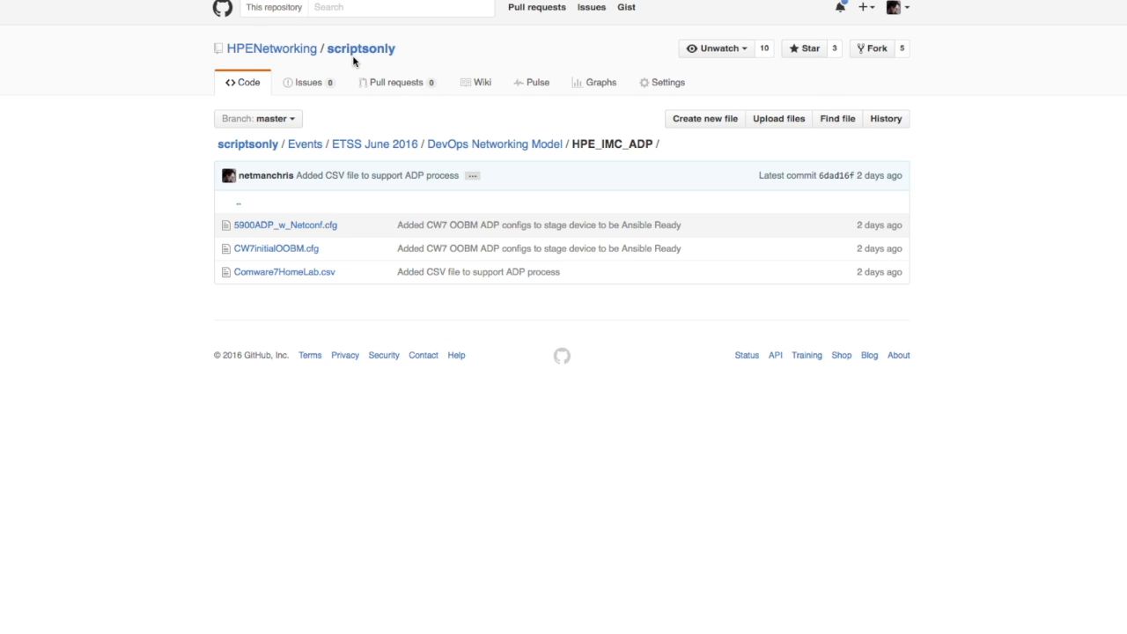
pyautogui.moveTo(502, 158)
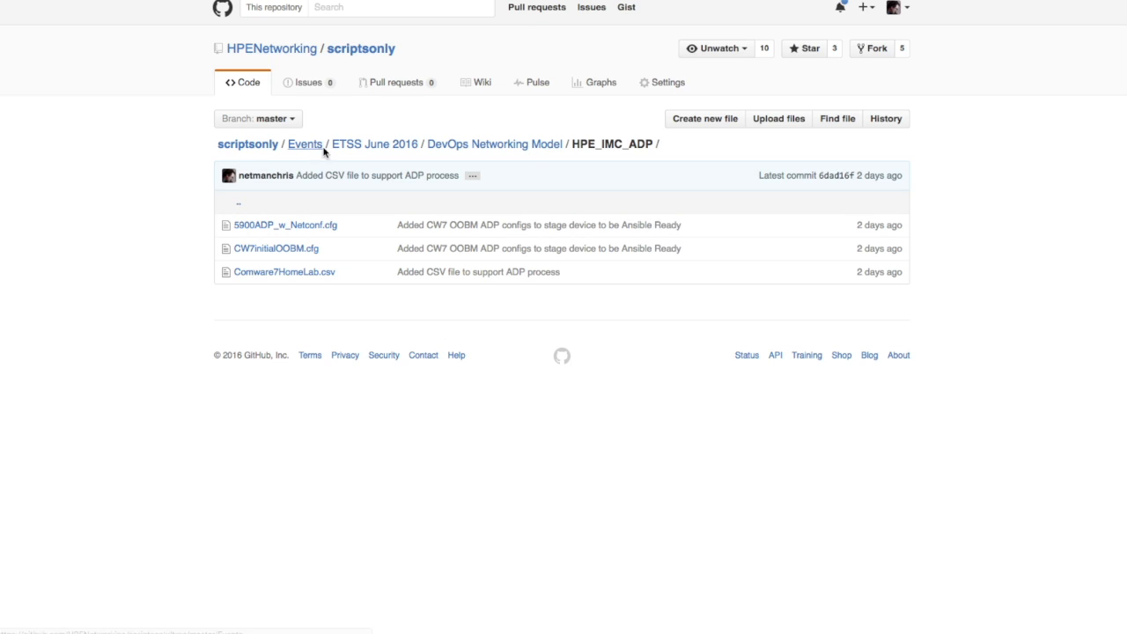
pyautogui.moveTo(608, 158)
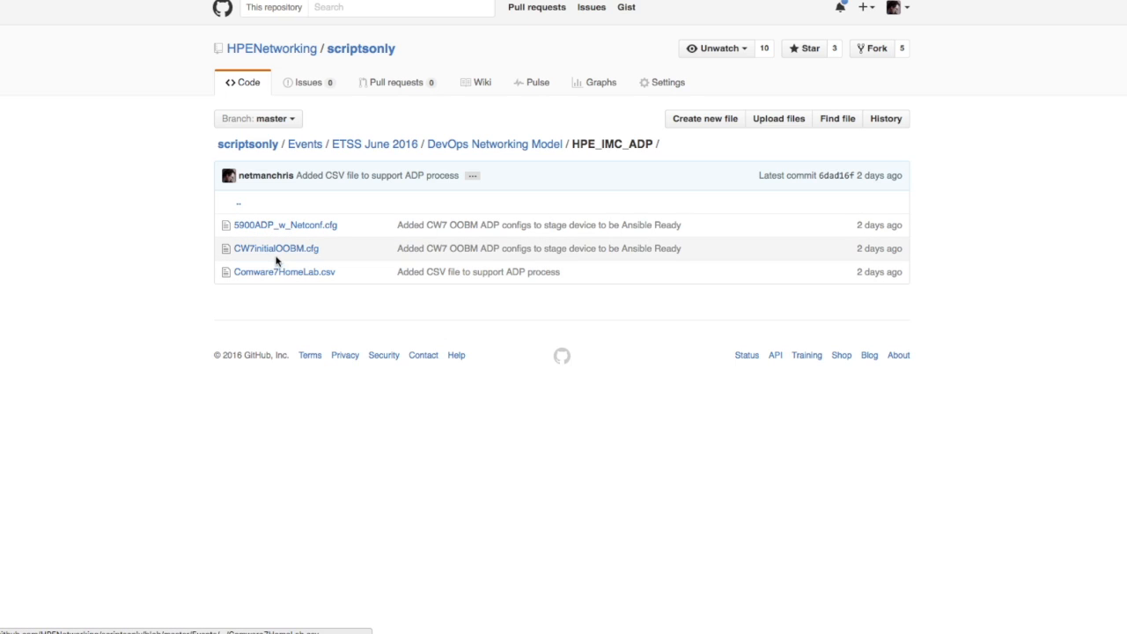
pyautogui.moveTo(275, 246)
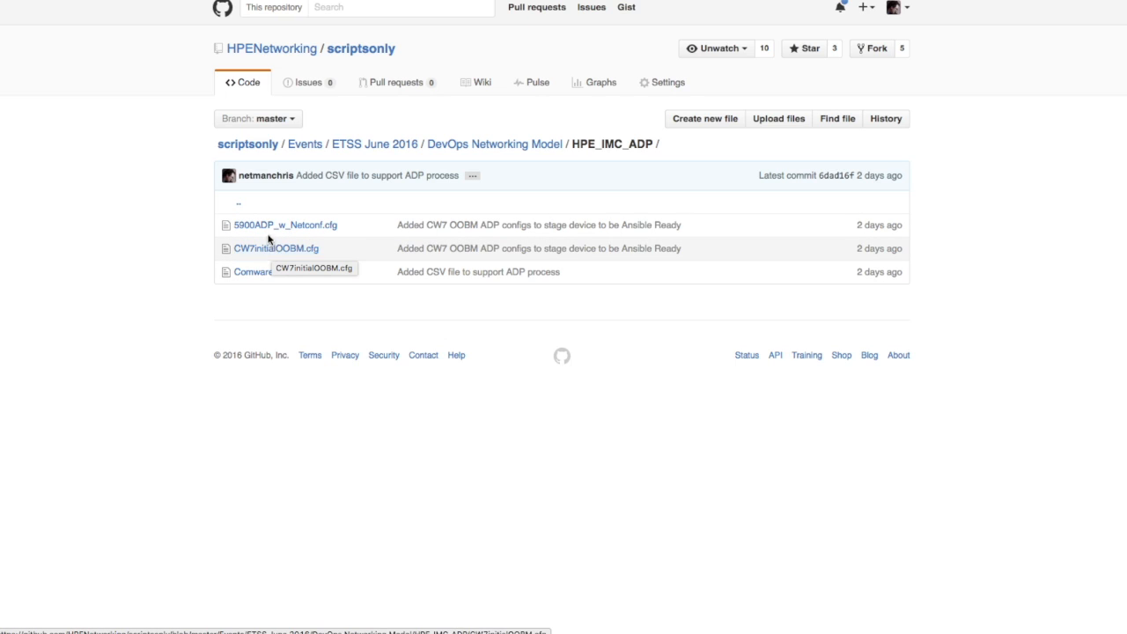
# Step: View CW7InitialOOBM.cfg in the scriptsonly repository's HPE_IMC_ADP folder
pyautogui.click(275, 246)
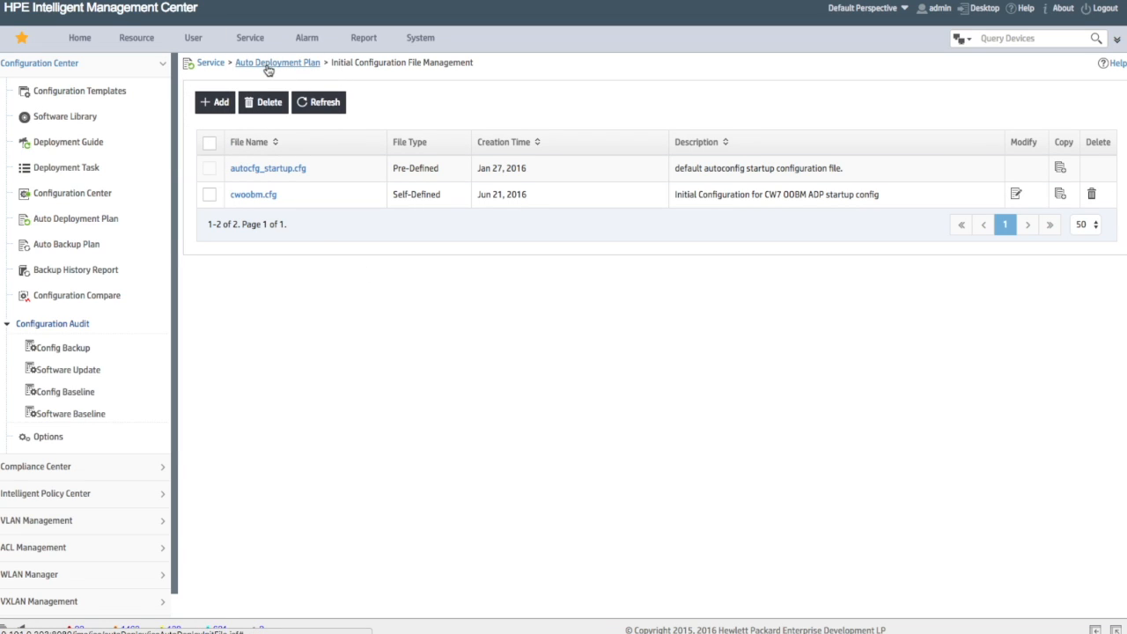
# Step: Return to the Auto Deployment Plan list via the breadcrumb trail
pyautogui.click(276, 62)
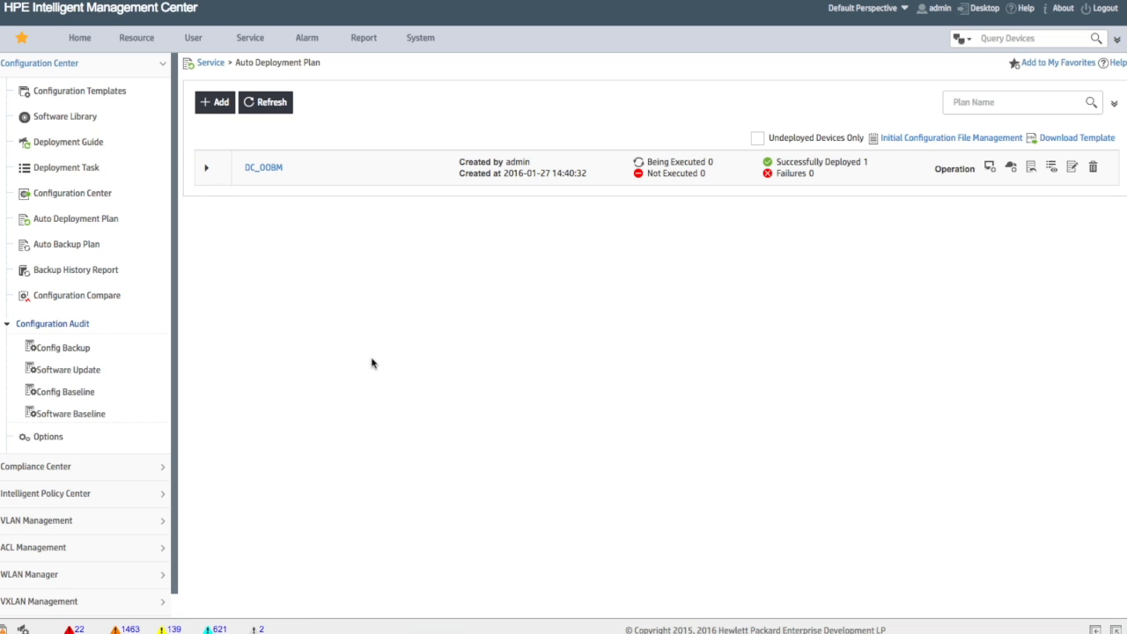
pyautogui.moveTo(655, 204)
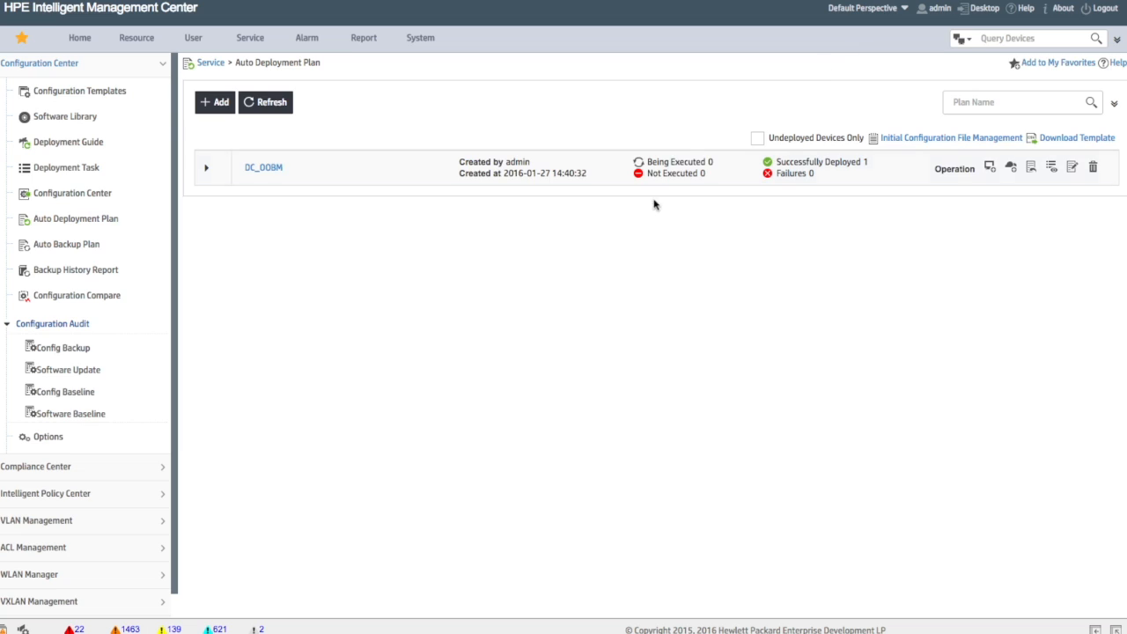
pyautogui.moveTo(551, 599)
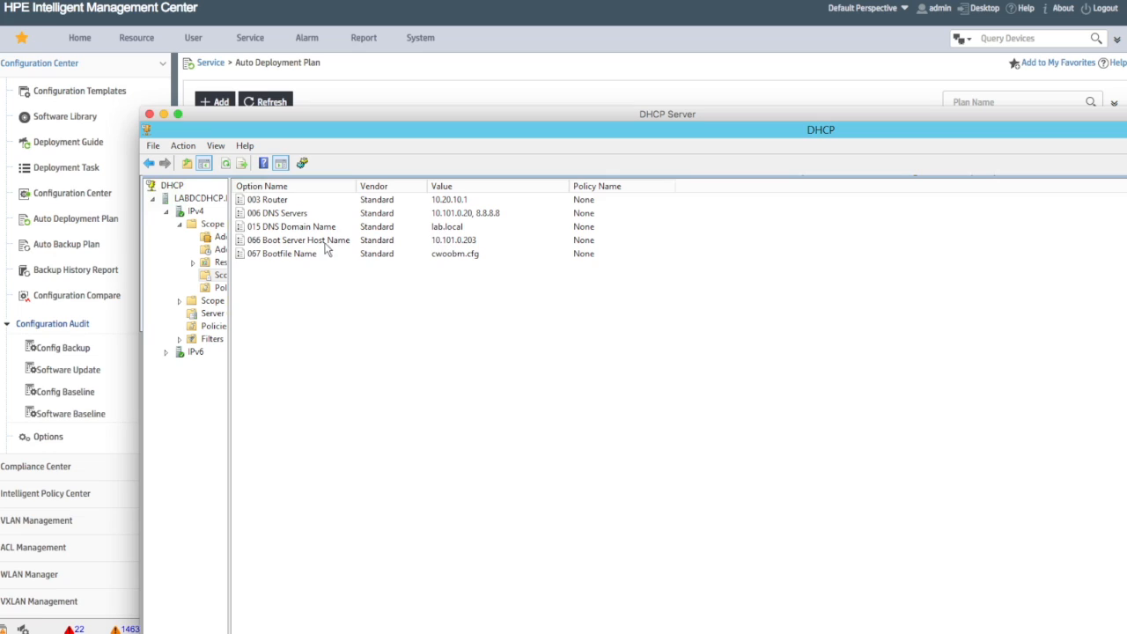
# Step: Pick out scope options 066 boot server host 10.101.0.203 and 067 bootfile name cwoobm.cfg
pyautogui.click(299, 240)
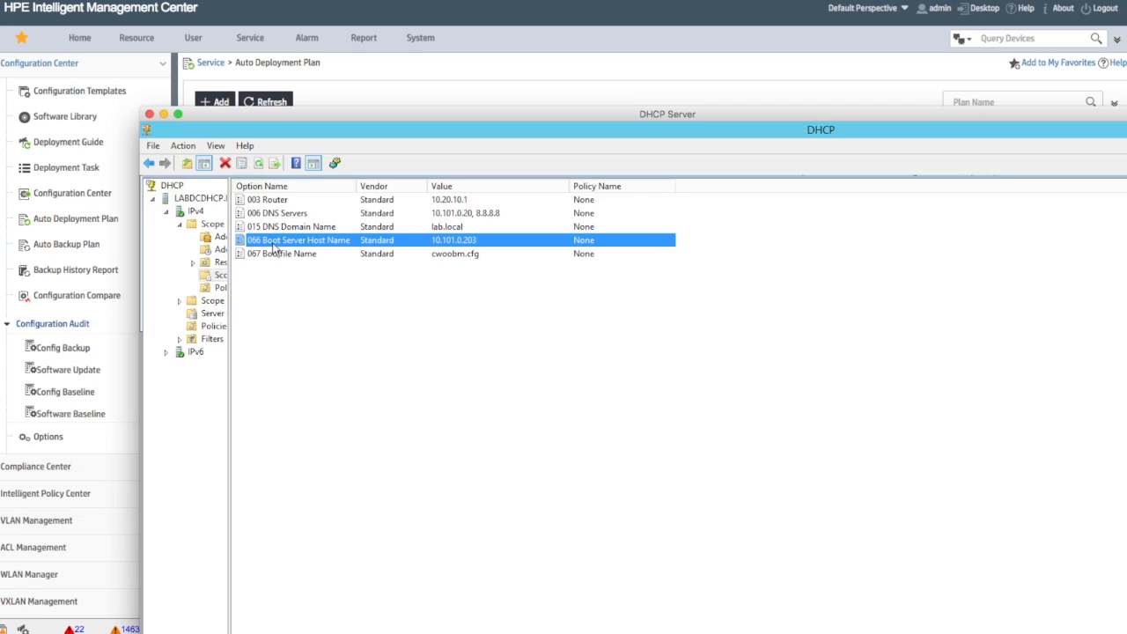
pyautogui.click(281, 254)
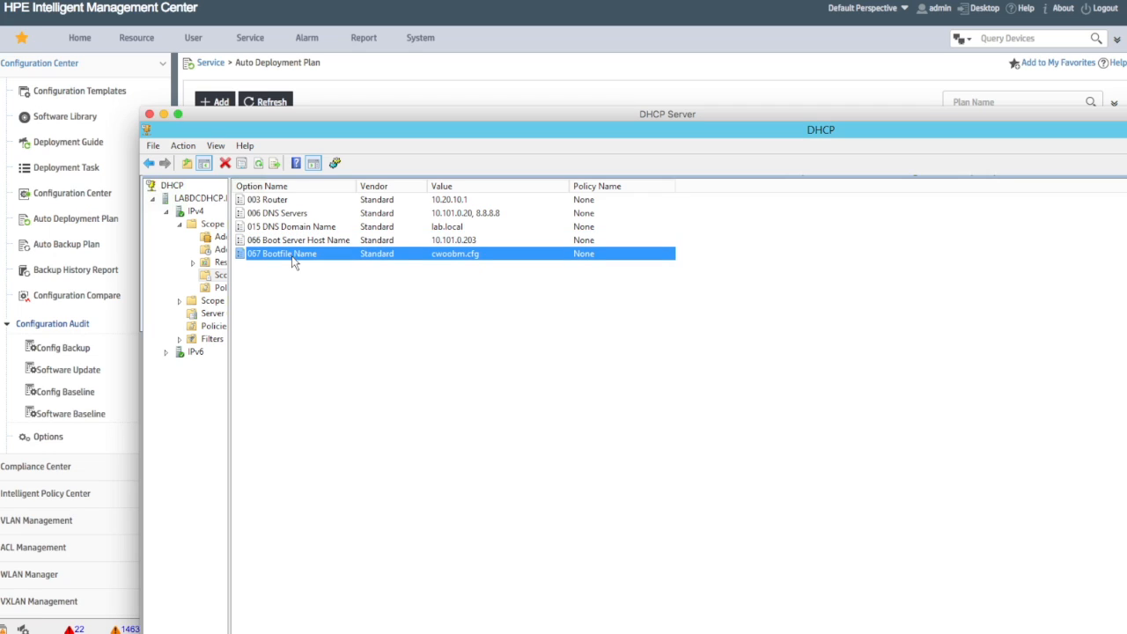
pyautogui.moveTo(461, 268)
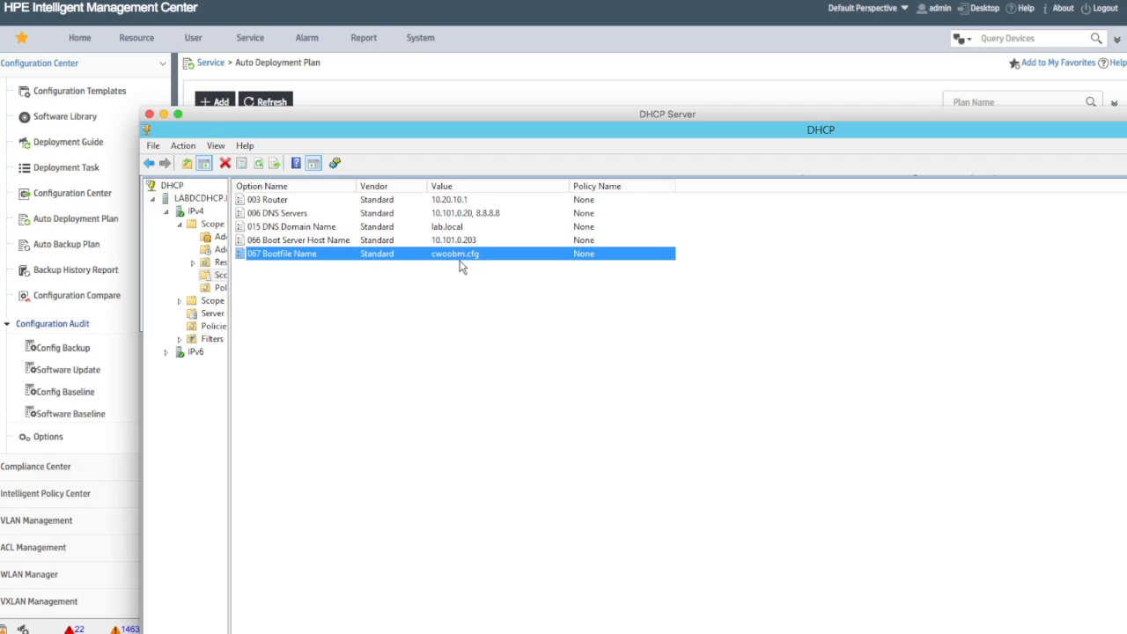
pyautogui.moveTo(479, 84)
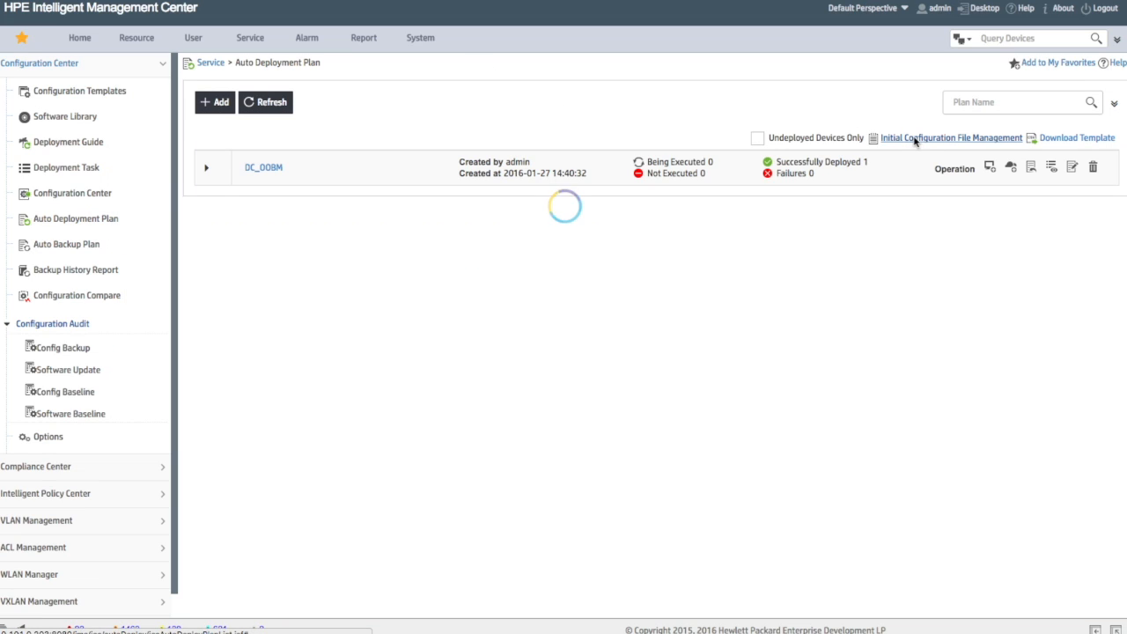
pyautogui.click(951, 138)
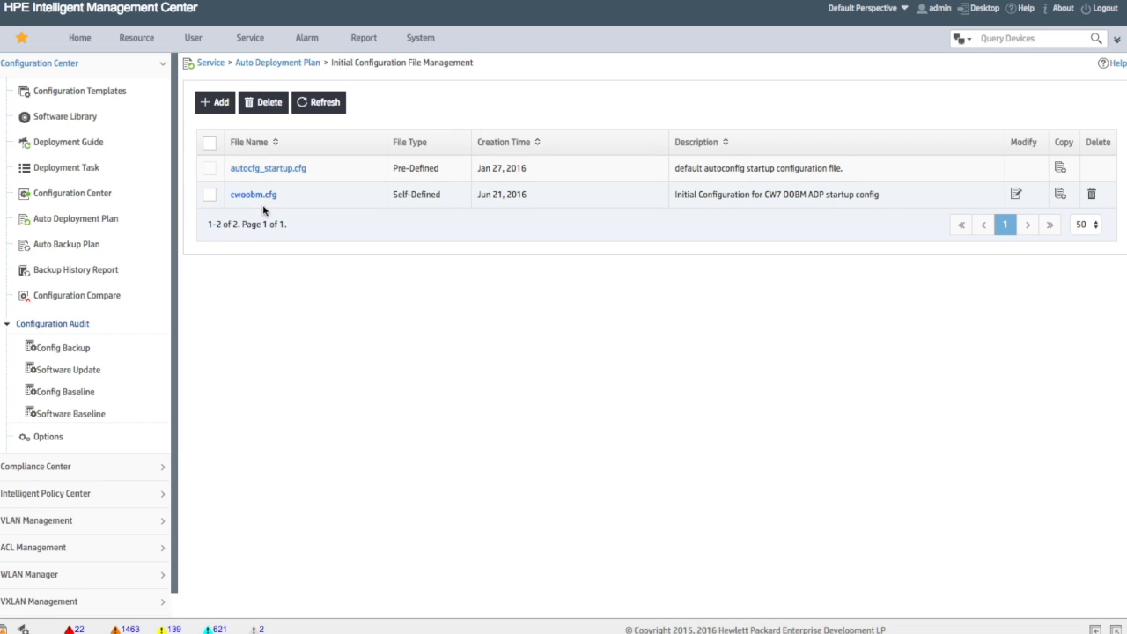
pyautogui.moveTo(264, 209)
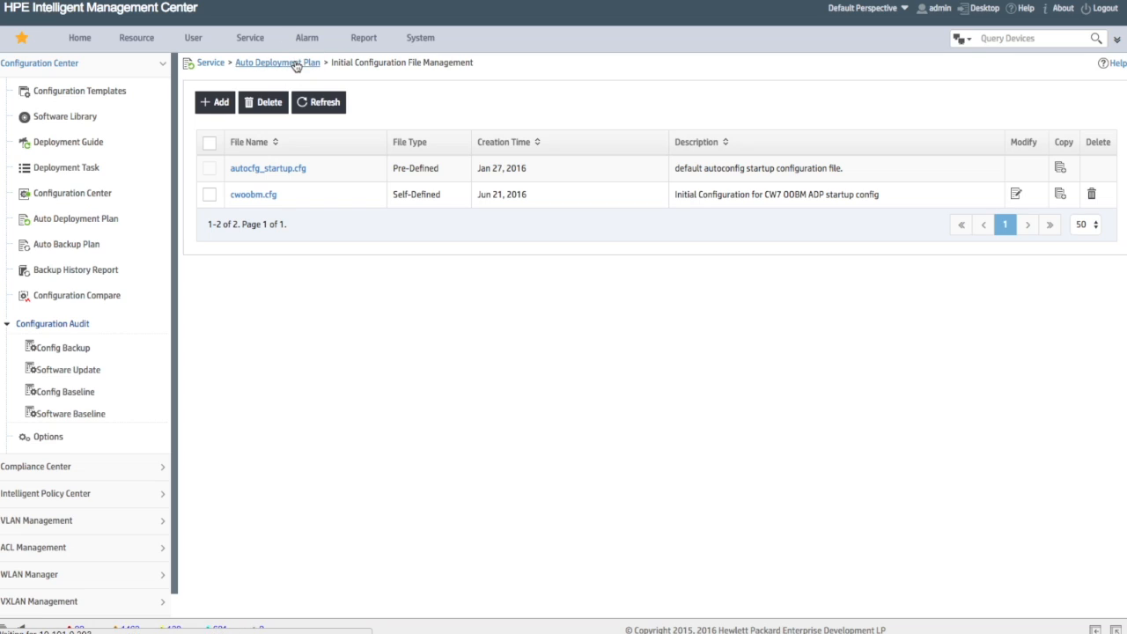
pyautogui.click(278, 63)
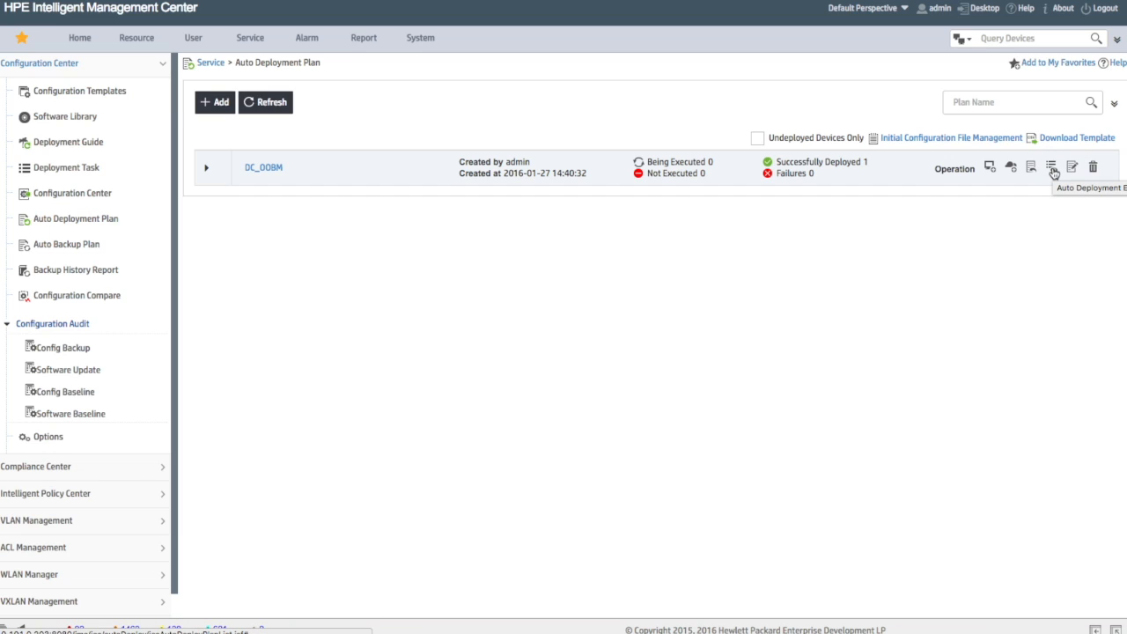
pyautogui.click(1050, 168)
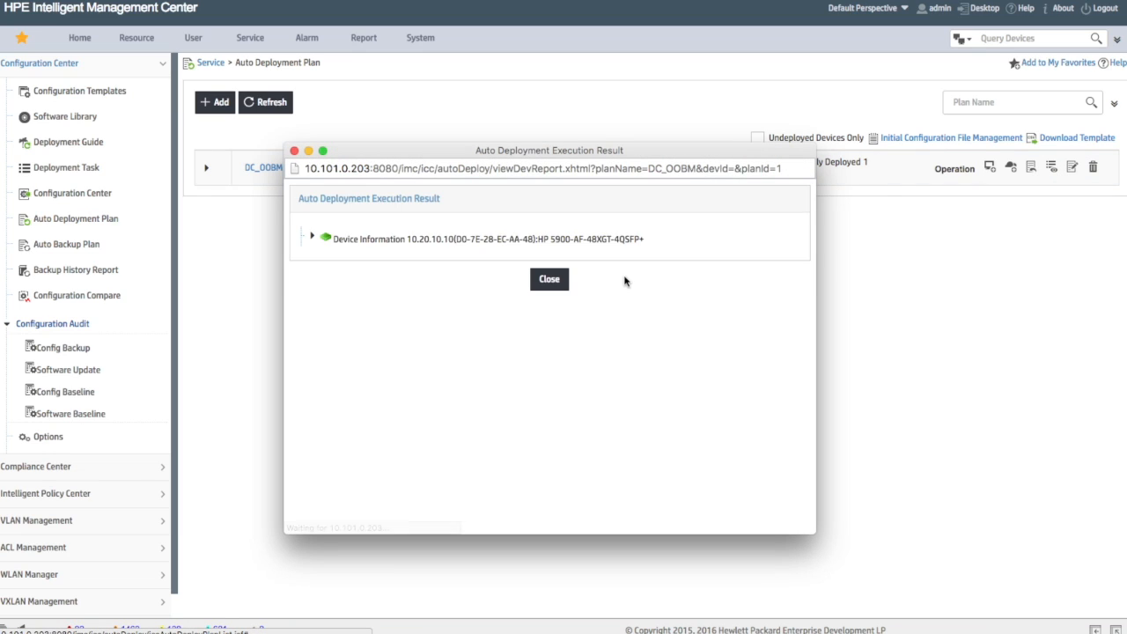
pyautogui.click(312, 239)
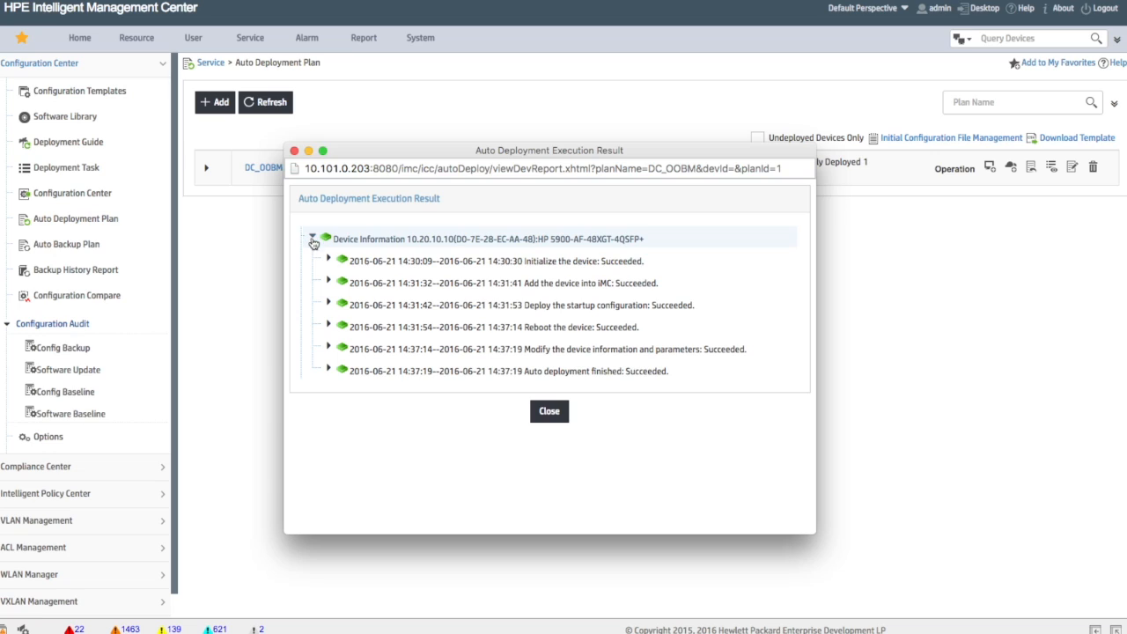
pyautogui.click(327, 258)
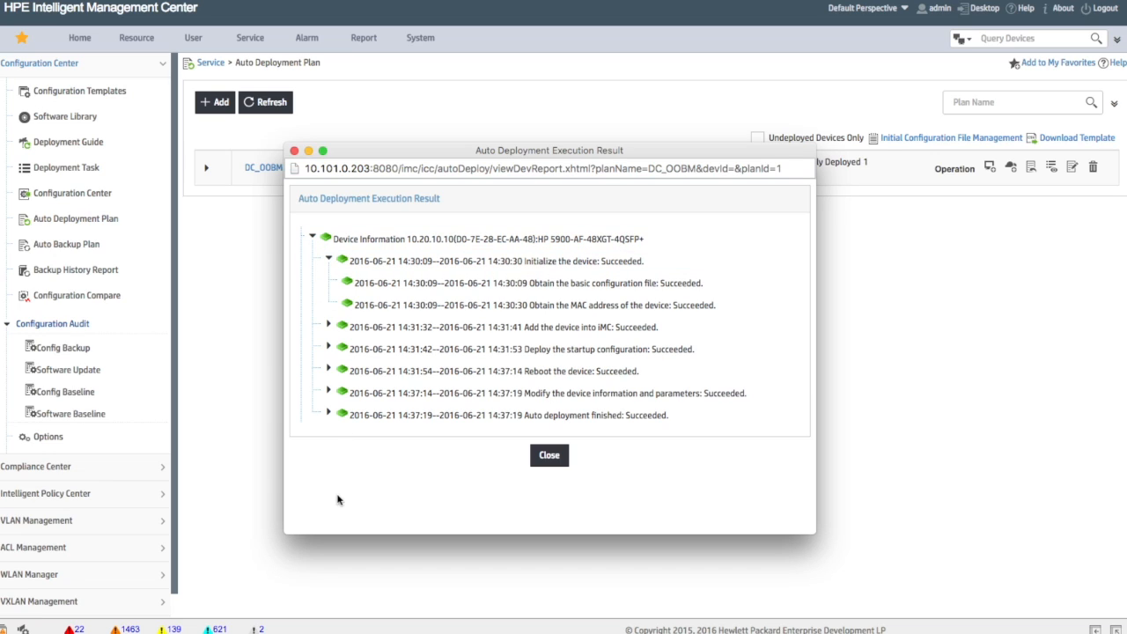
pyautogui.click(329, 392)
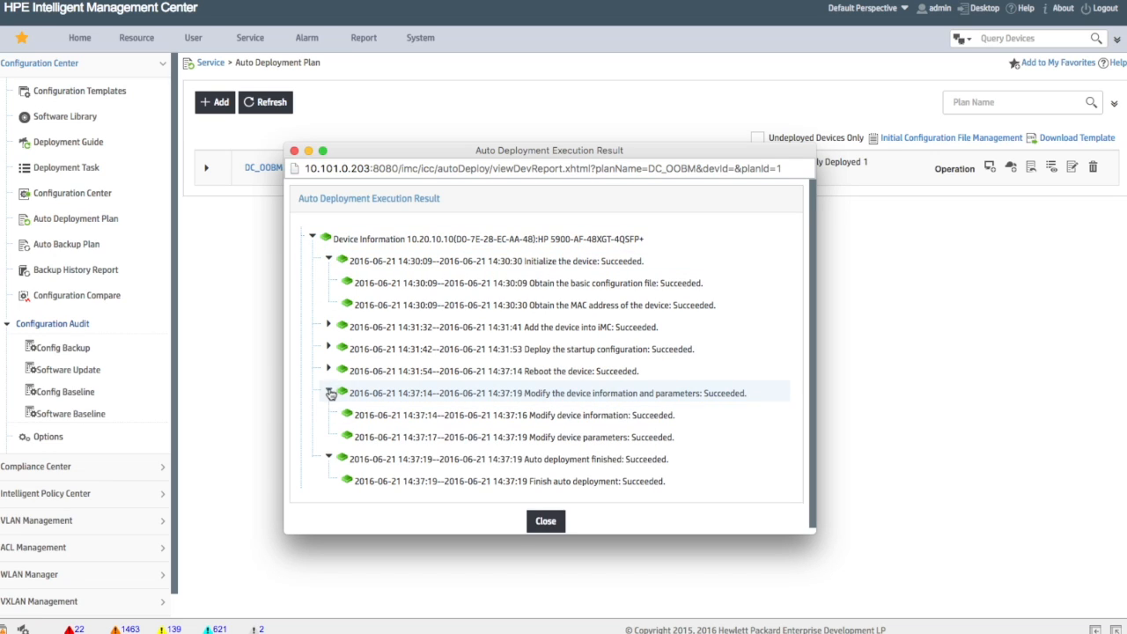
pyautogui.click(329, 326)
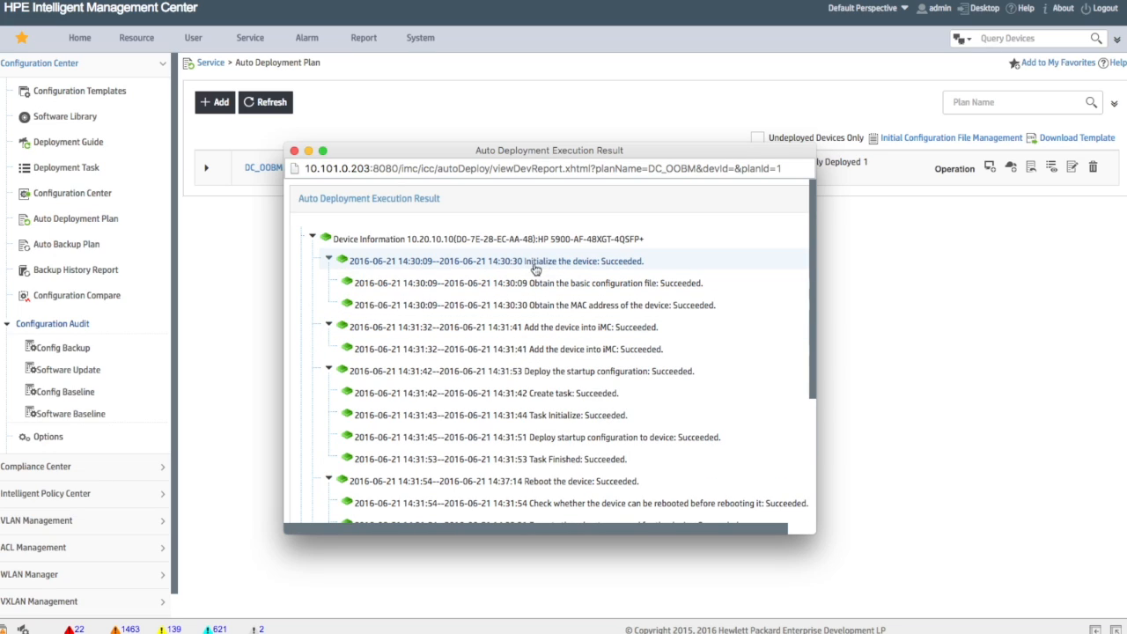
pyautogui.moveTo(648, 289)
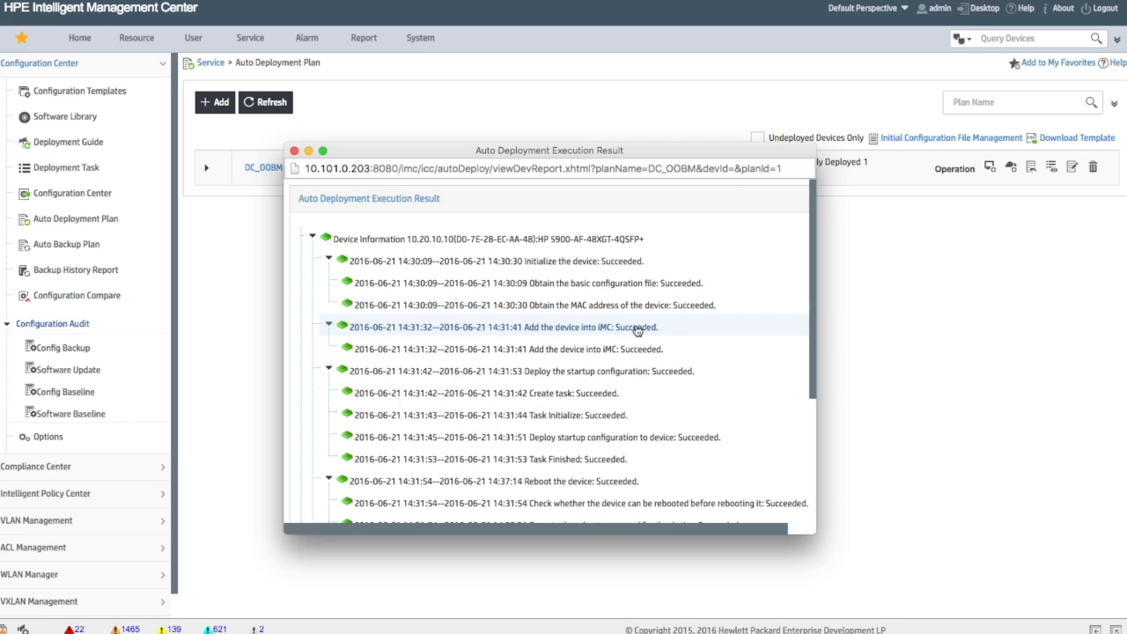
pyautogui.moveTo(629, 333)
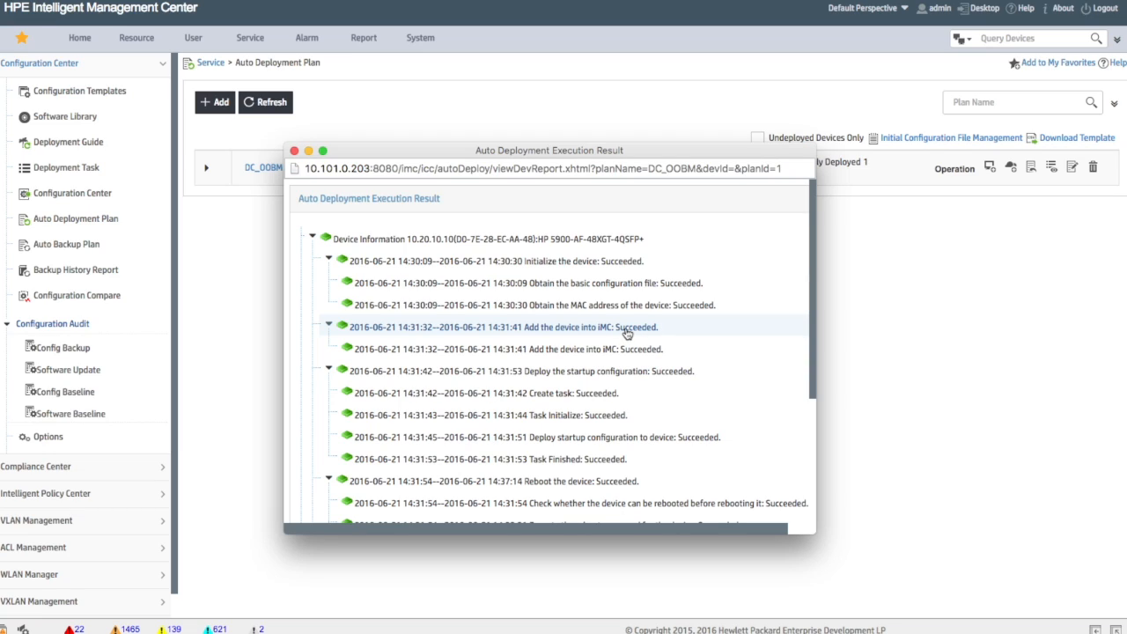
pyautogui.moveTo(632, 325)
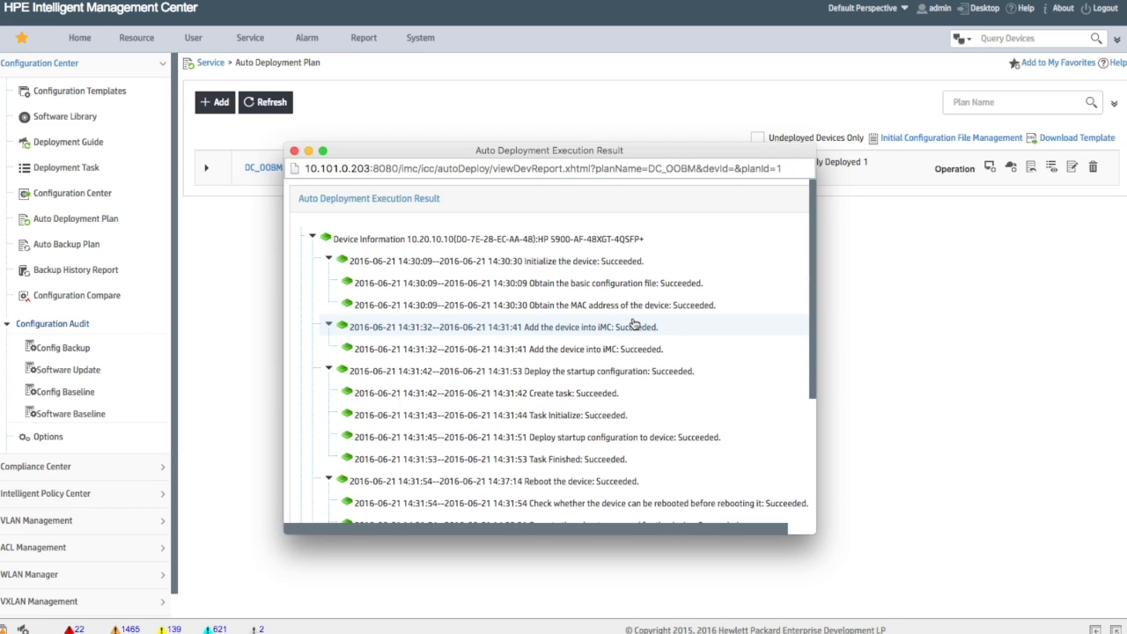
pyautogui.click(294, 152)
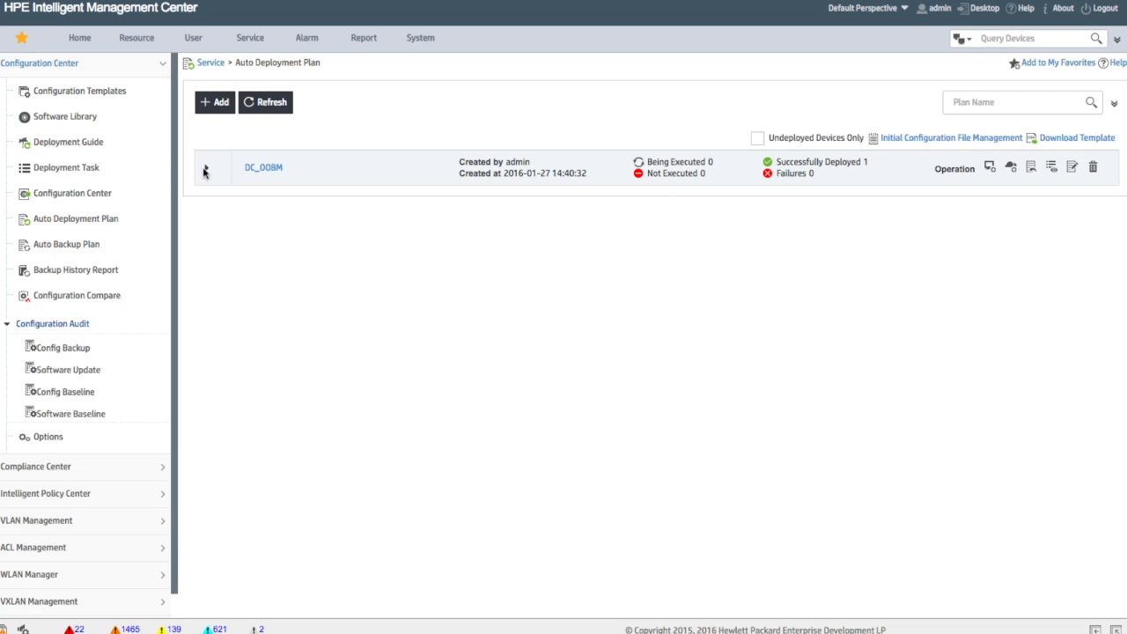
# Step: Expand the DC_OOBM plan's devices and start adding a new auto deployment device
pyautogui.click(206, 167)
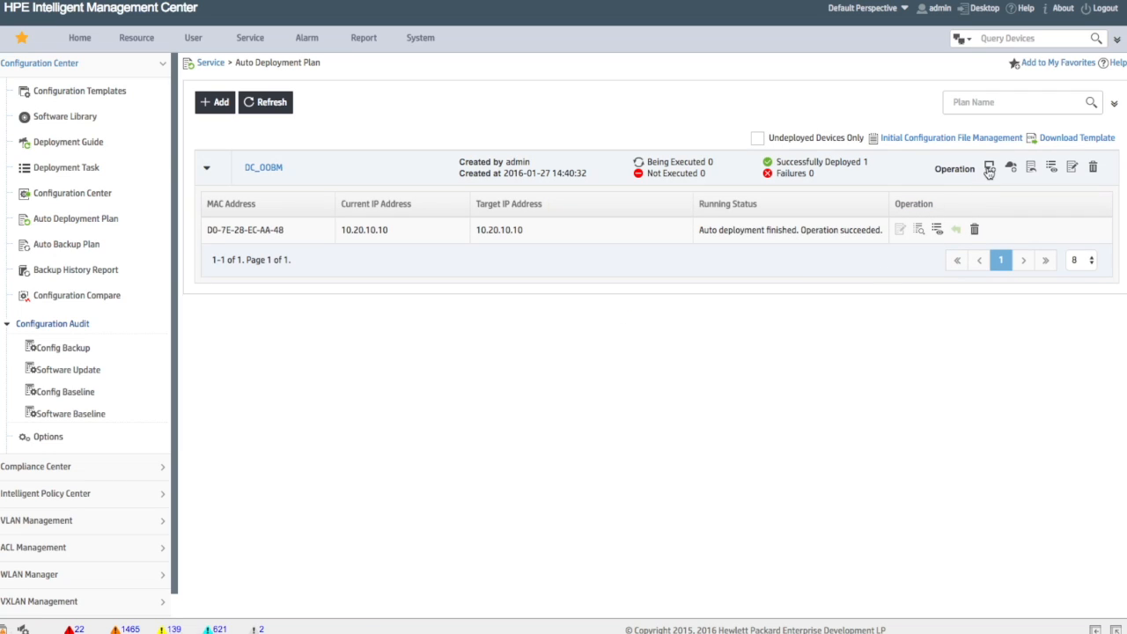
pyautogui.click(989, 168)
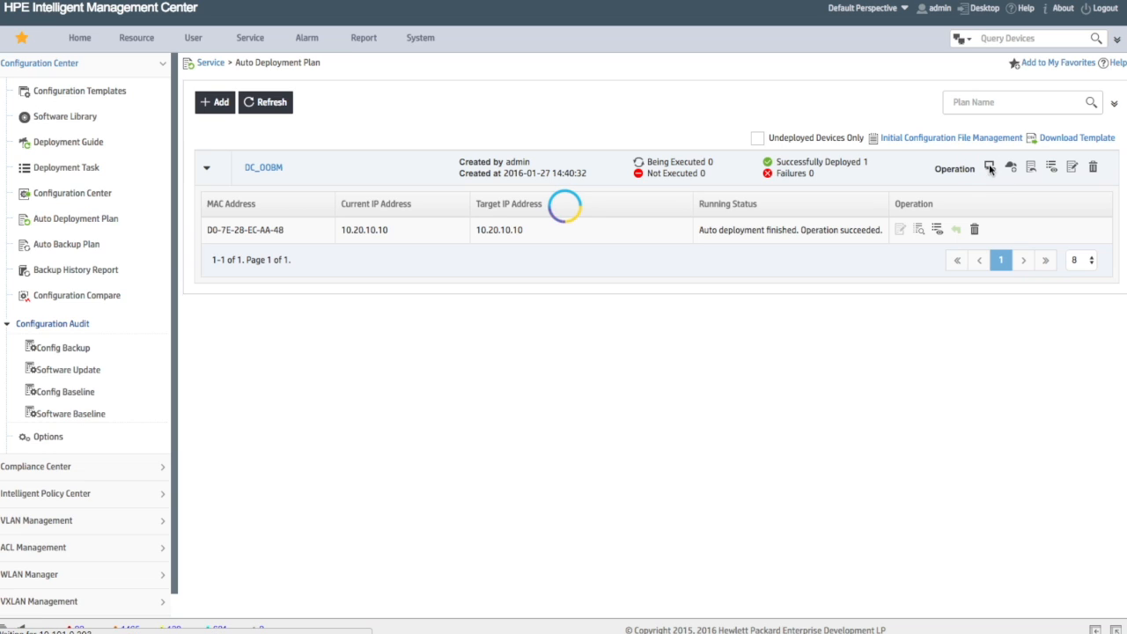
pyautogui.click(214, 102)
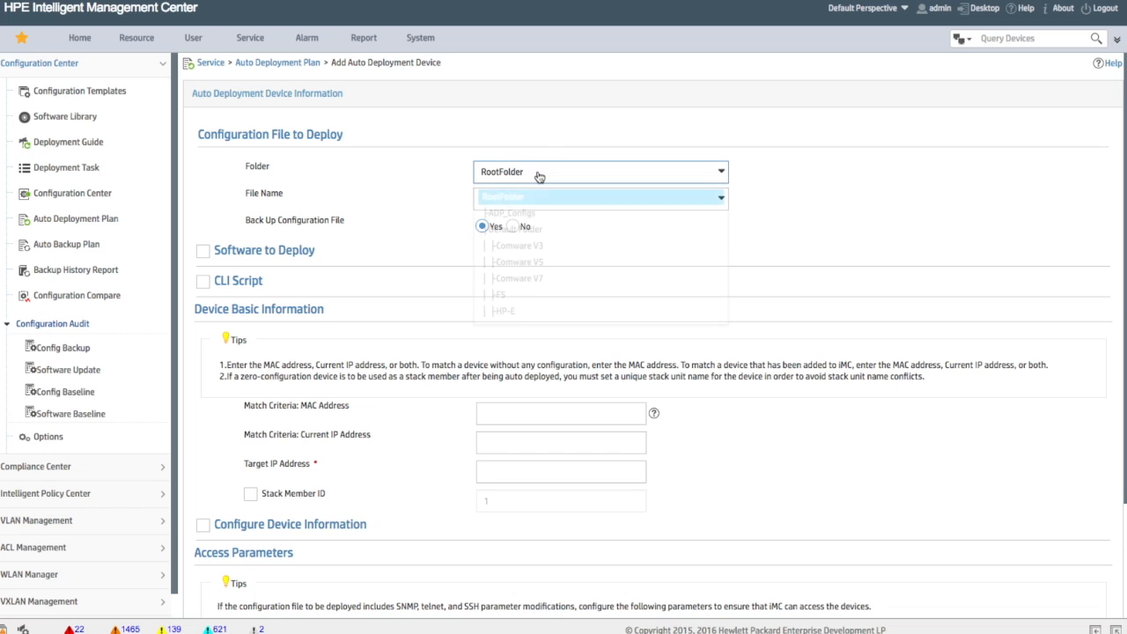
# Step: Choose 5900ADP_w_Netconf.cfg from the ADP_Configs folder with no configuration backup
pyautogui.click(510, 211)
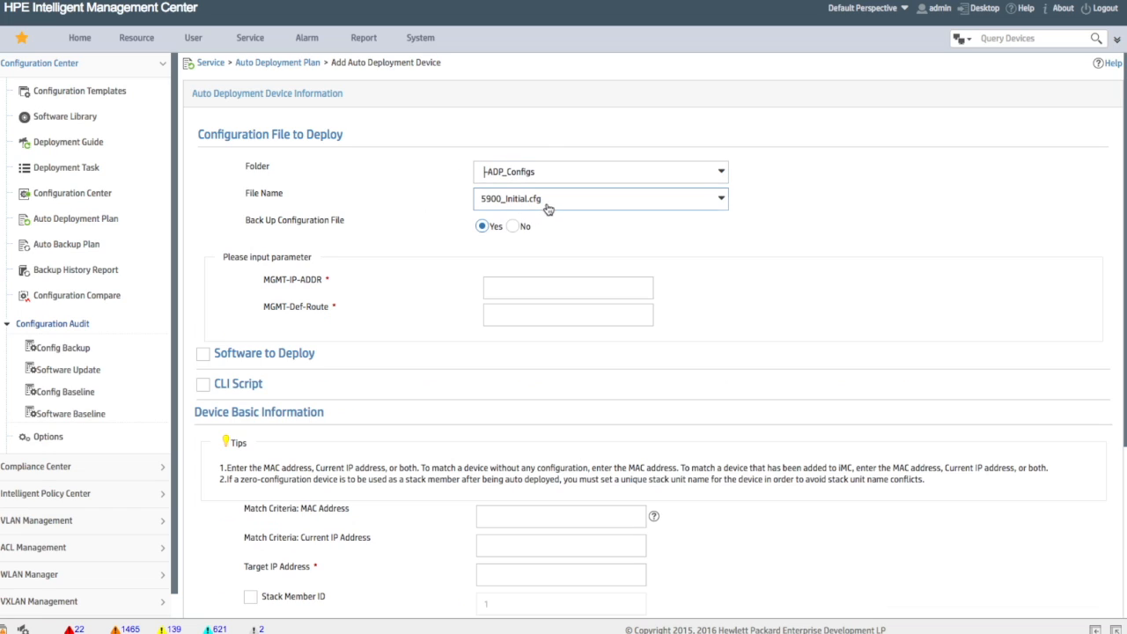
pyautogui.click(720, 197)
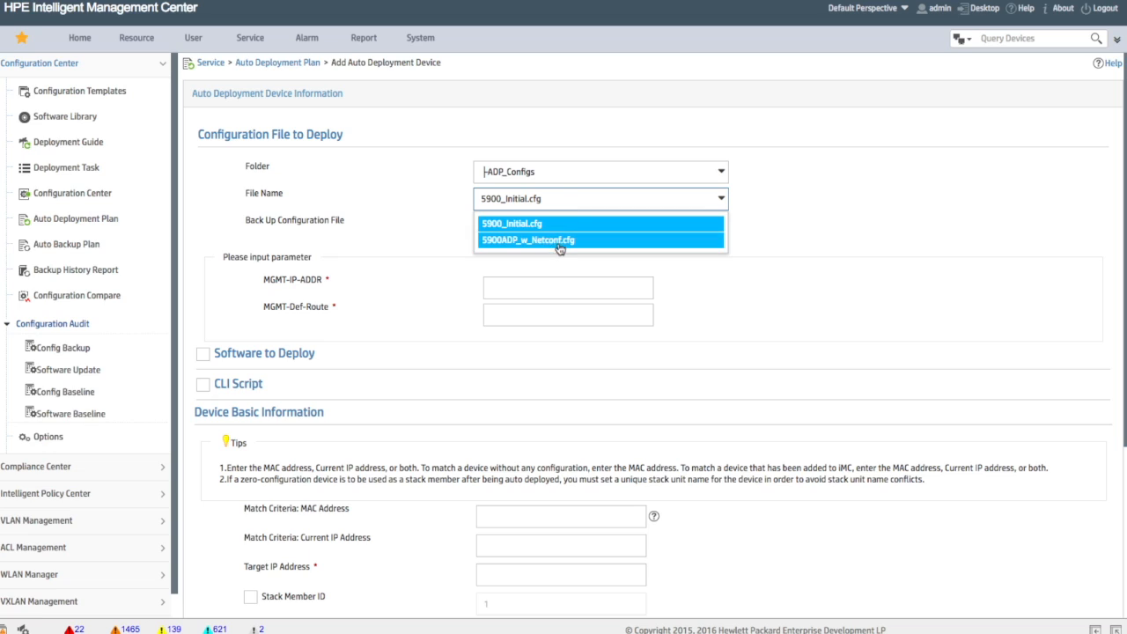
pyautogui.click(550, 240)
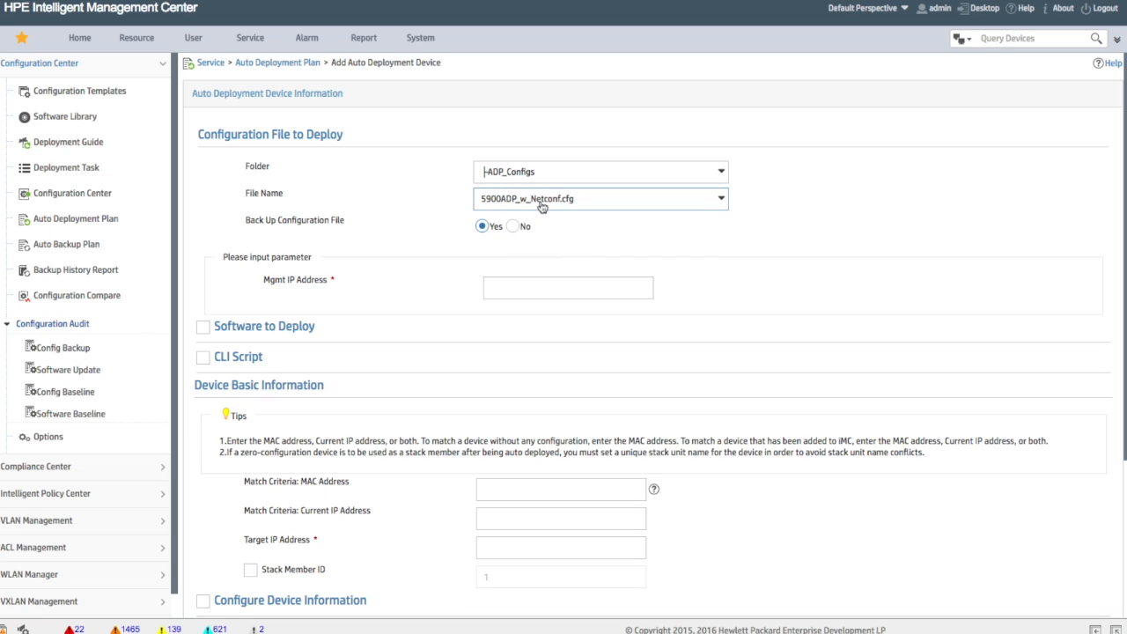
pyautogui.click(512, 226)
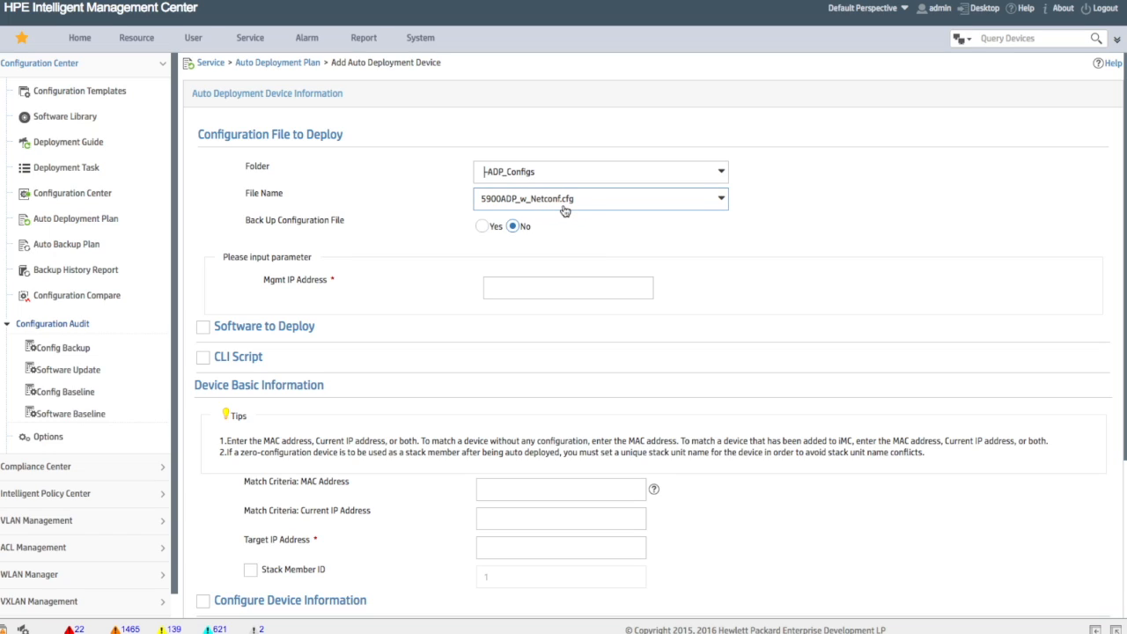
# Step: Enter management IP 10.20.10.10 and move to the MAC address match criterion
pyautogui.click(567, 289)
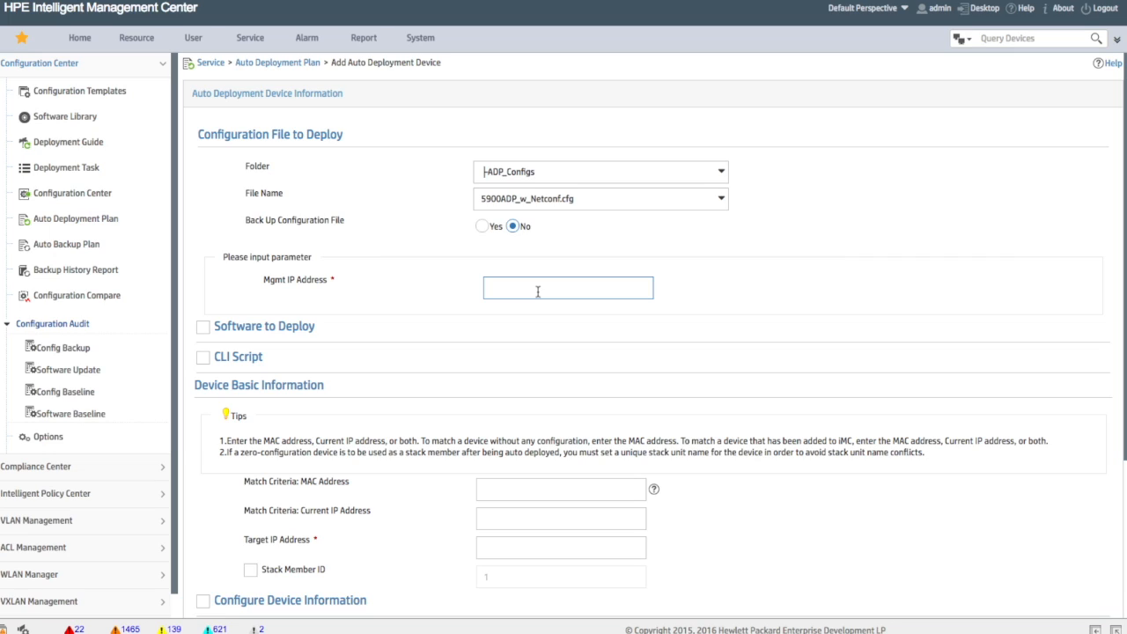
pyautogui.write('10.20.10.10')
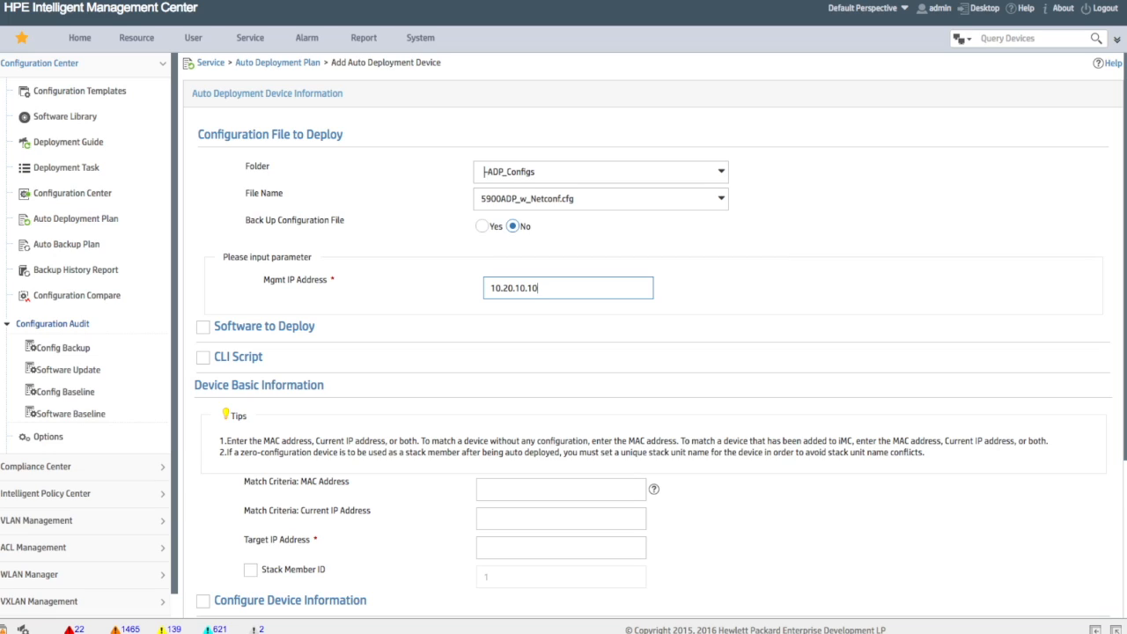
pyautogui.click(559, 490)
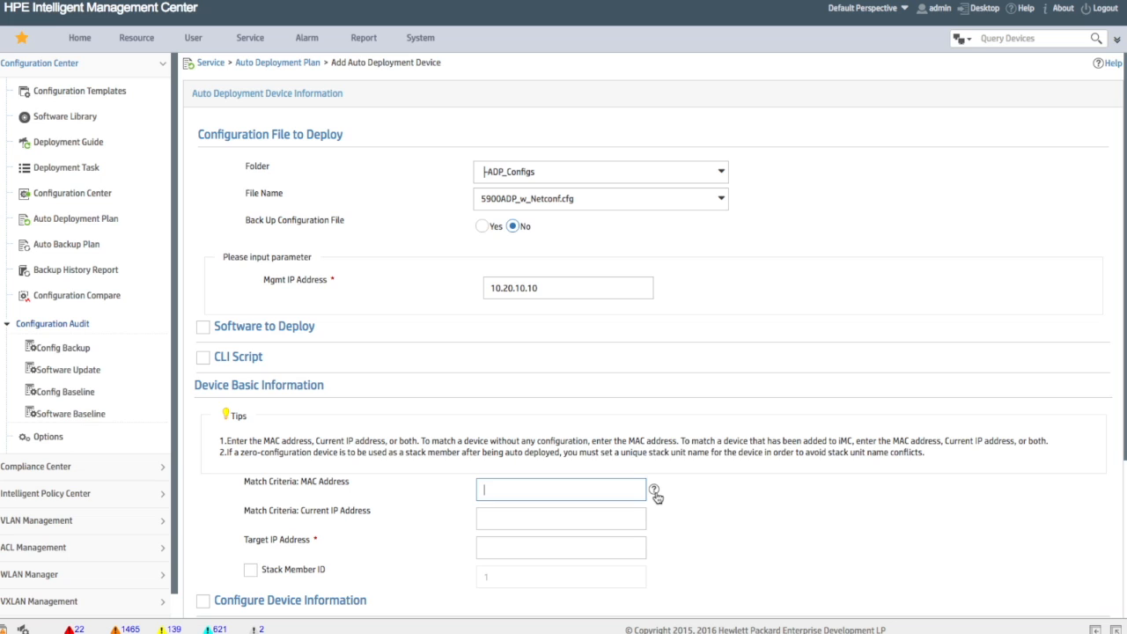
# Step: Fill in target IP address 10.20.10.10, leaving the stack member ID unchecked
pyautogui.scroll(-3)
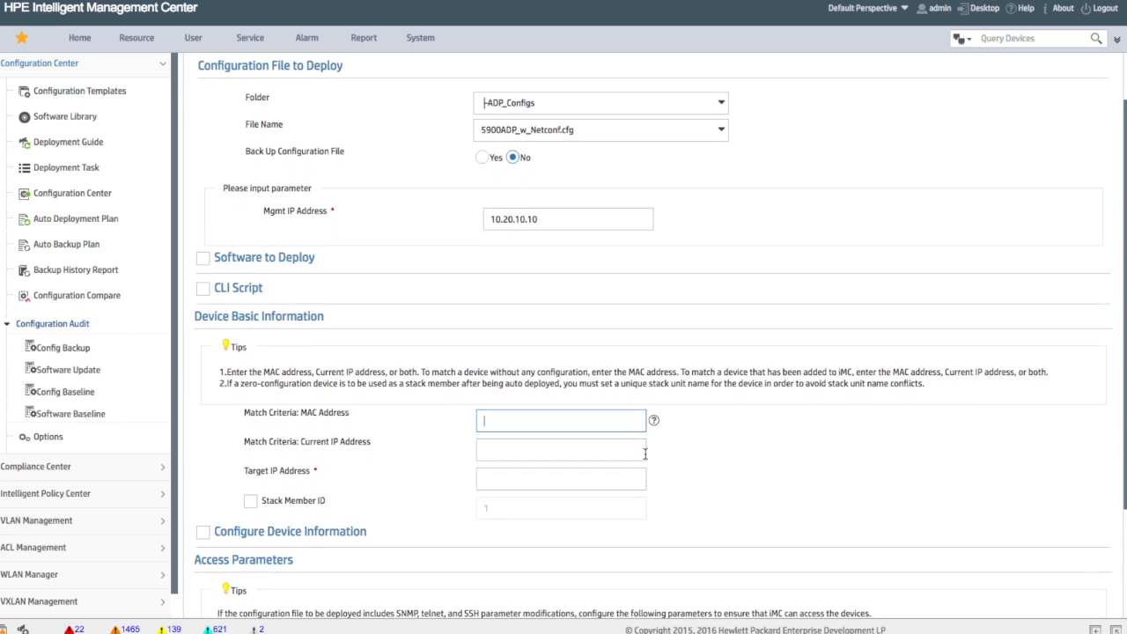
pyautogui.scroll(-3)
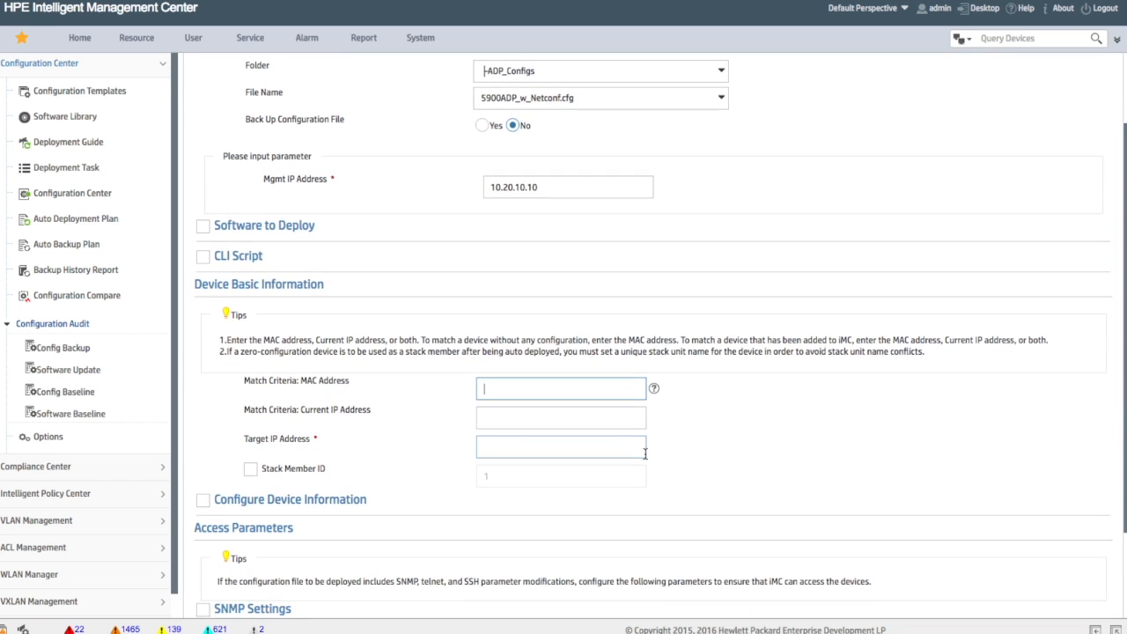
pyautogui.click(559, 447)
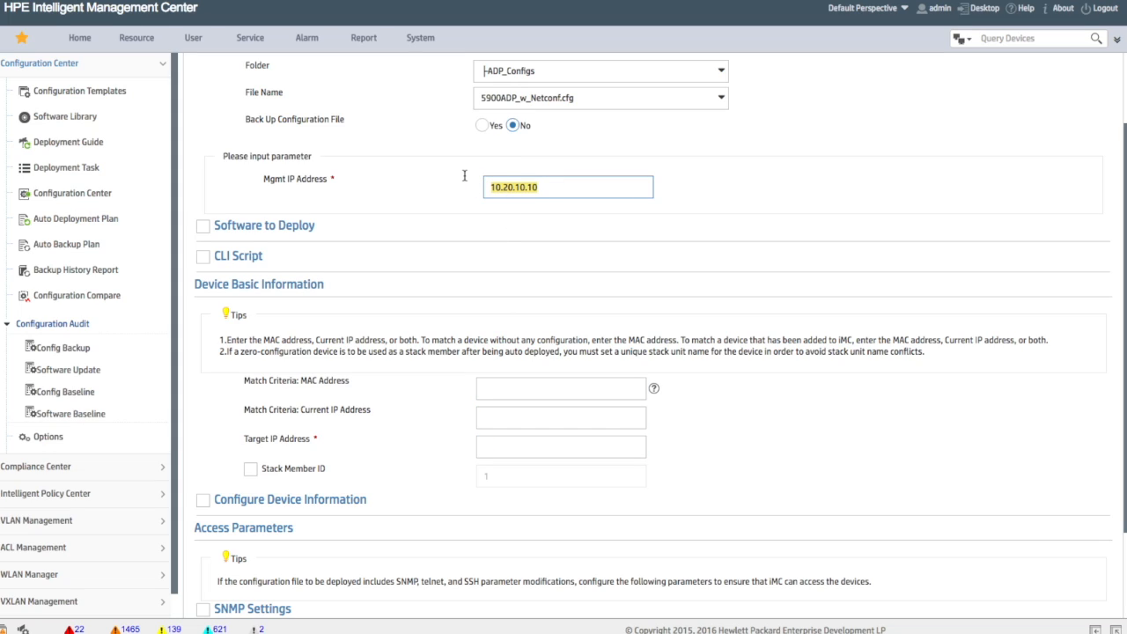
pyautogui.click(559, 447)
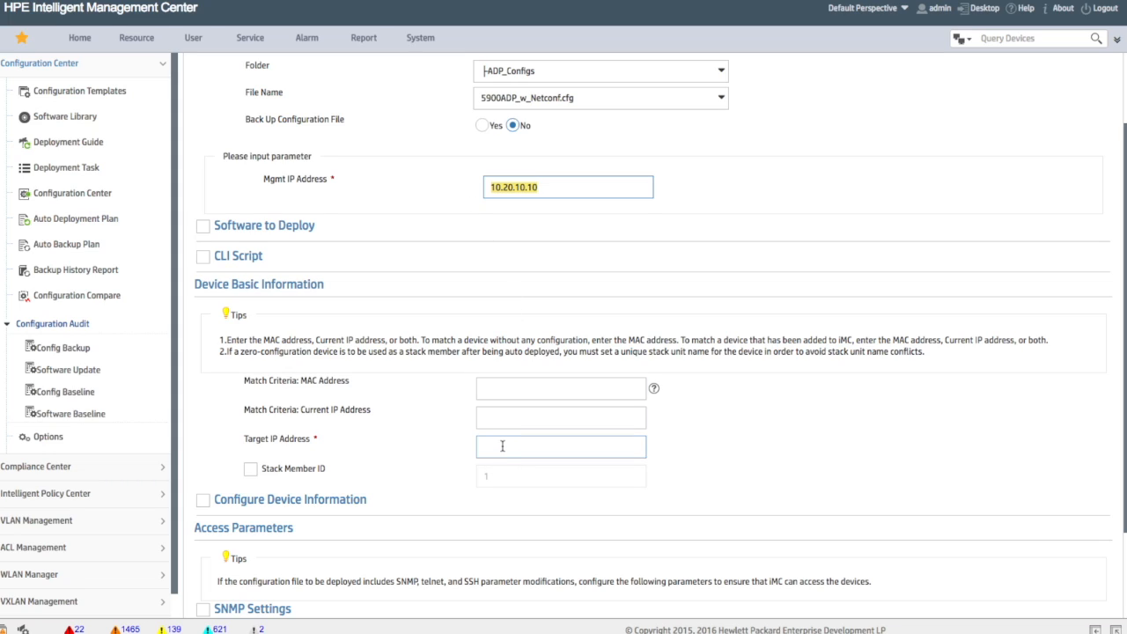
pyautogui.write('10.20.10.10')
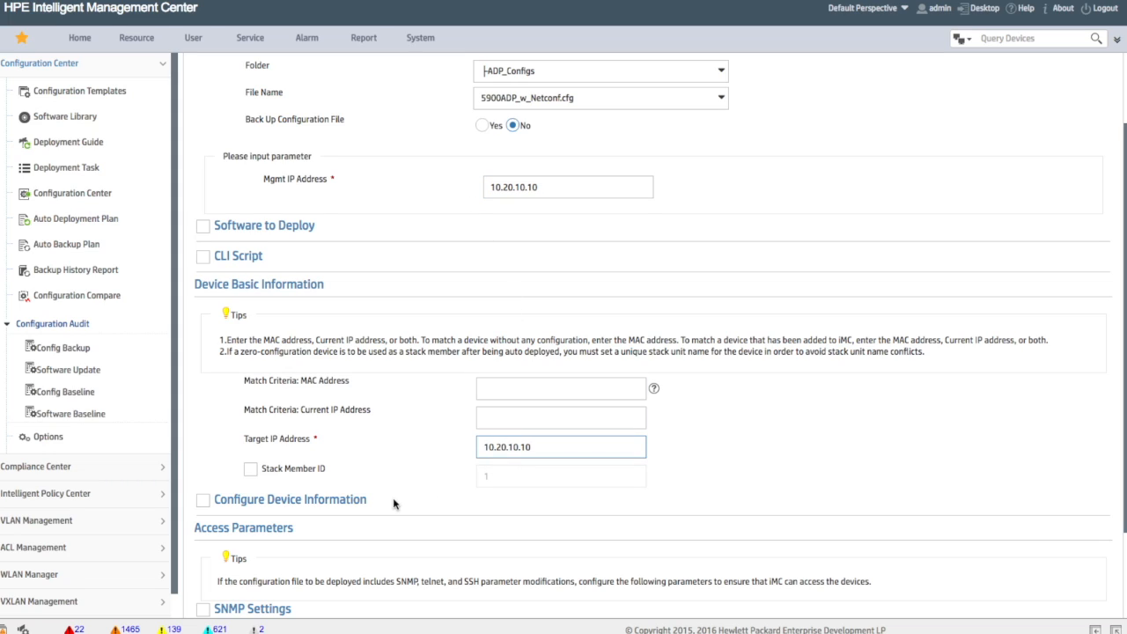
pyautogui.click(250, 468)
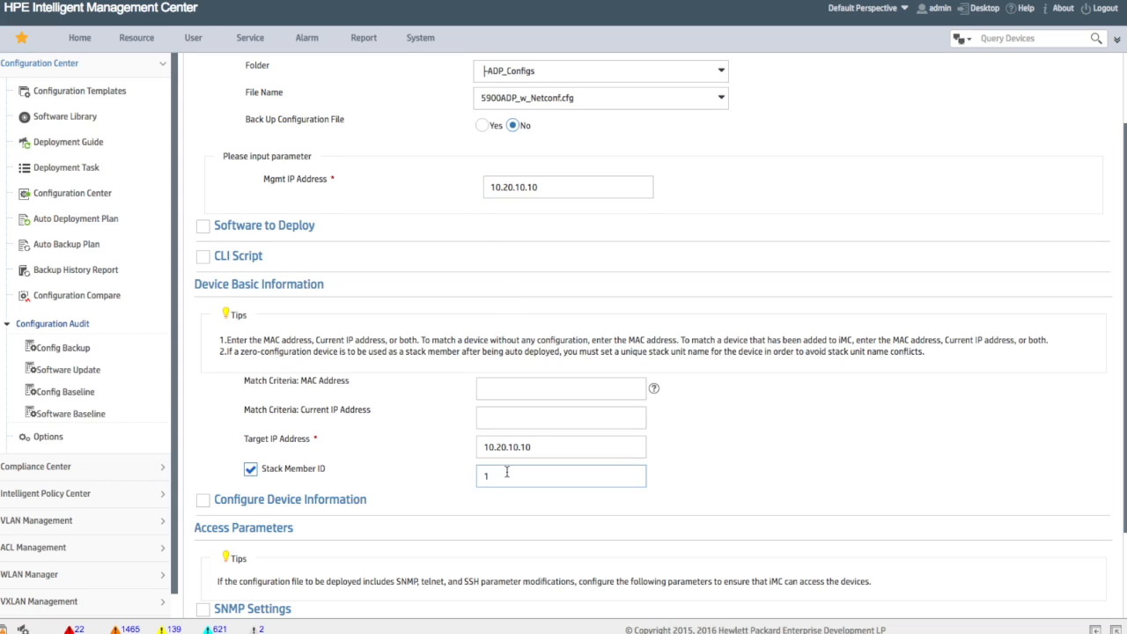
pyautogui.click(250, 469)
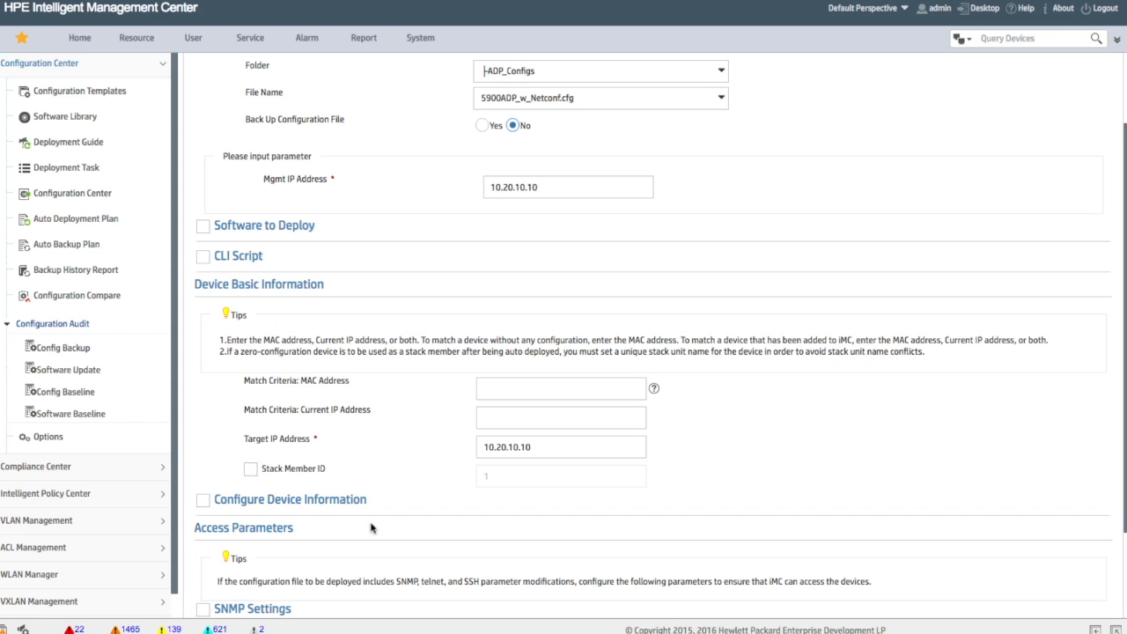
pyautogui.click(202, 500)
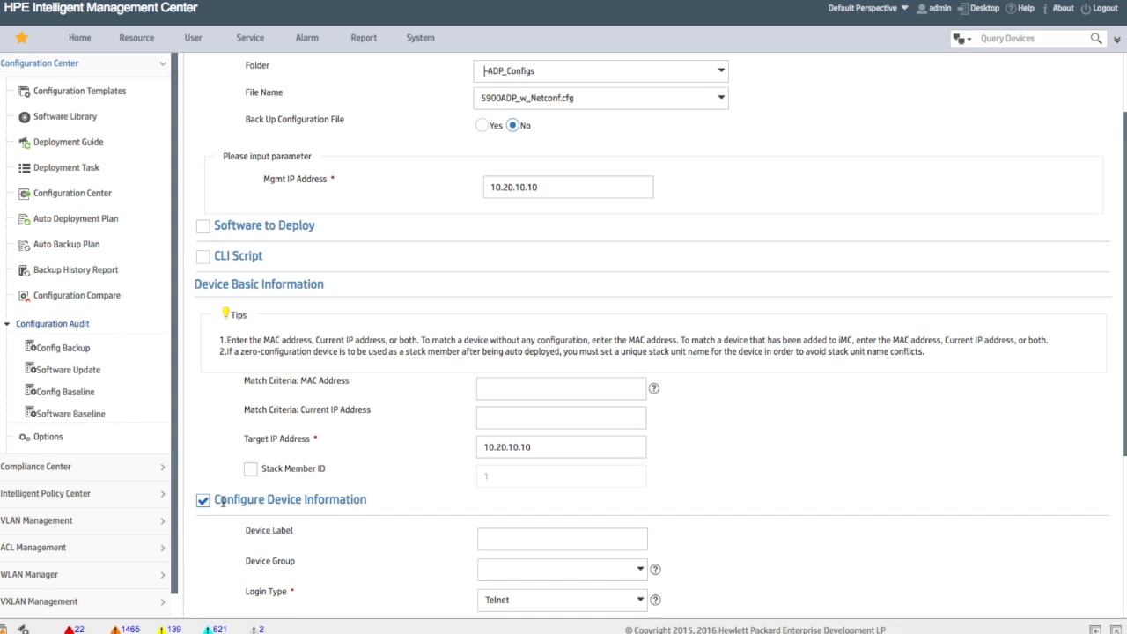
pyautogui.scroll(-3)
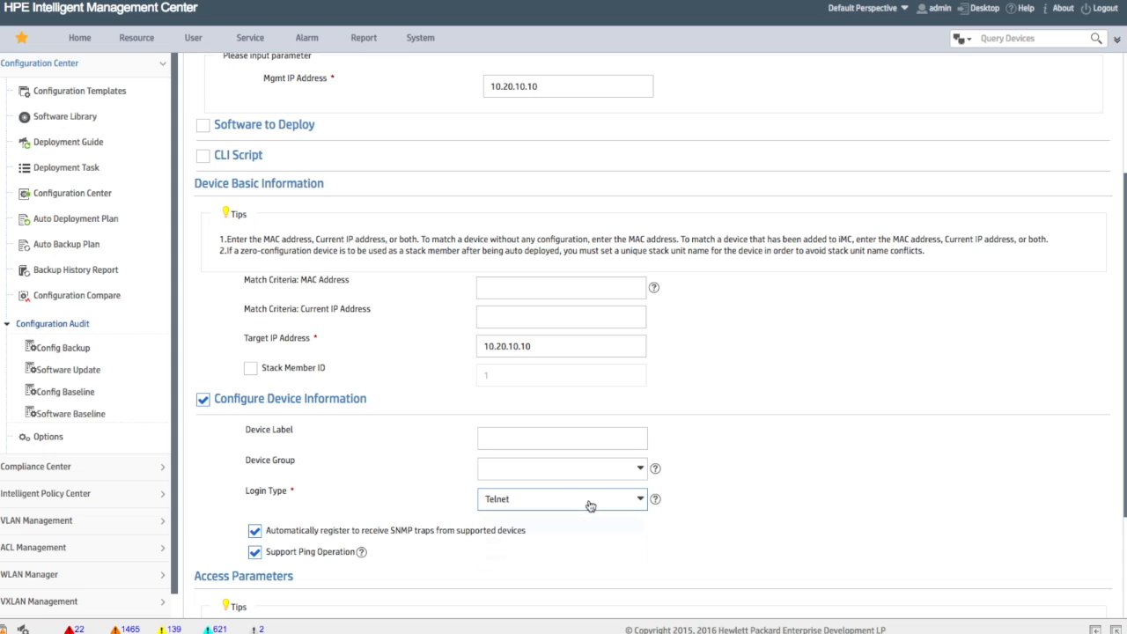
pyautogui.click(562, 499)
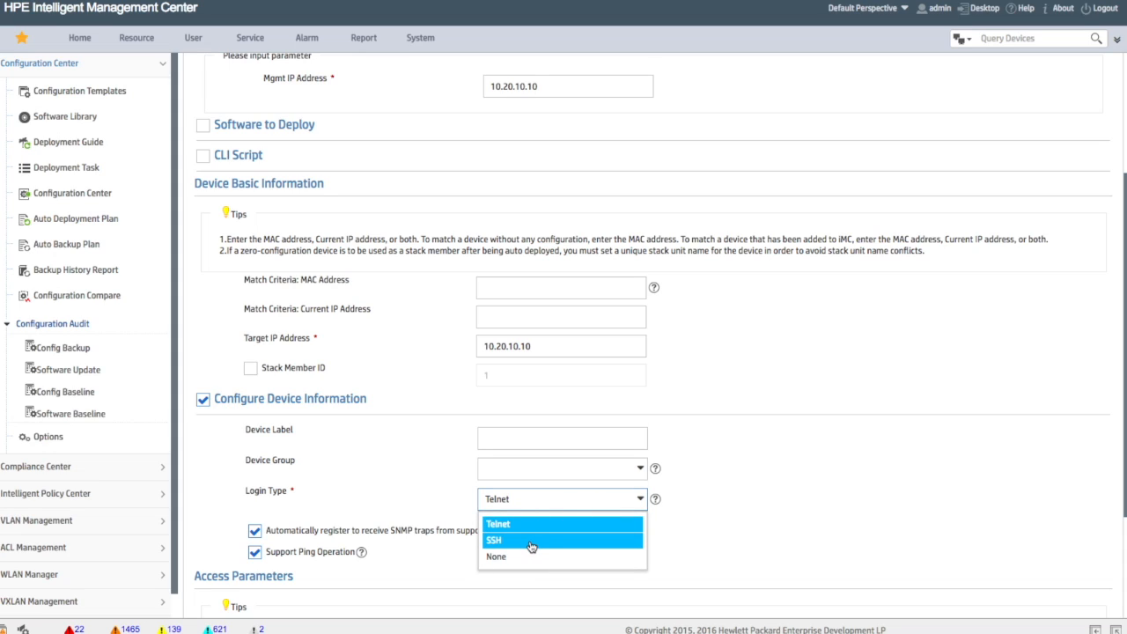
pyautogui.click(498, 523)
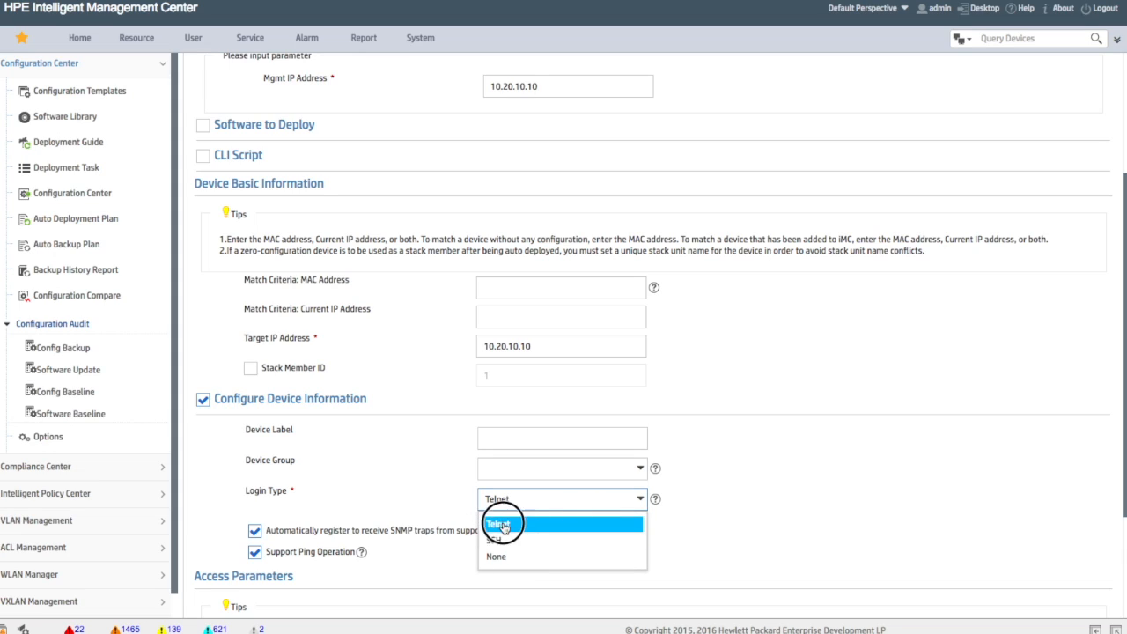
pyautogui.click(500, 524)
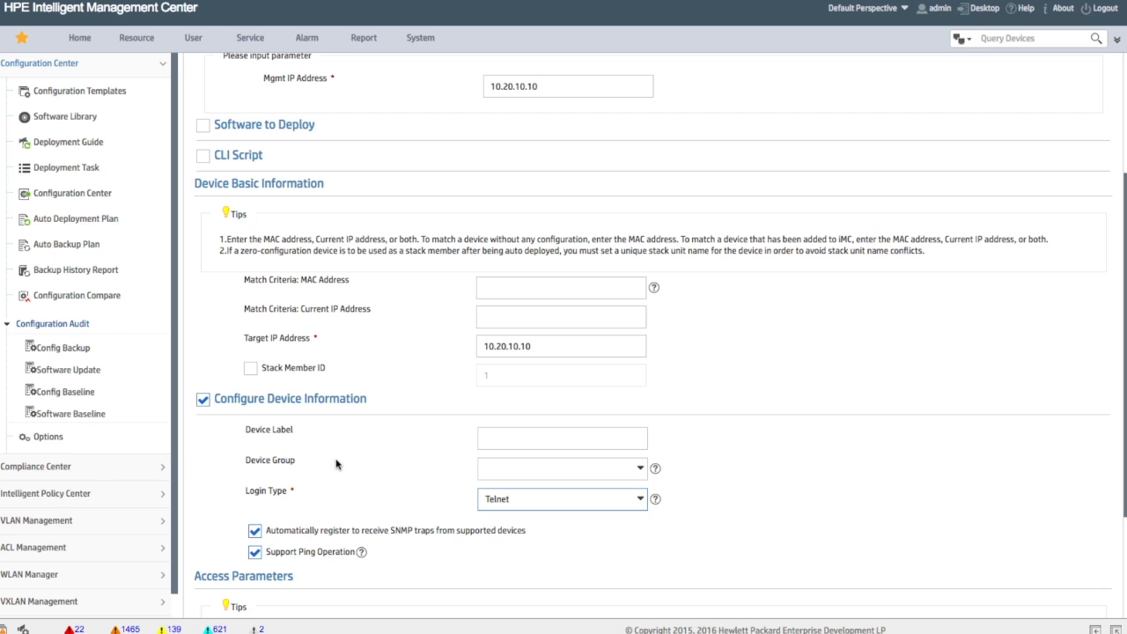
pyautogui.scroll(-3)
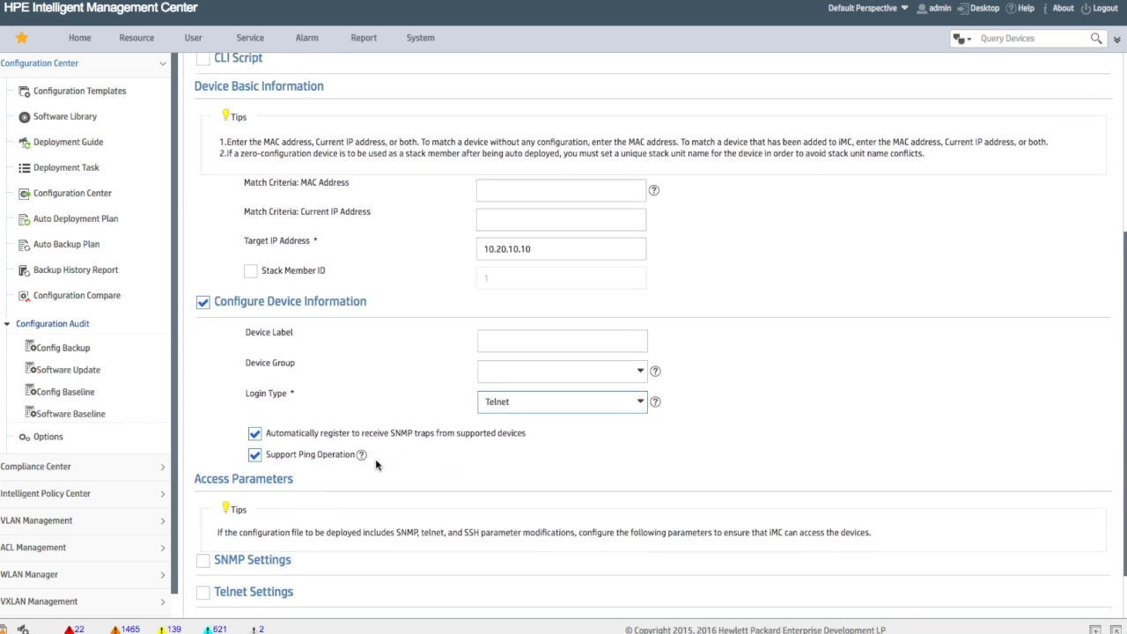
pyautogui.scroll(-3)
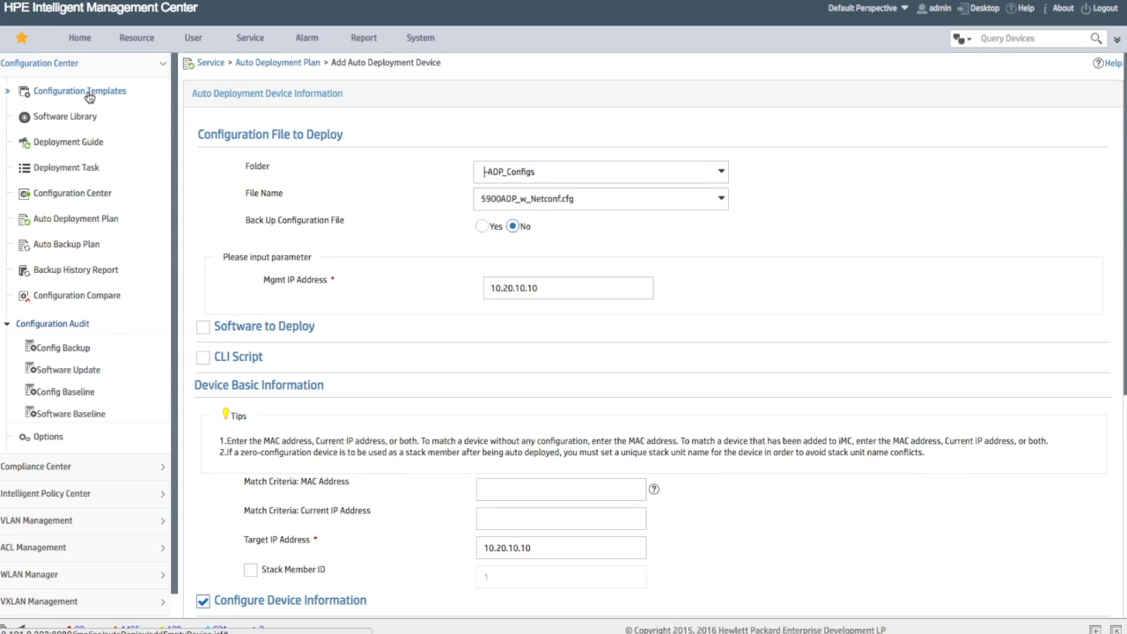
# Step: Show the 5900ADP_w_Netconf.cfg template details from the ADP_Configs template folder
pyautogui.click(80, 92)
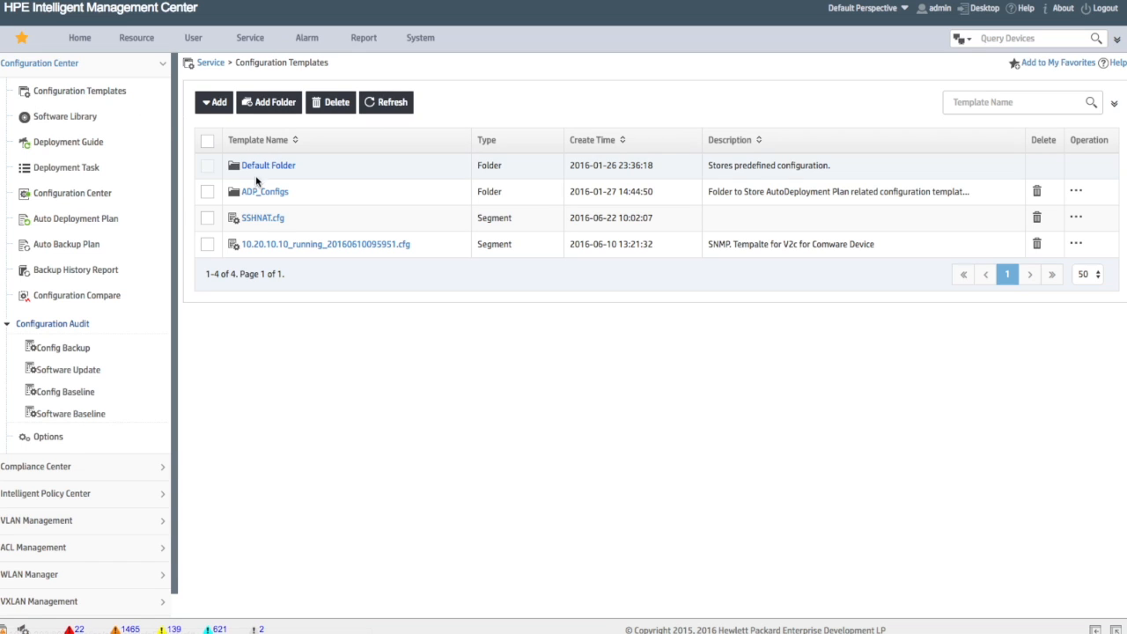
pyautogui.click(264, 191)
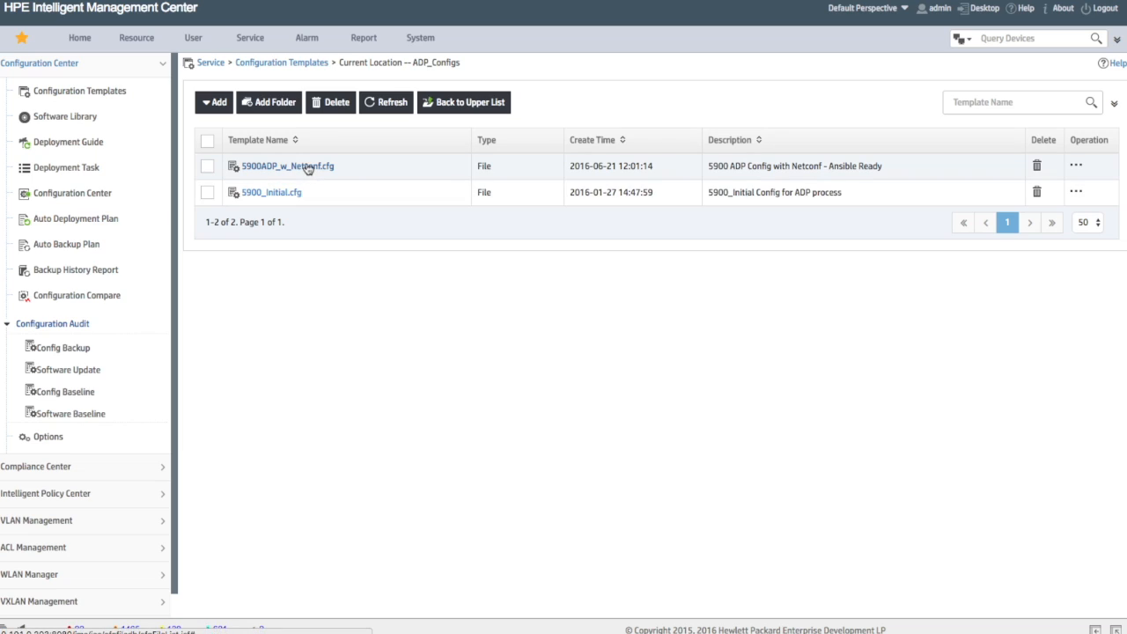
pyautogui.moveTo(307, 167)
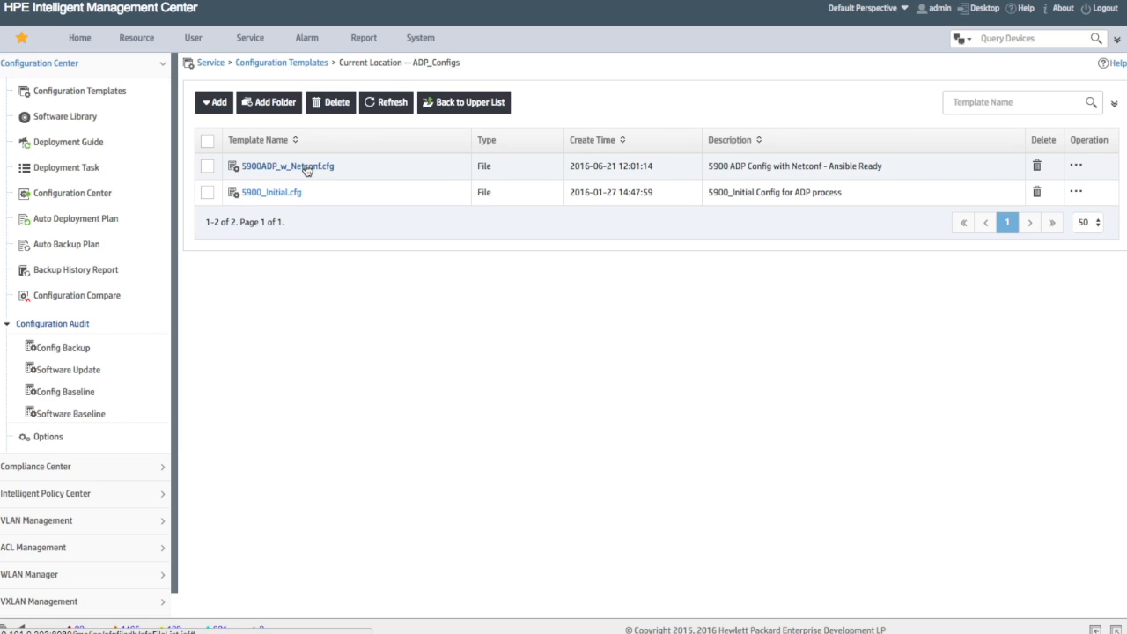
pyautogui.click(285, 166)
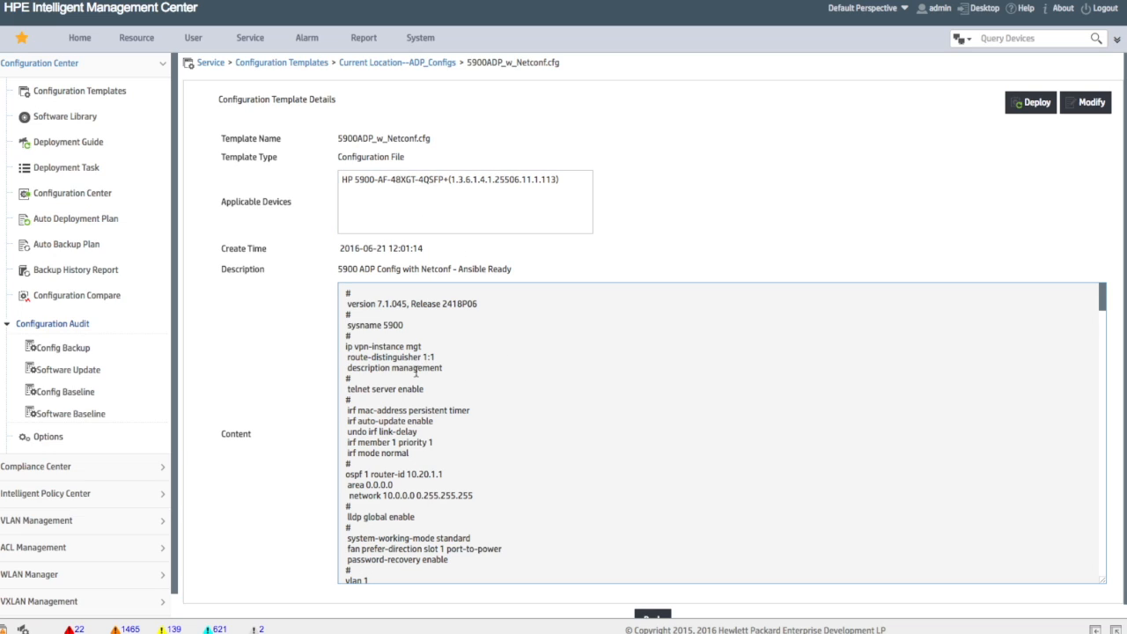
pyautogui.moveTo(345, 352)
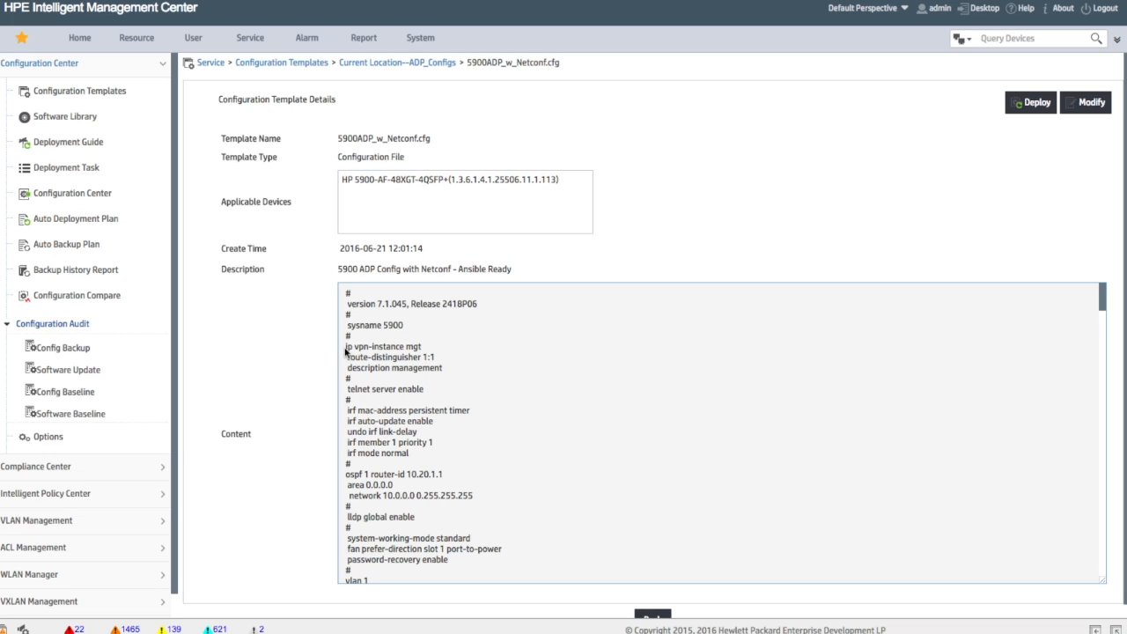
# Step: Highlight the management vpn-instance lines and scroll the template content to its final return line
pyautogui.moveTo(345, 345); pyautogui.dragTo(443, 368)
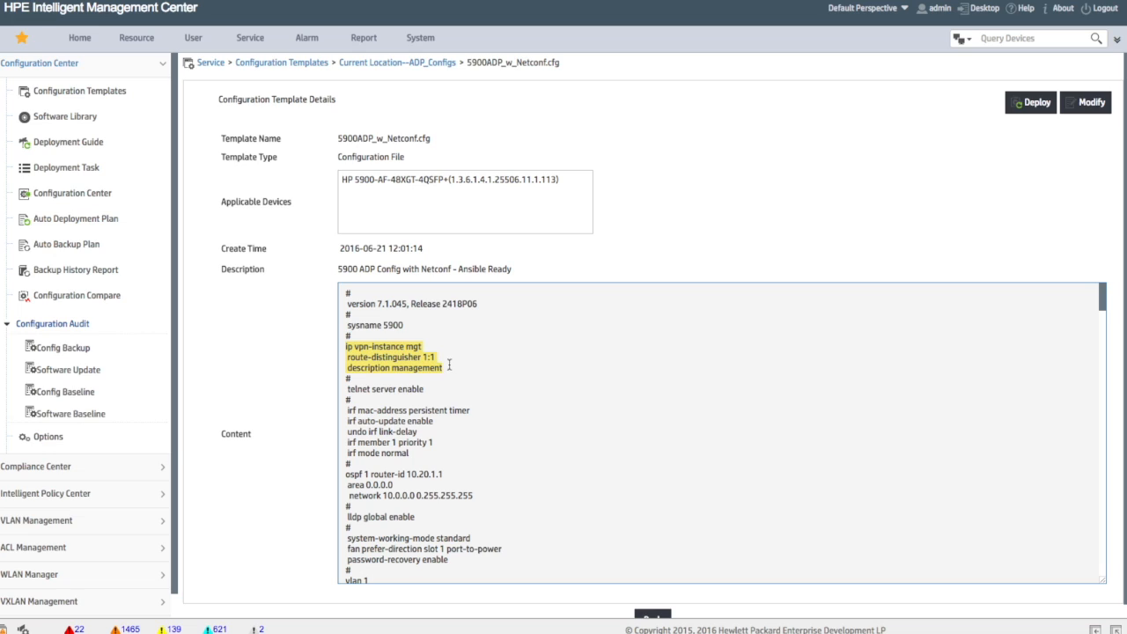
pyautogui.moveTo(500, 407)
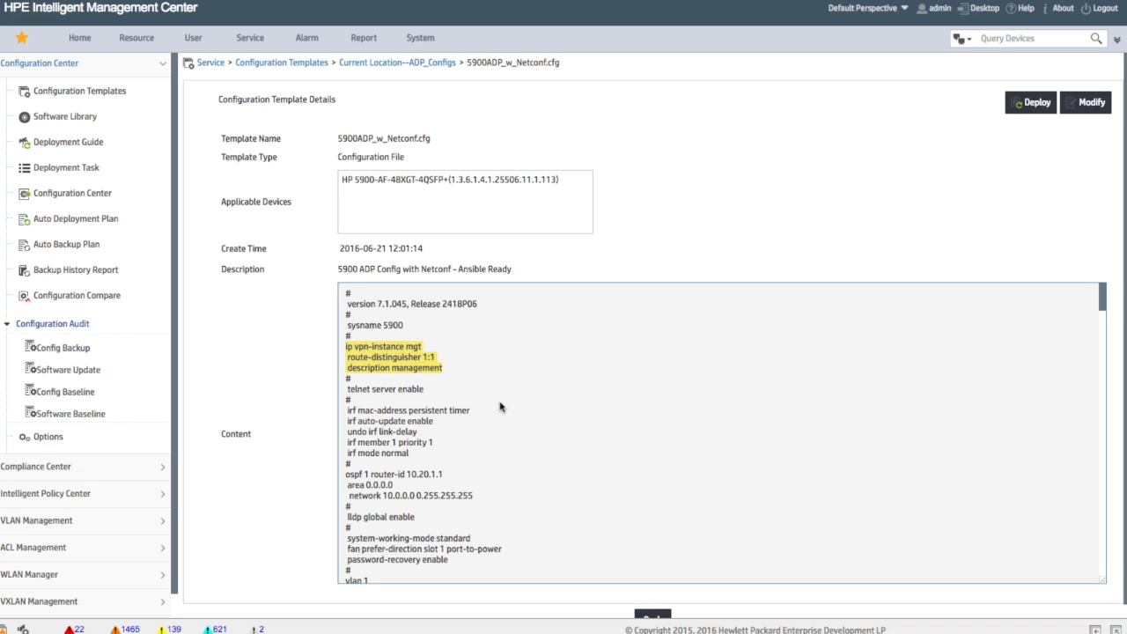
pyautogui.scroll(-3)
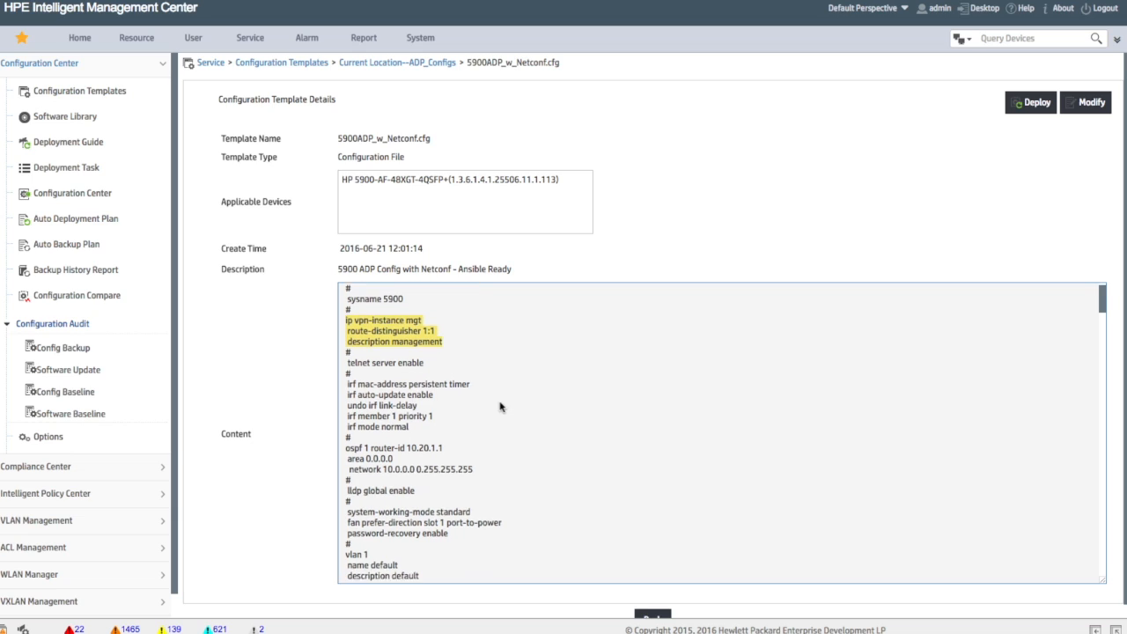
pyautogui.scroll(-3)
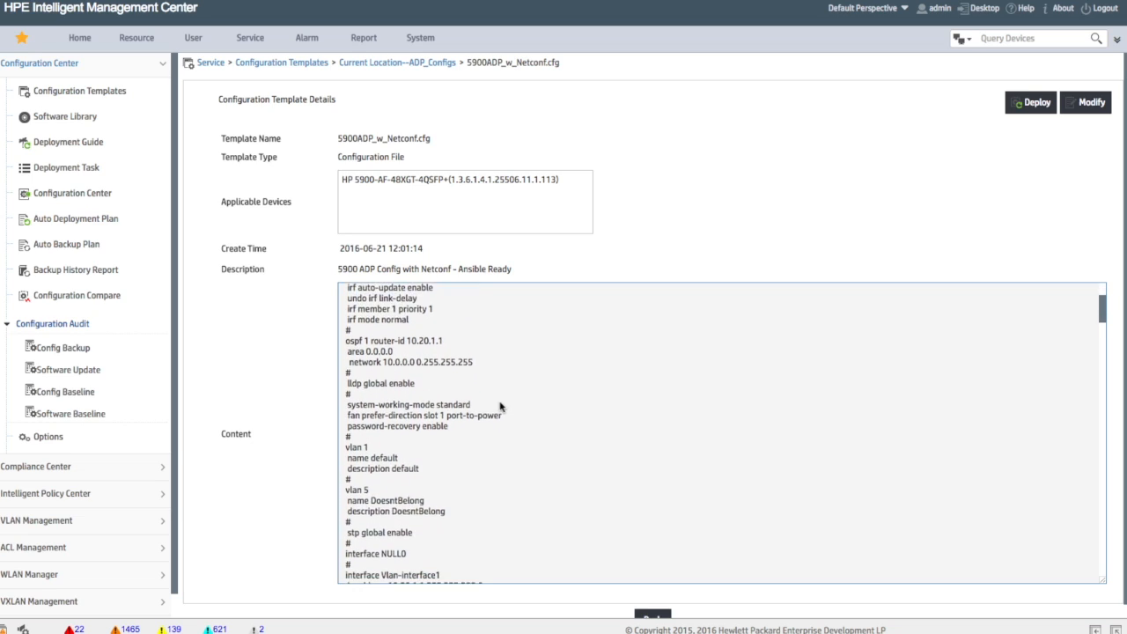
pyautogui.scroll(-3)
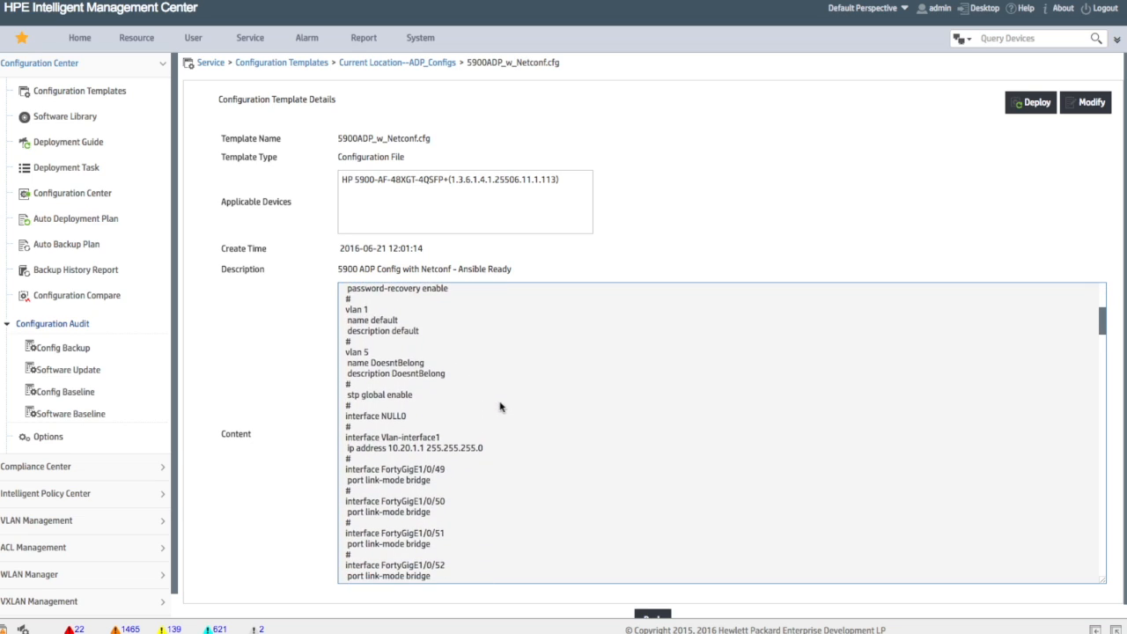
pyautogui.scroll(-3)
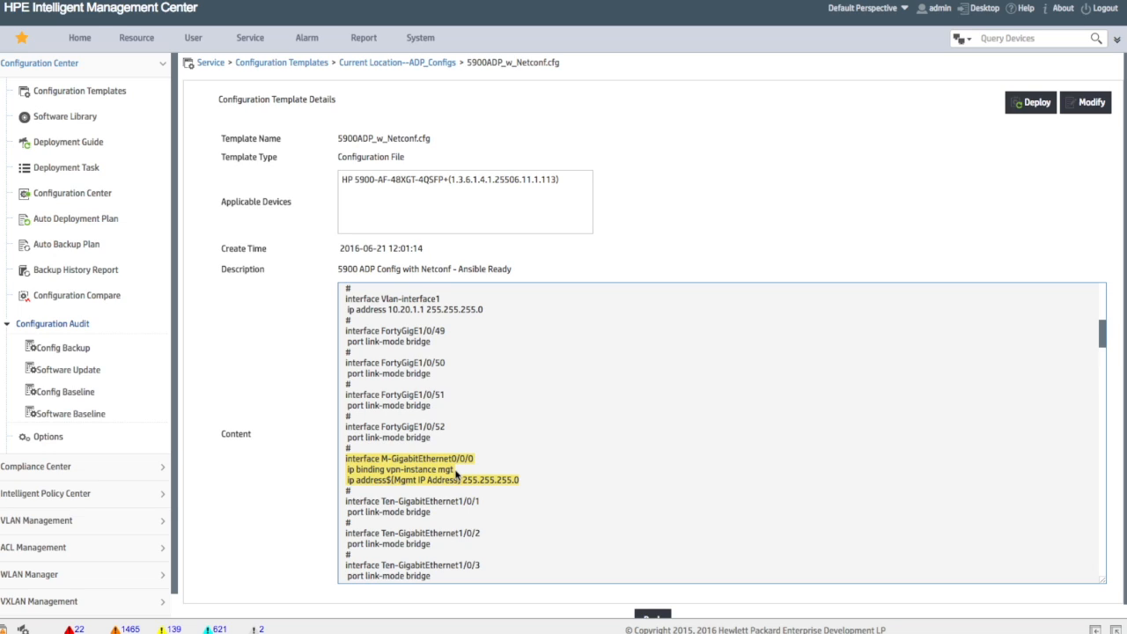
pyautogui.moveTo(405, 491)
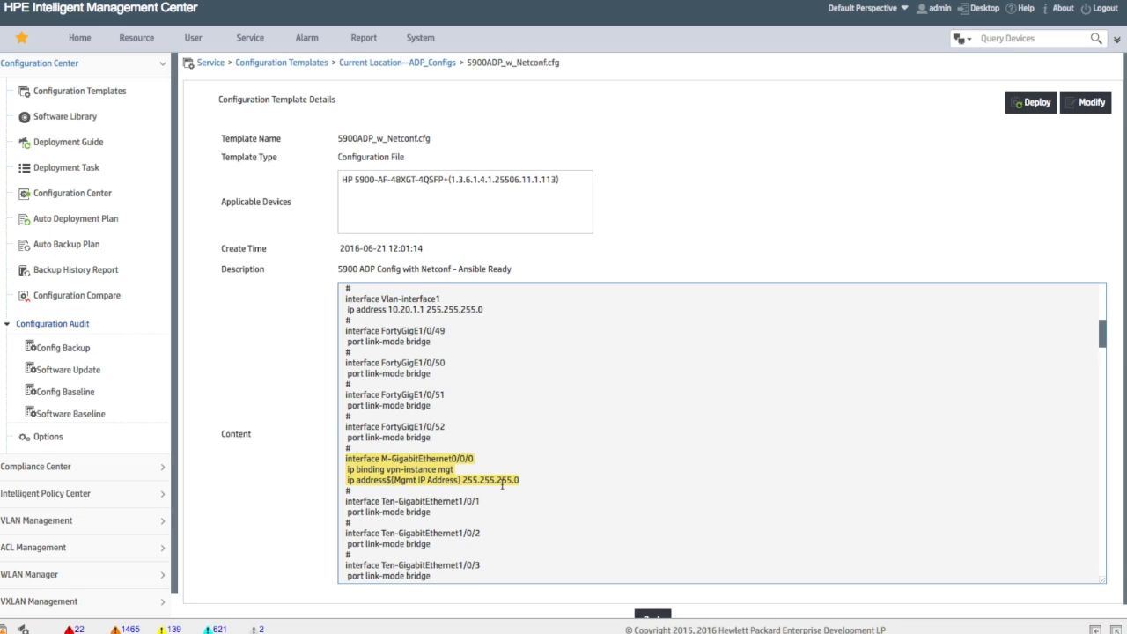
pyautogui.scroll(-3)
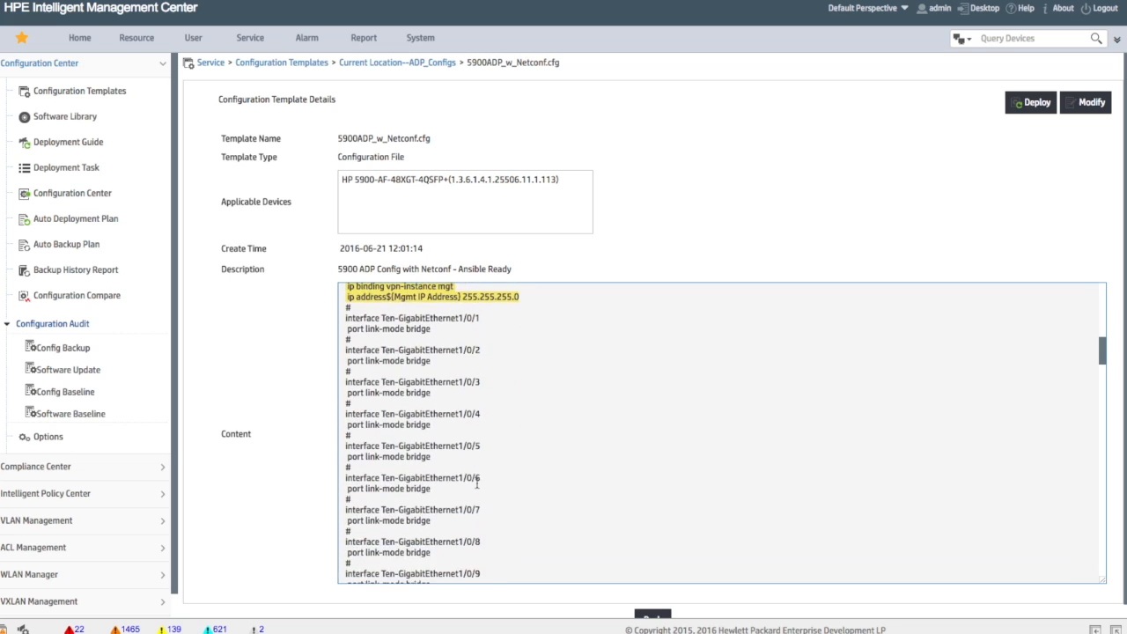
pyautogui.scroll(-3)
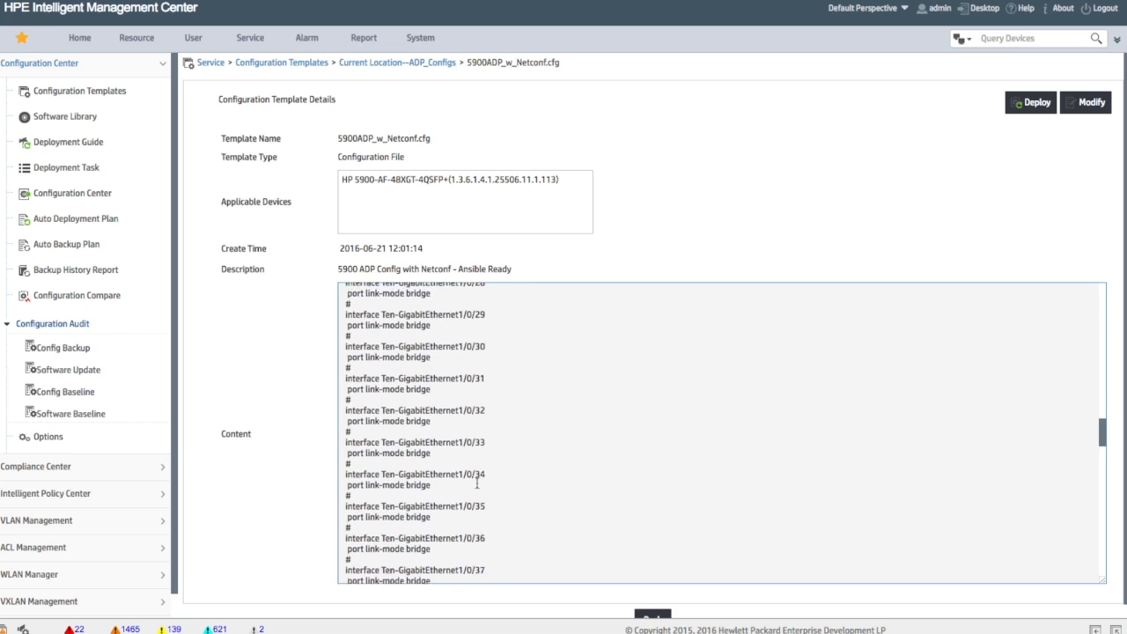
pyautogui.scroll(-3)
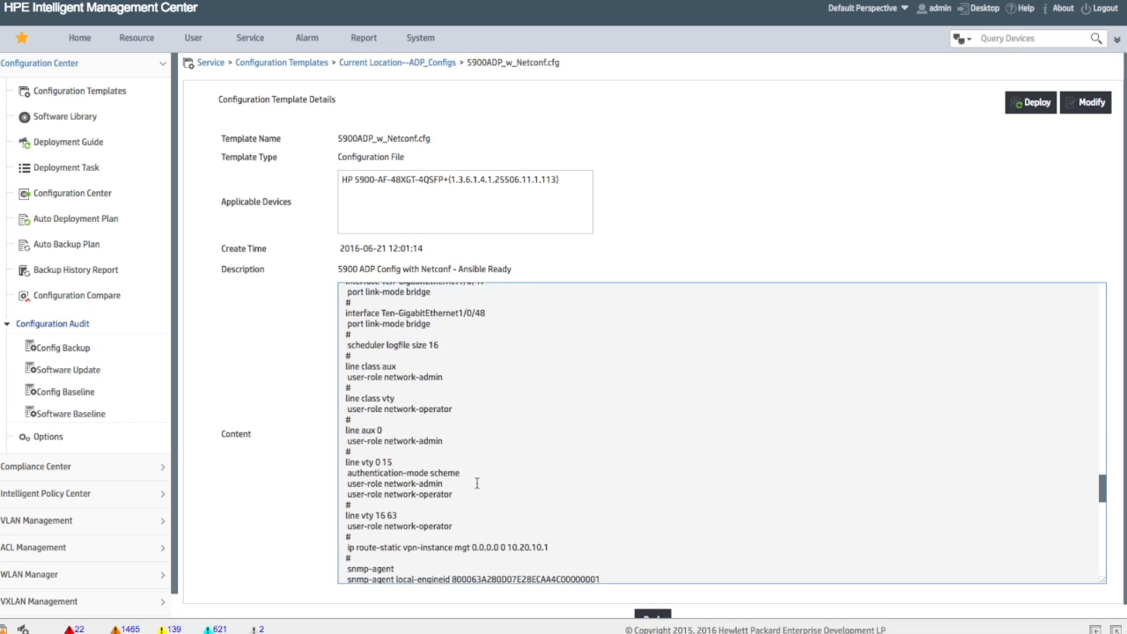
pyautogui.scroll(-3)
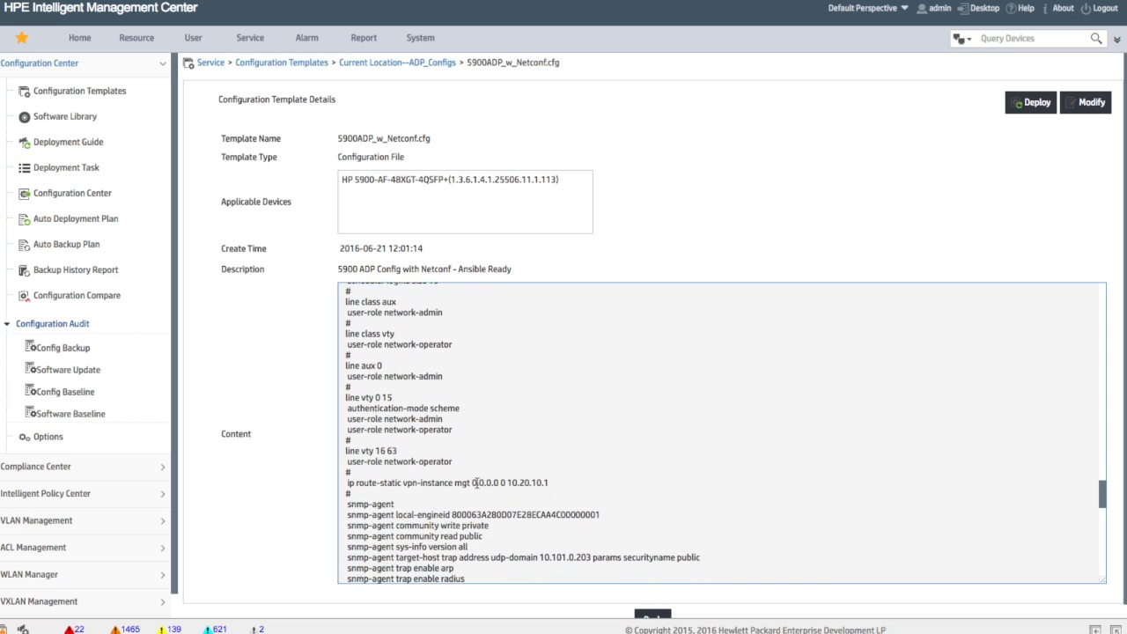
pyautogui.scroll(-3)
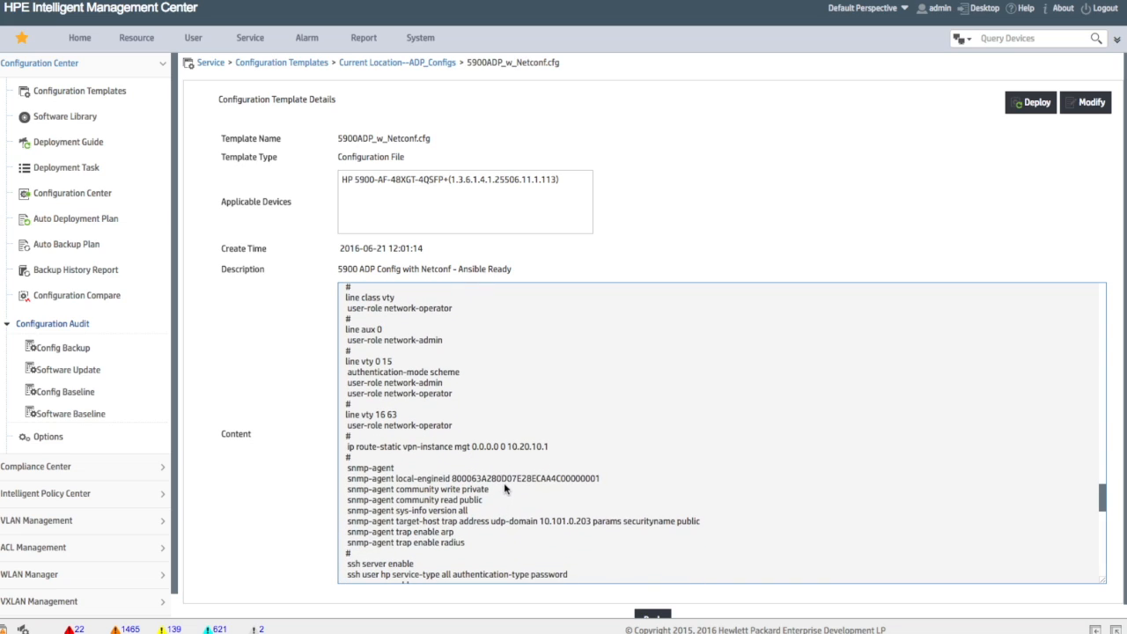
pyautogui.moveTo(501, 509)
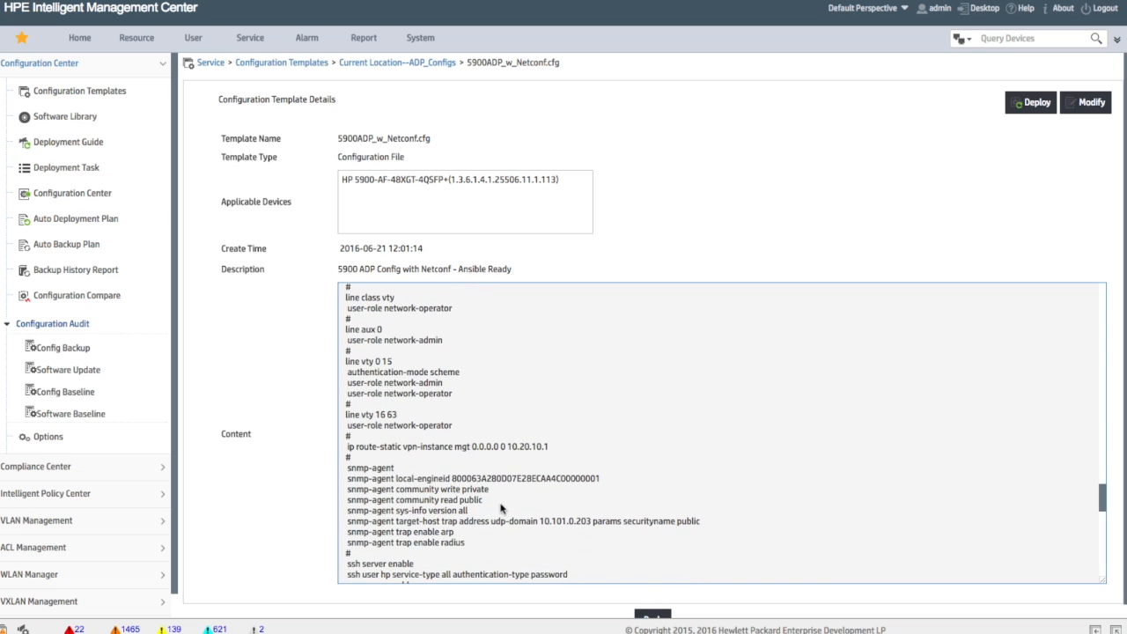
pyautogui.moveTo(362, 458)
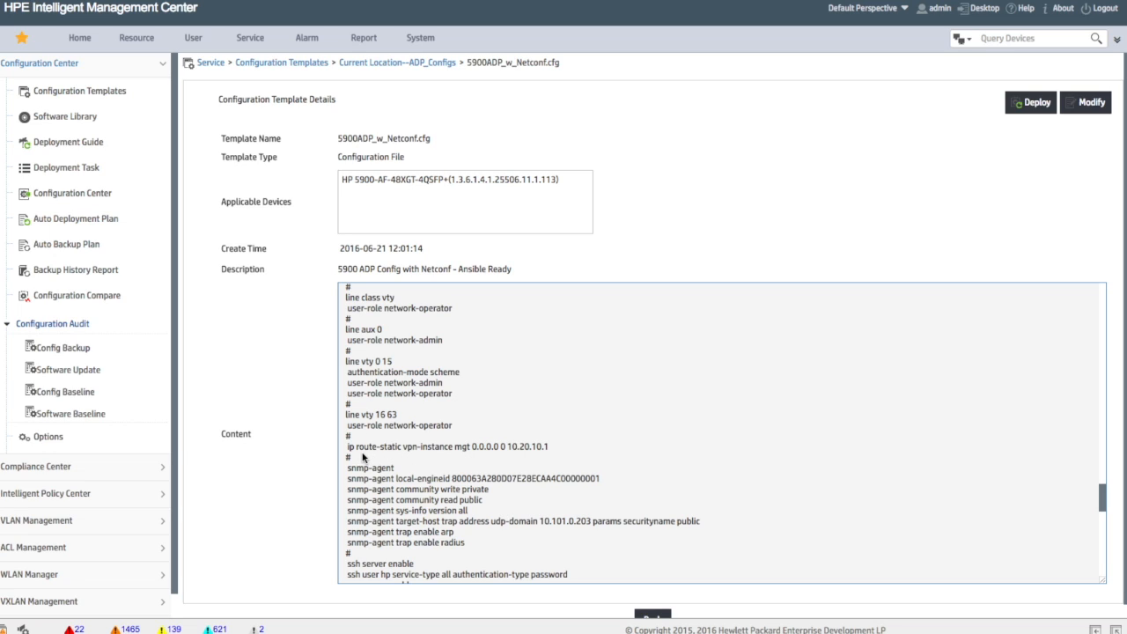
pyautogui.scroll(-3)
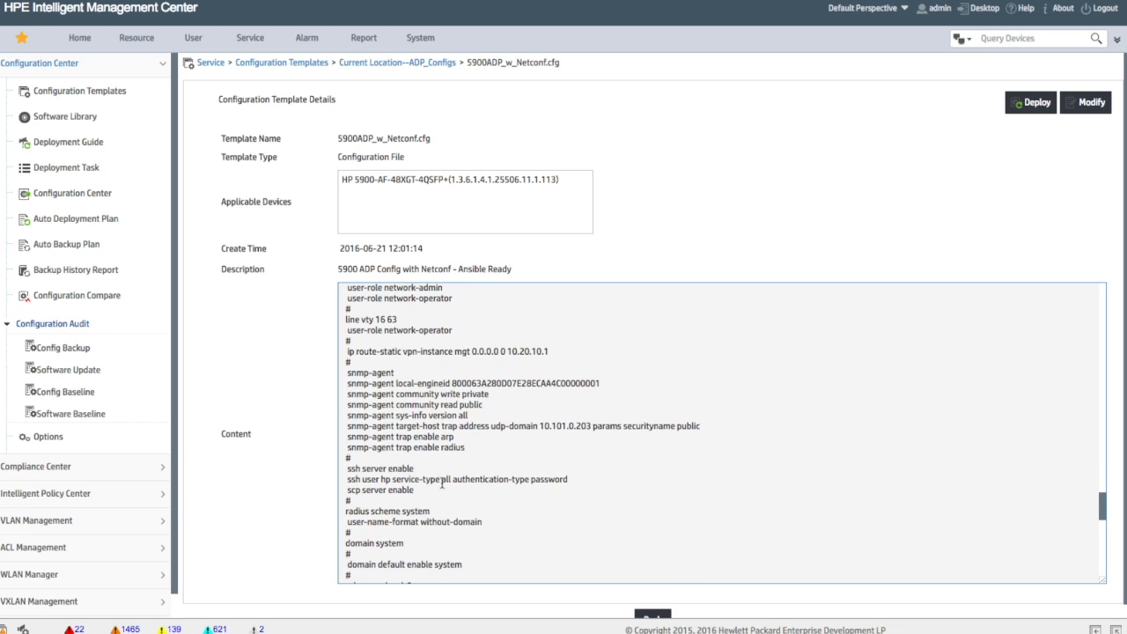
pyautogui.moveTo(479, 493)
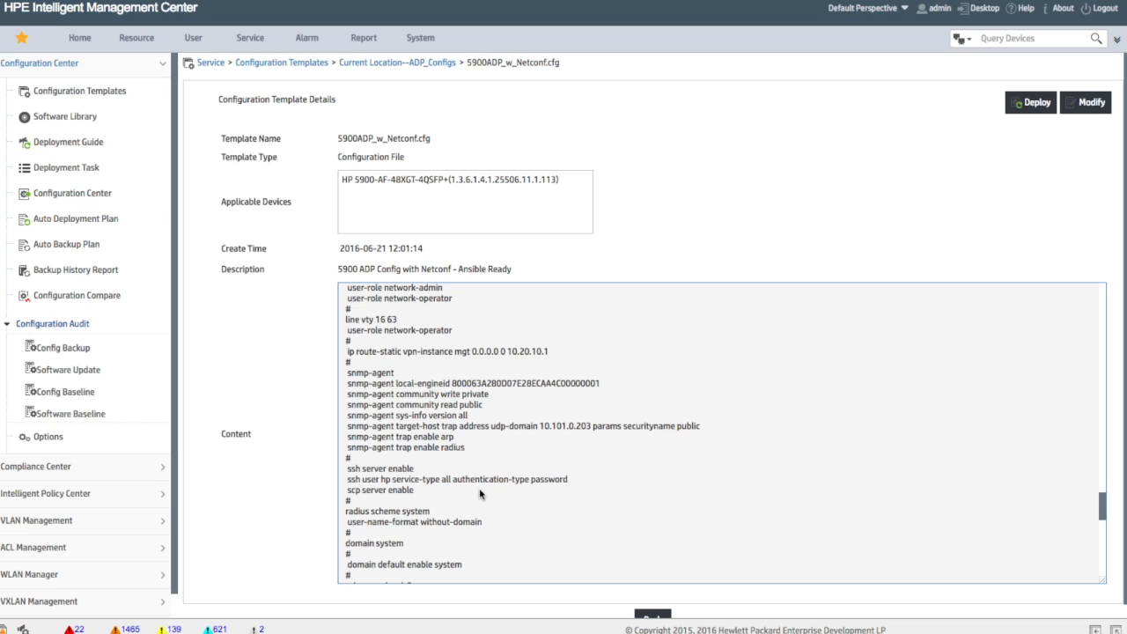
pyautogui.scroll(-3)
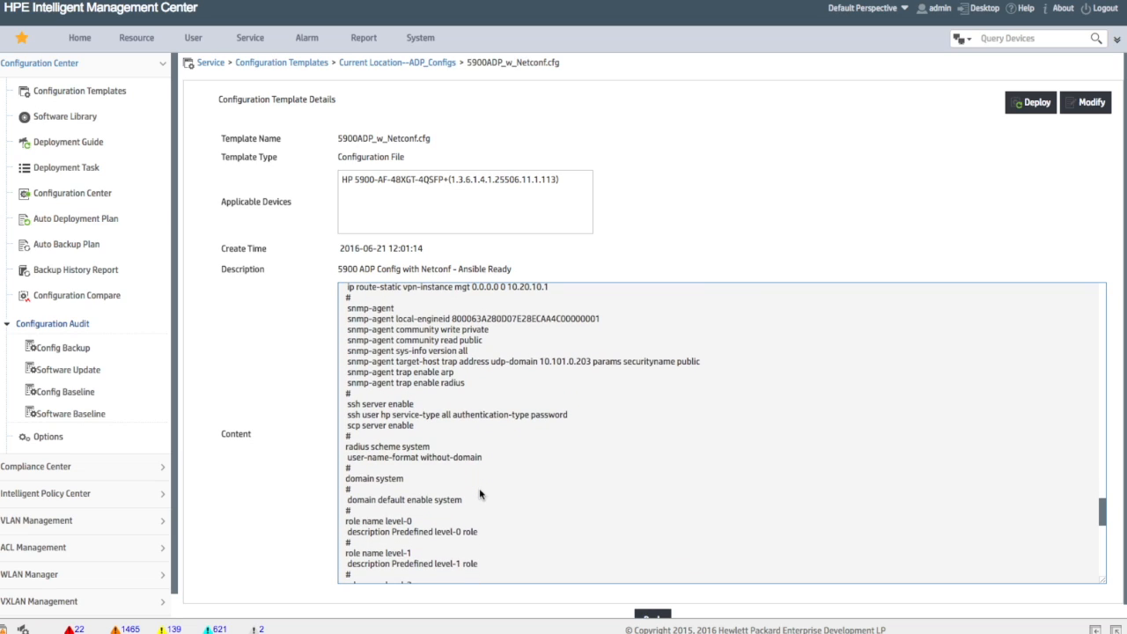
pyautogui.scroll(-3)
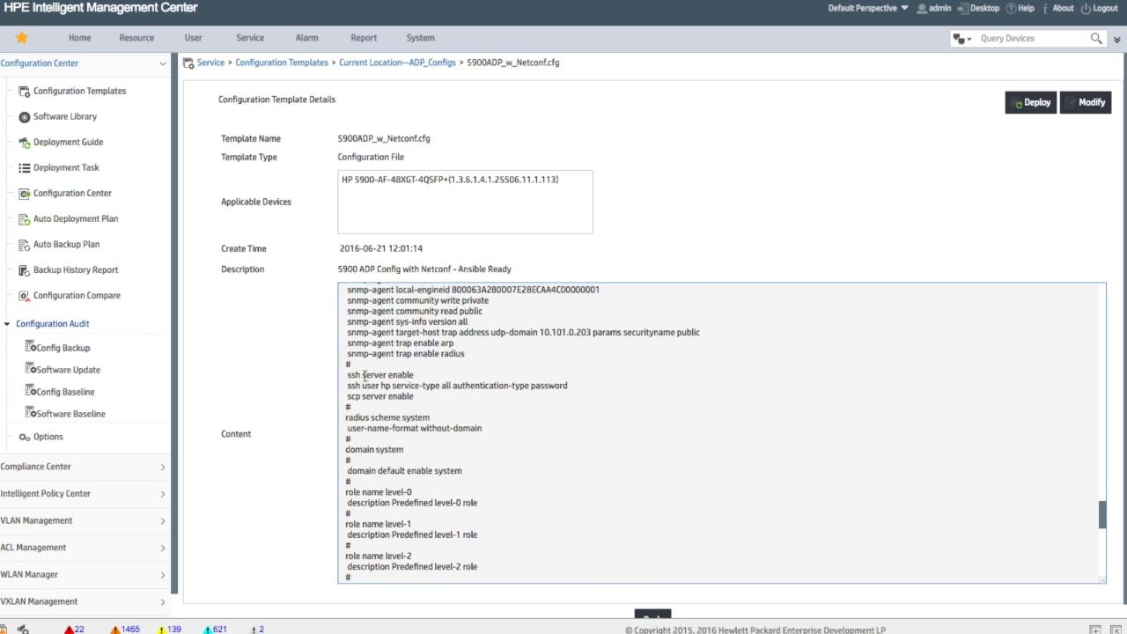
pyautogui.moveTo(483, 423)
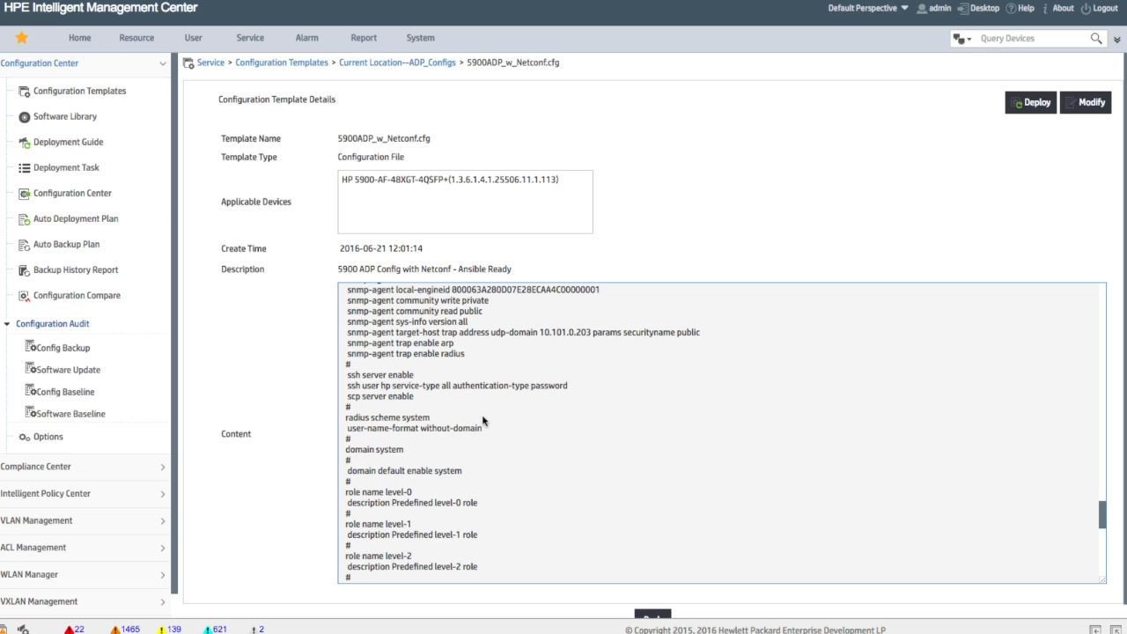
pyautogui.scroll(-3)
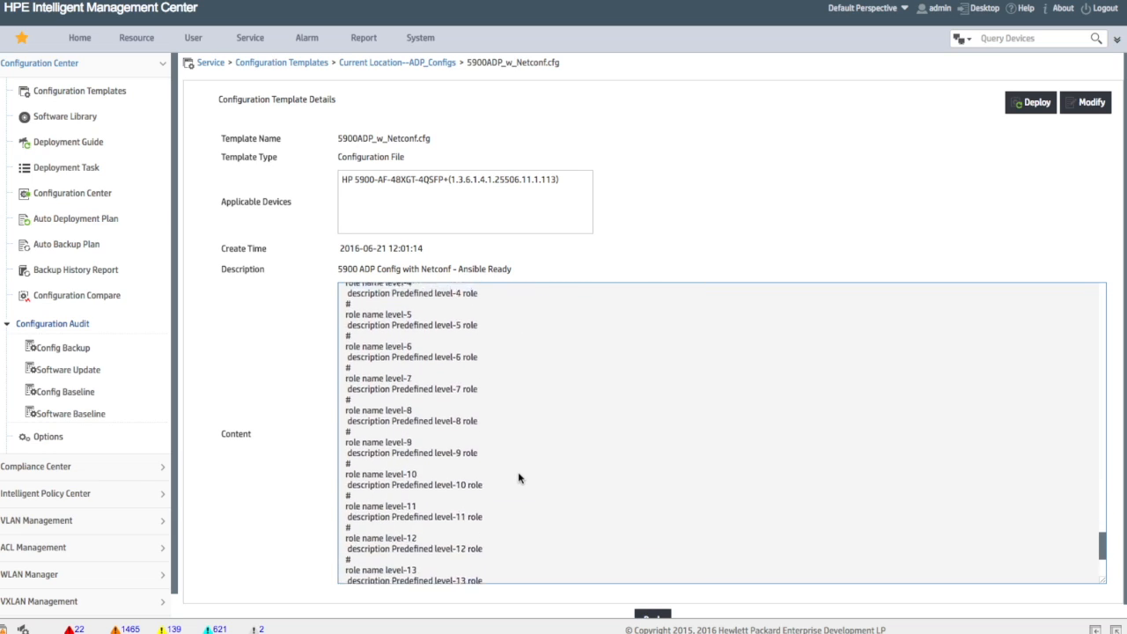
pyautogui.scroll(-3)
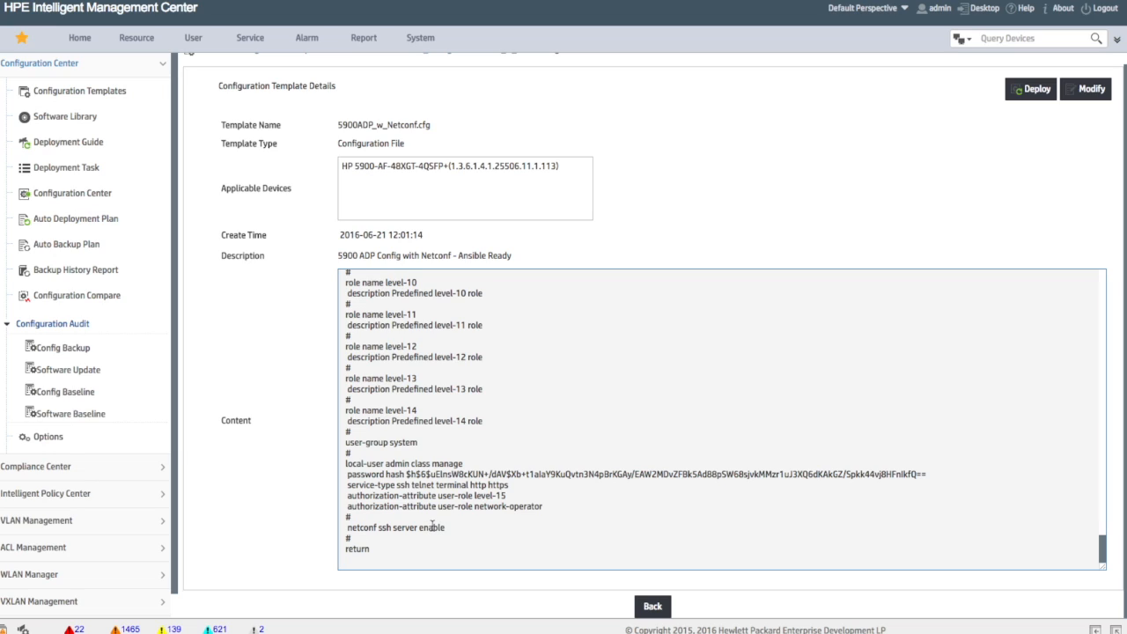
# Step: Return to the Auto Deployment Plan list and expand DC_ODBM to show its succeeded device
pyautogui.click(651, 606)
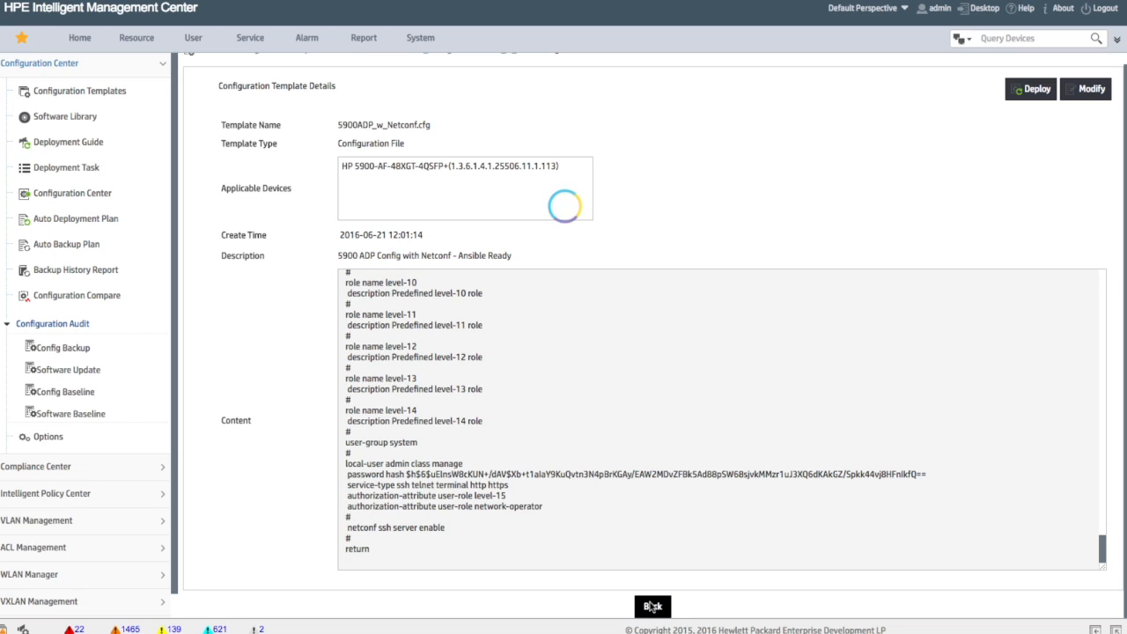
pyautogui.click(652, 606)
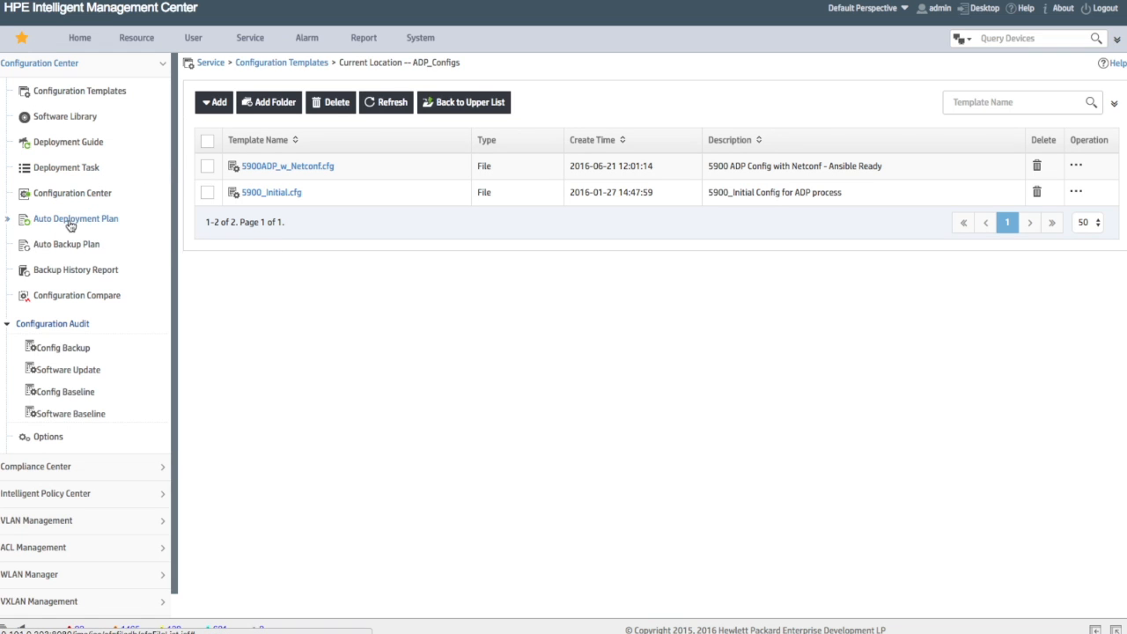
pyautogui.click(74, 219)
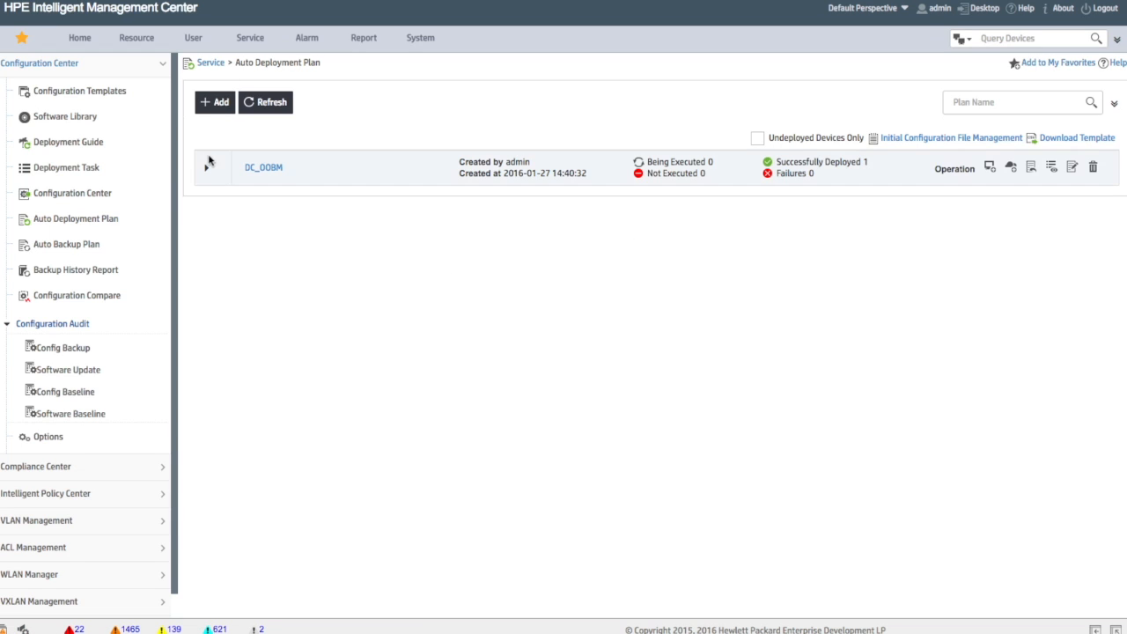
pyautogui.click(210, 165)
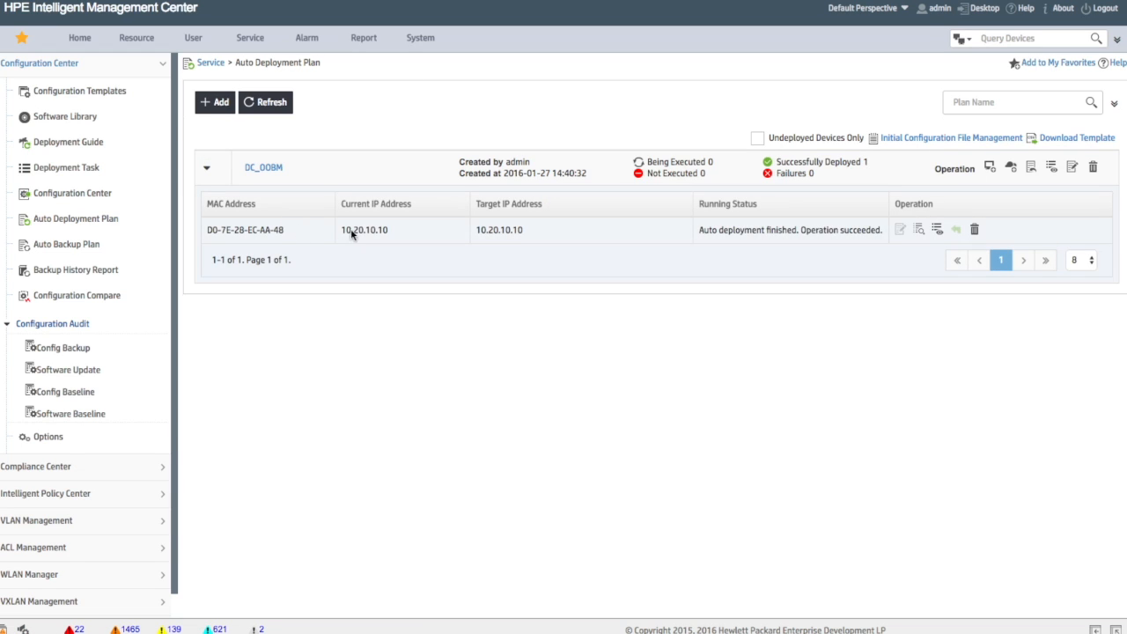
pyautogui.moveTo(303, 236)
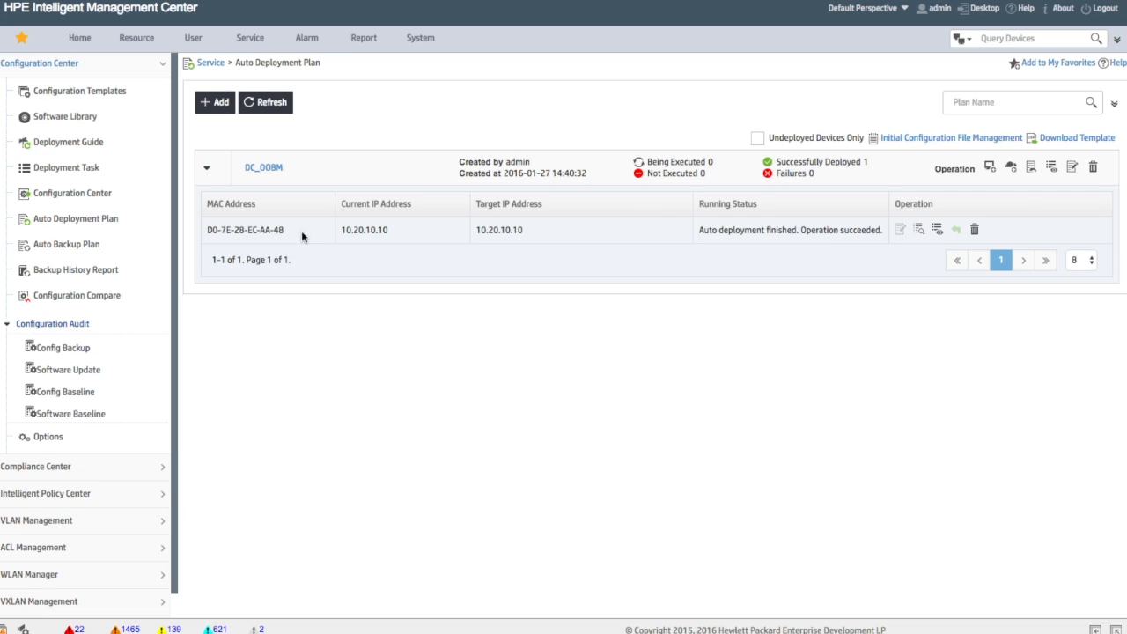
# Step: Delete the 10.20.10.10 switch from the DC_ODBM plan, leaving it with no devices
pyautogui.doubleClick(245, 229)
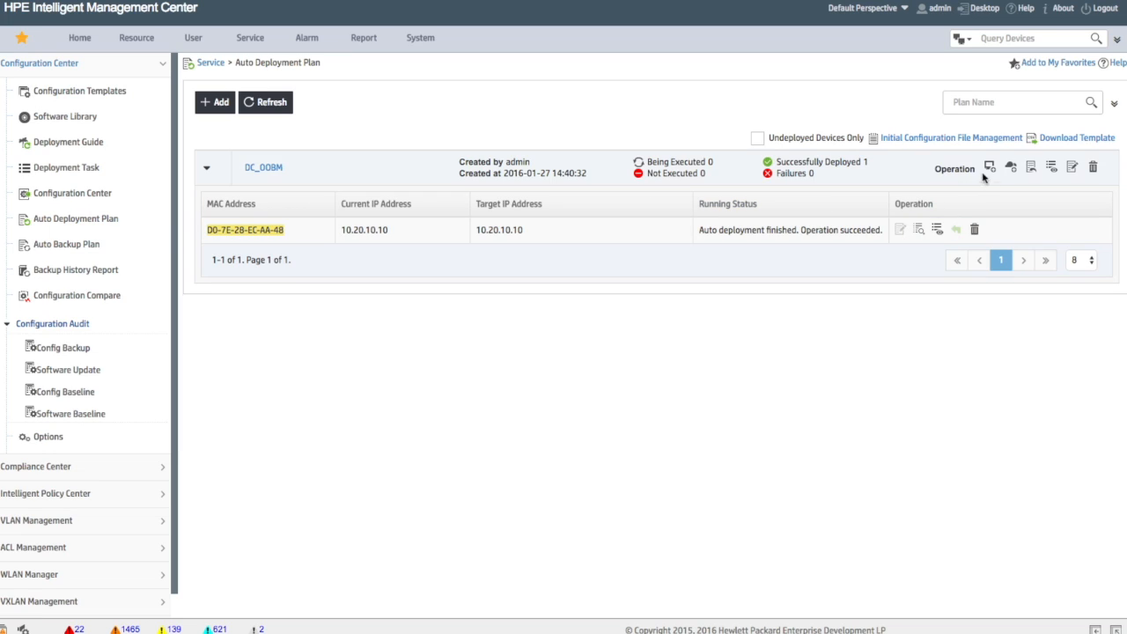
pyautogui.moveTo(990, 166)
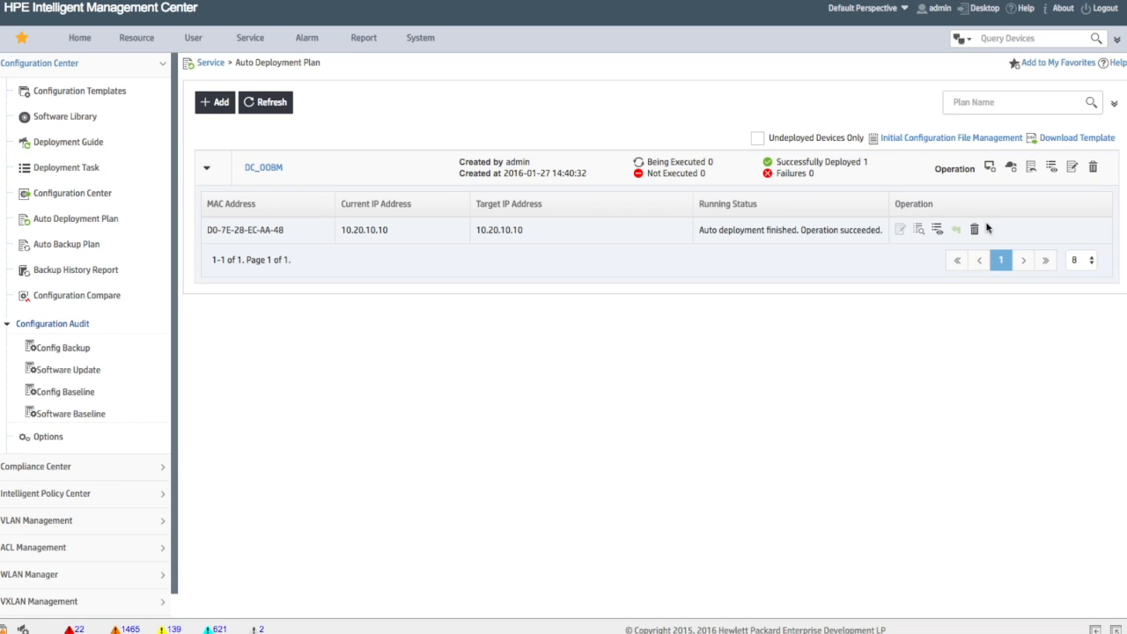
pyautogui.click(973, 229)
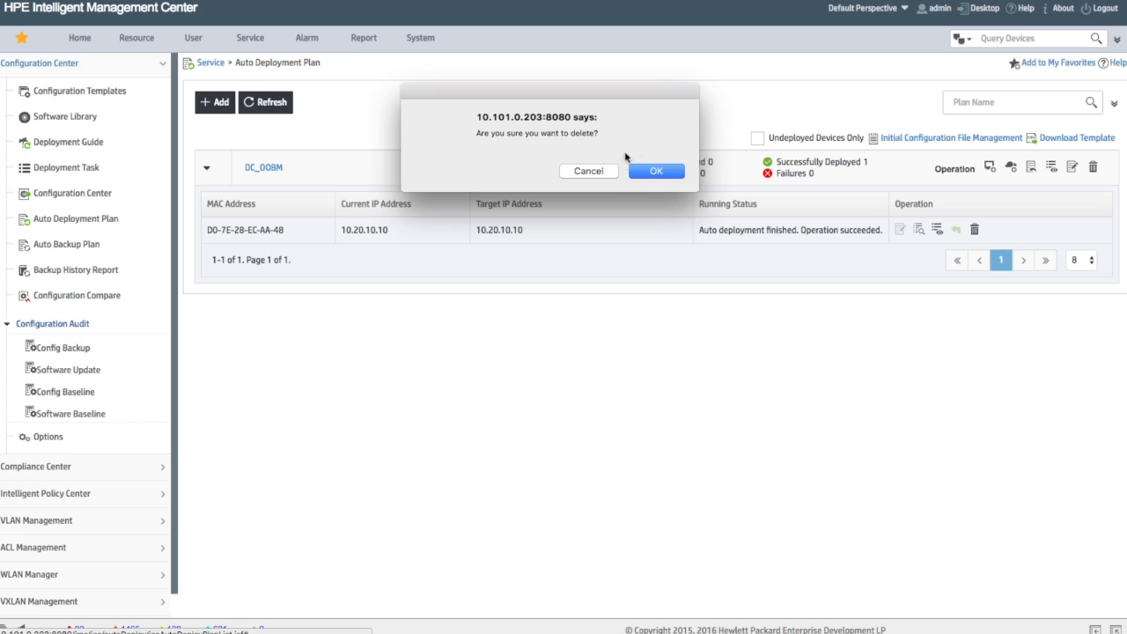
pyautogui.click(655, 170)
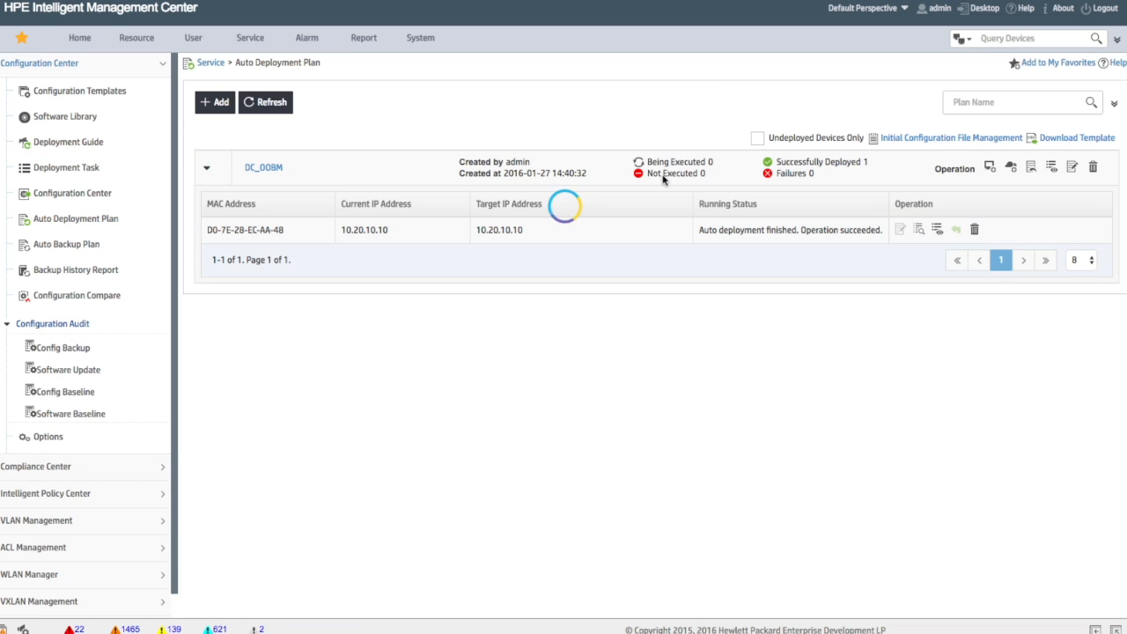
pyautogui.click(973, 228)
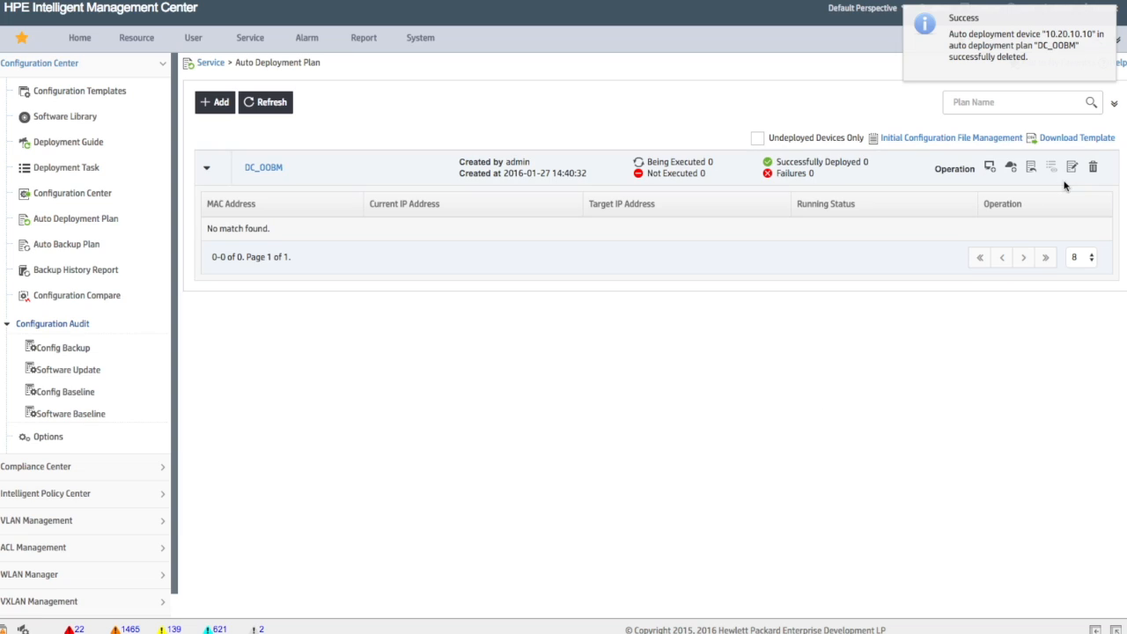
pyautogui.moveTo(1032, 174)
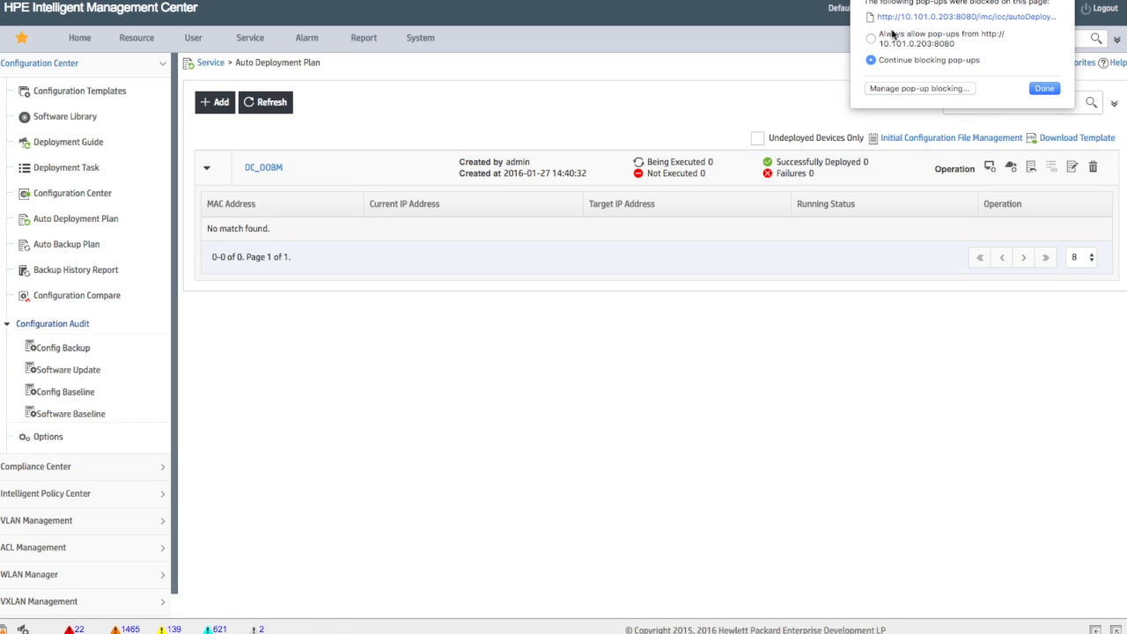
# Step: Import devices into DC_ODBM from Comware7HomeLab.csv and finish the import successfully
pyautogui.click(1045, 88)
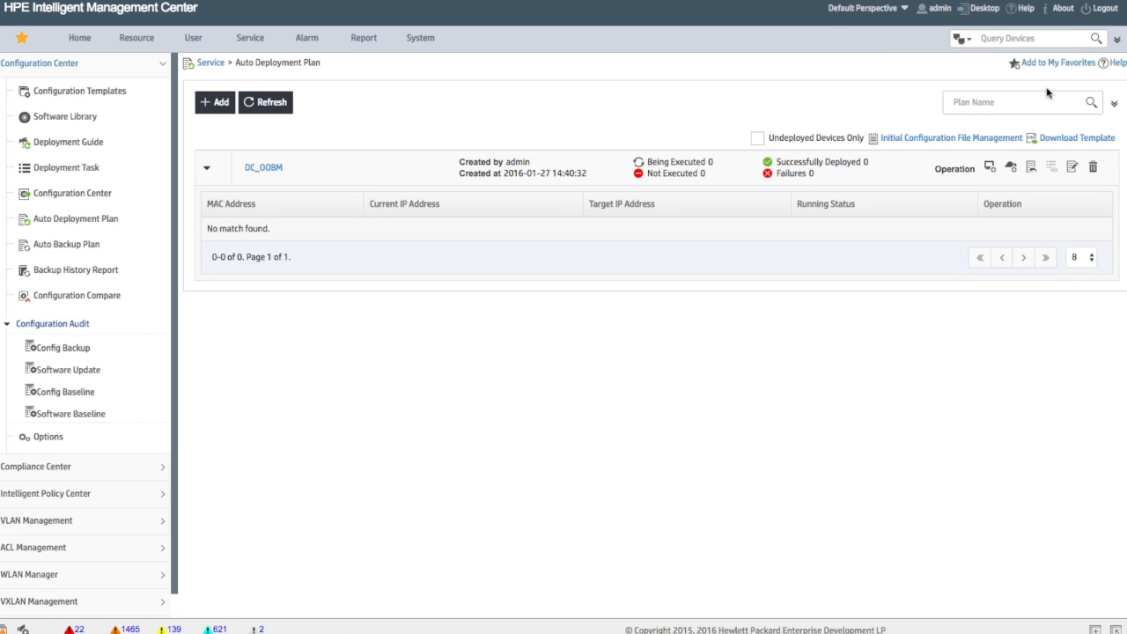
pyautogui.click(208, 168)
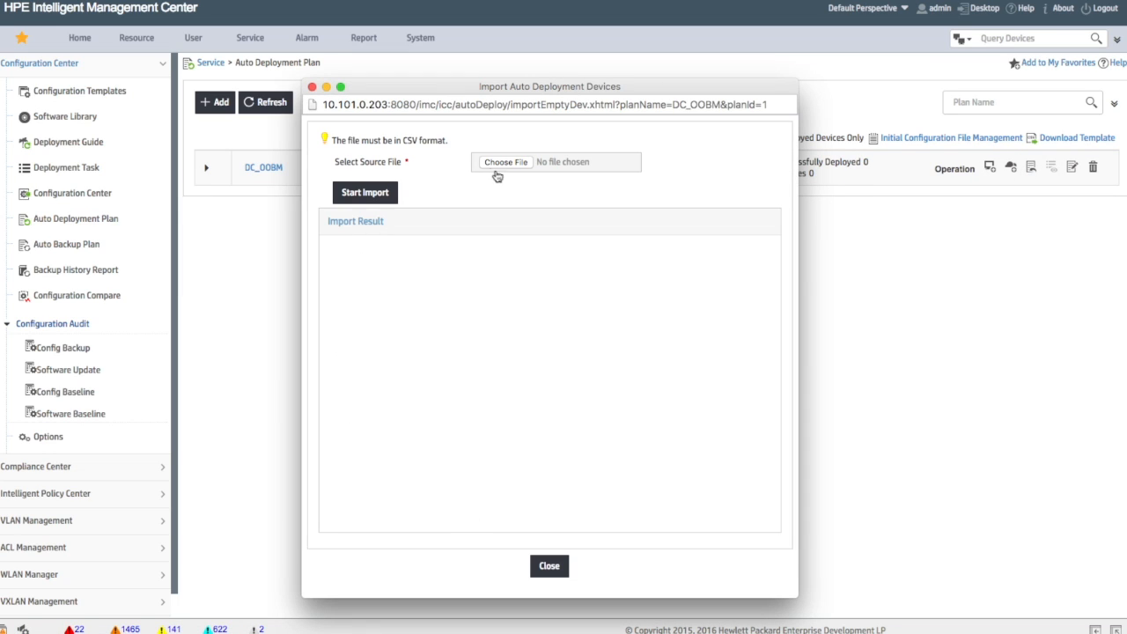
pyautogui.click(503, 162)
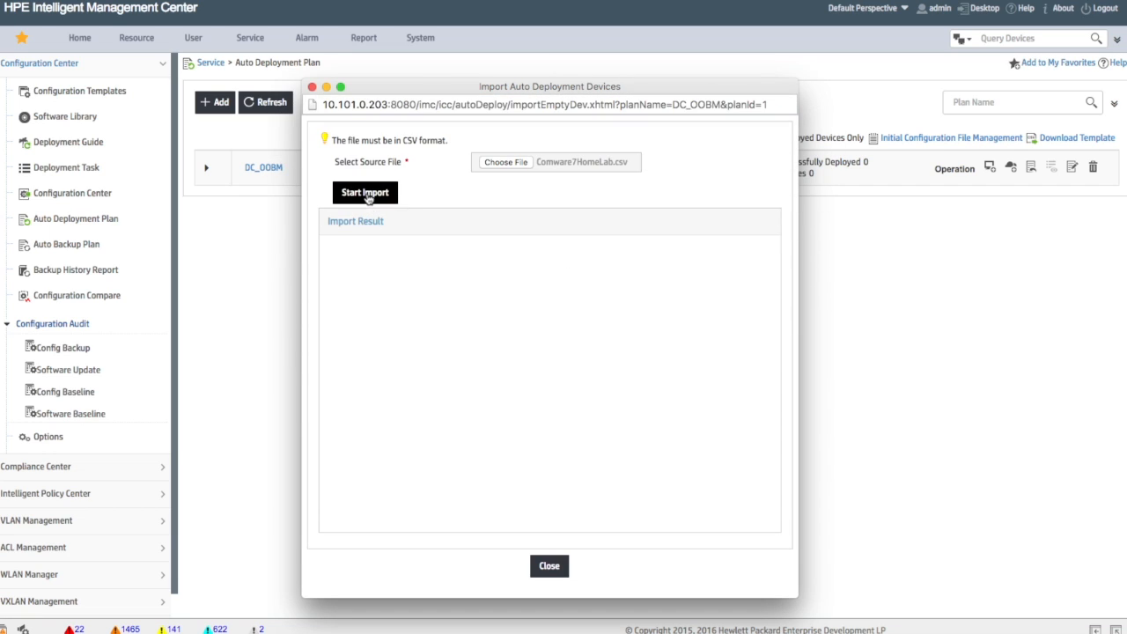
pyautogui.click(365, 192)
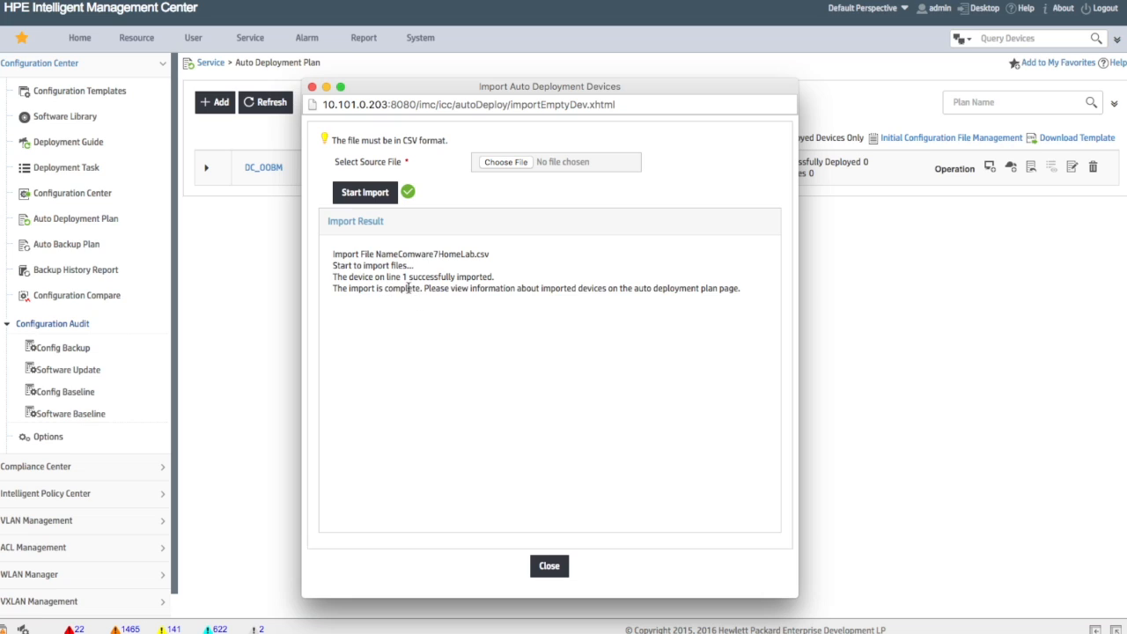
pyautogui.click(550, 567)
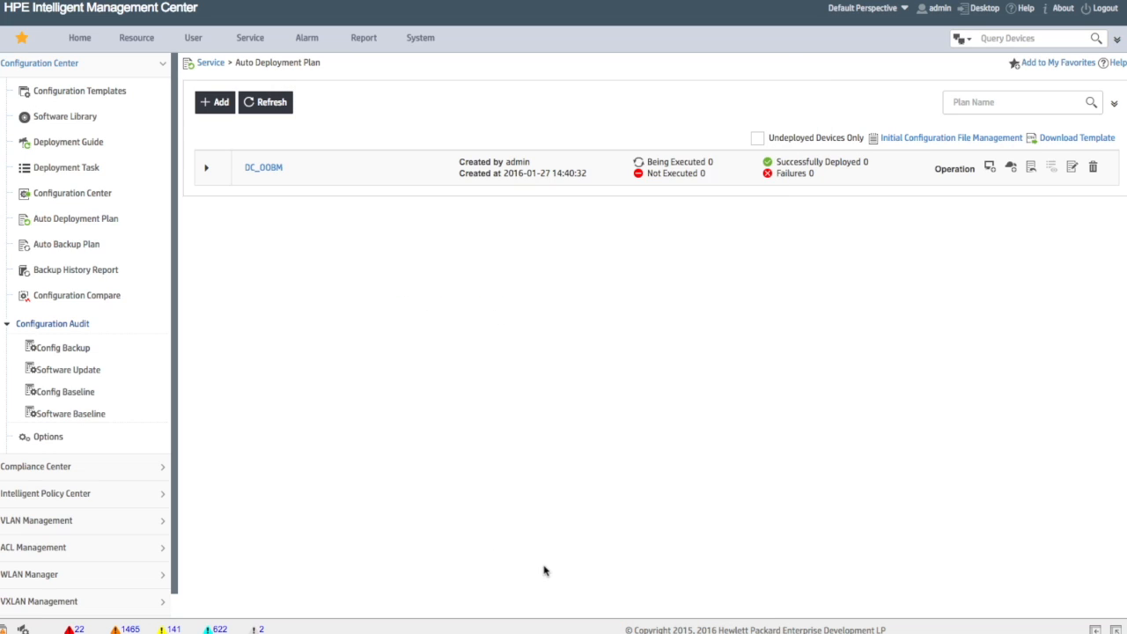
# Step: Check the imported device is 'Waiting for executing', then search devices for 10.20.10.10
pyautogui.click(206, 167)
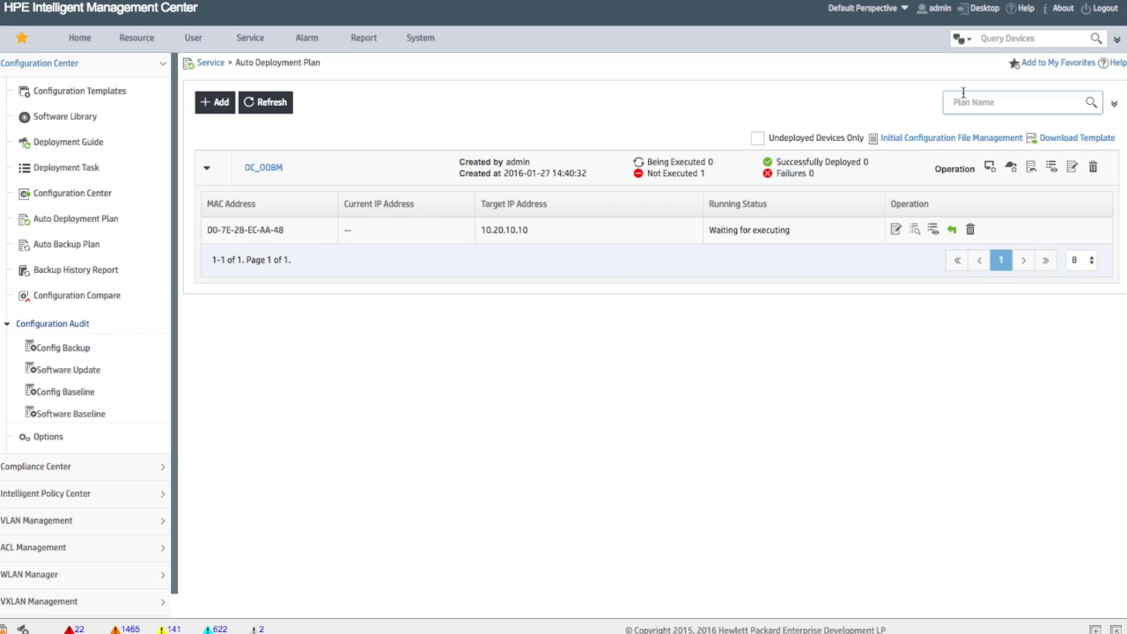
pyautogui.click(1030, 38)
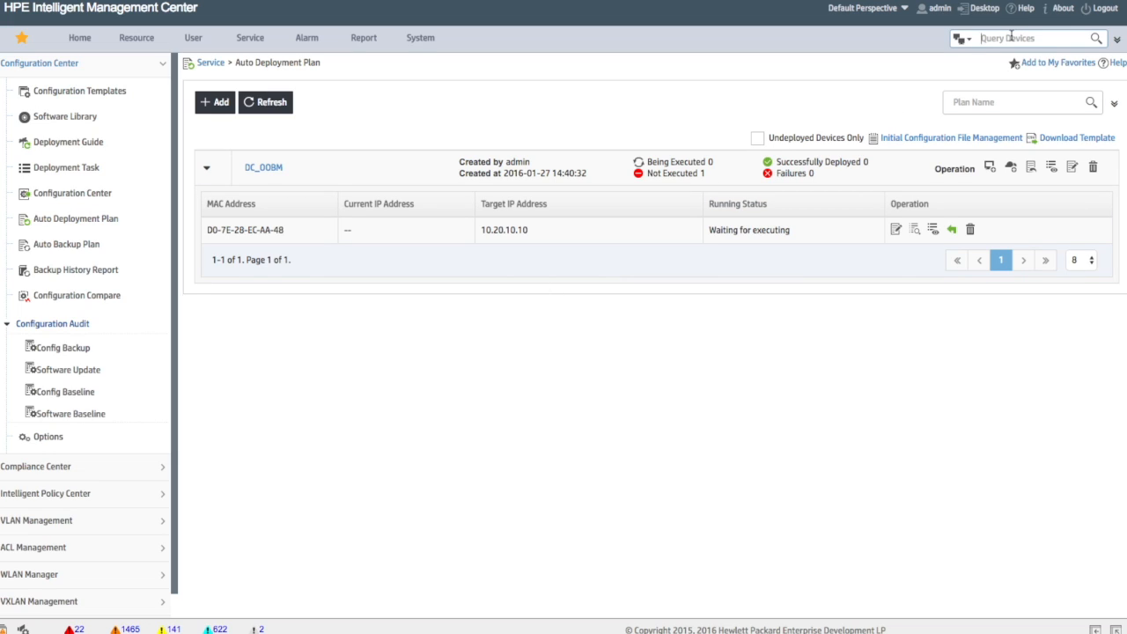
pyautogui.write('10.20.10.10')
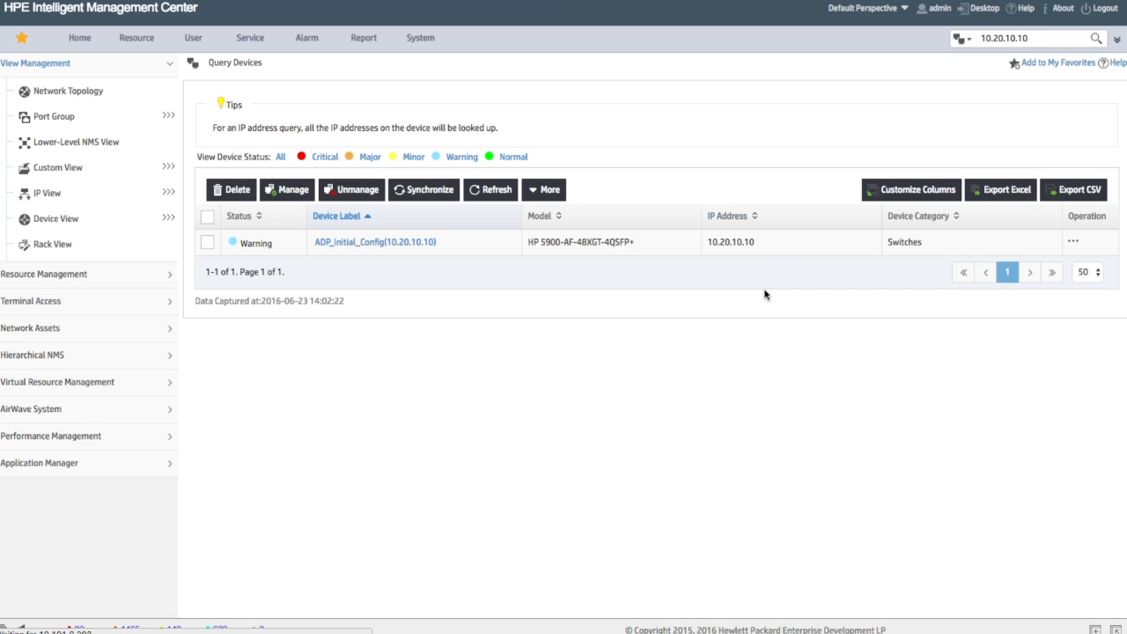
# Step: Delete the ADP_Initial_Config switch at 10.20.10.10 from the device inventory
pyautogui.click(208, 243)
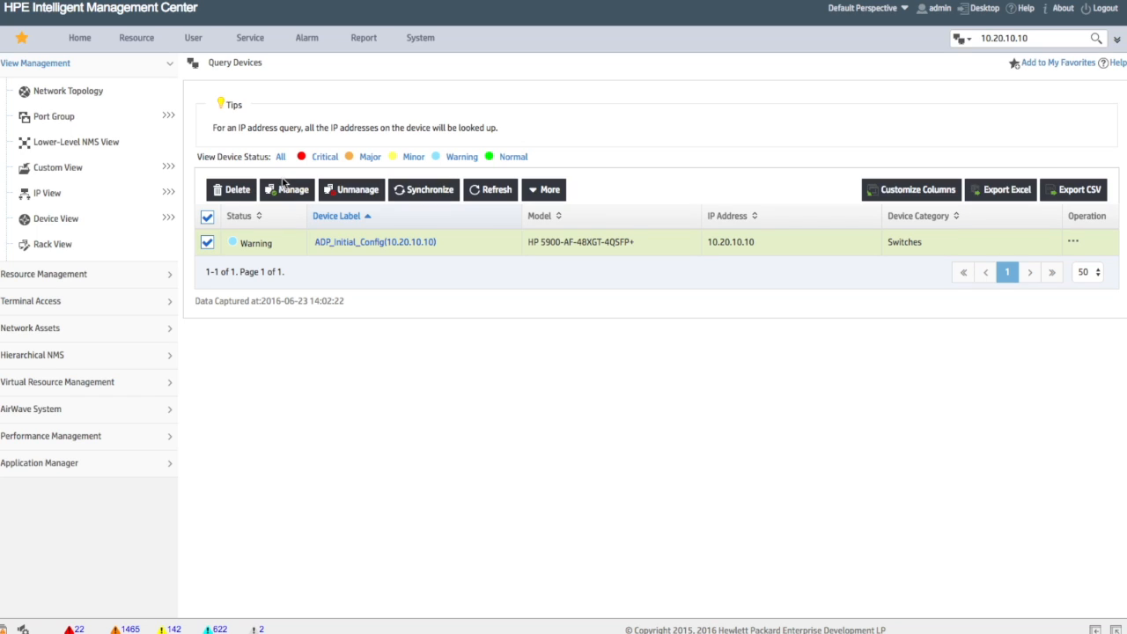
pyautogui.click(233, 191)
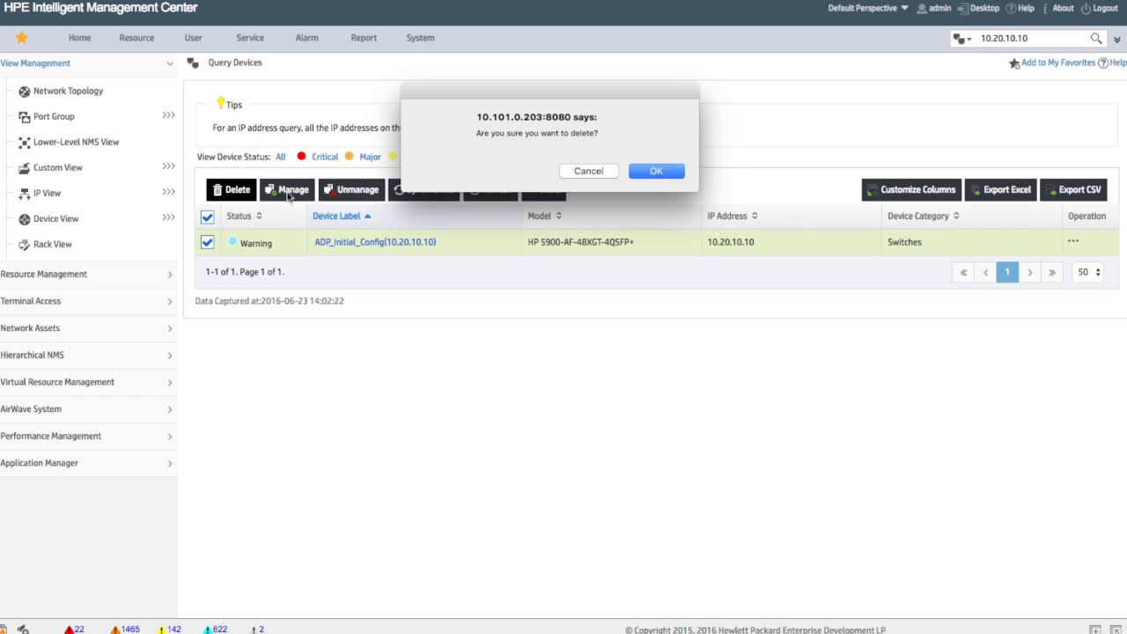
pyautogui.click(655, 171)
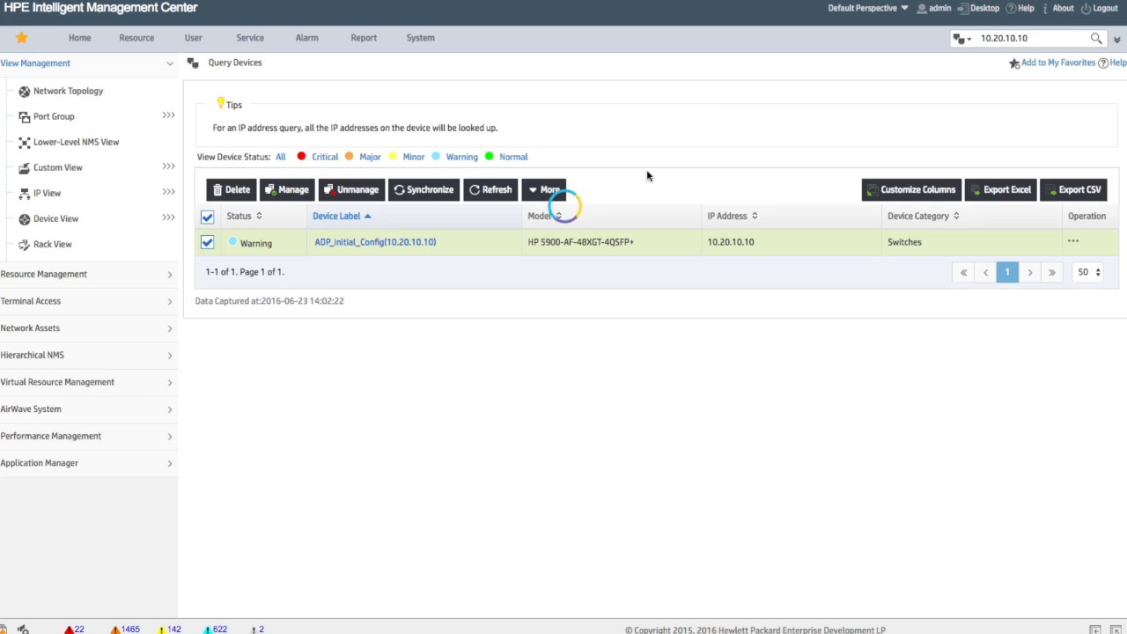
pyautogui.click(233, 191)
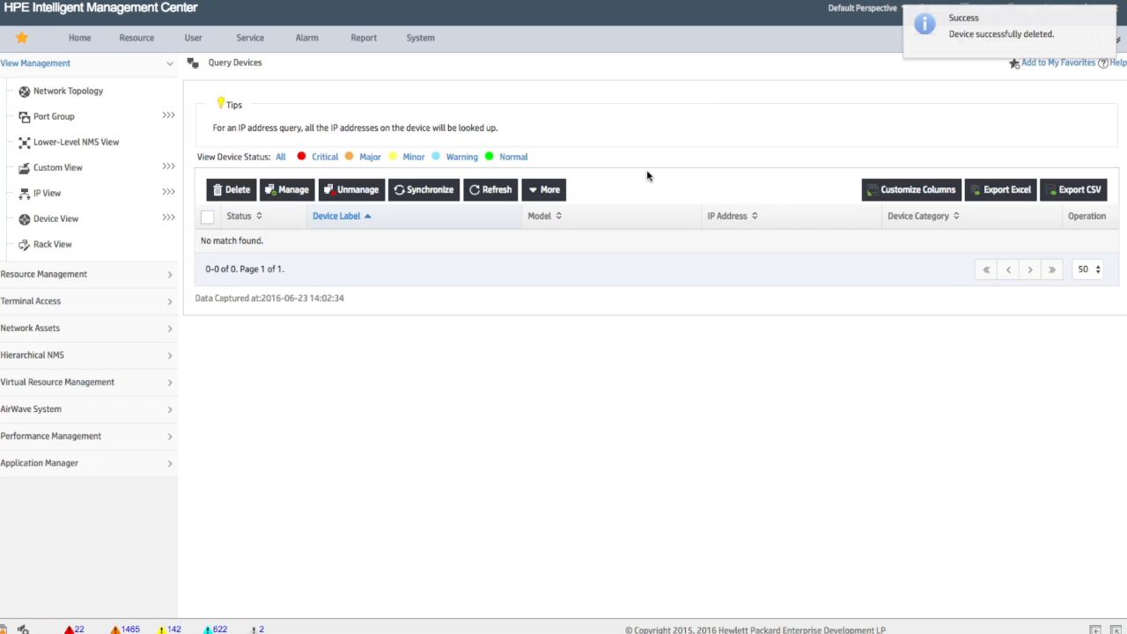
# Step: Bring up the Service menu's Configuration Center options to reach Auto Deployment Plan
pyautogui.click(250, 37)
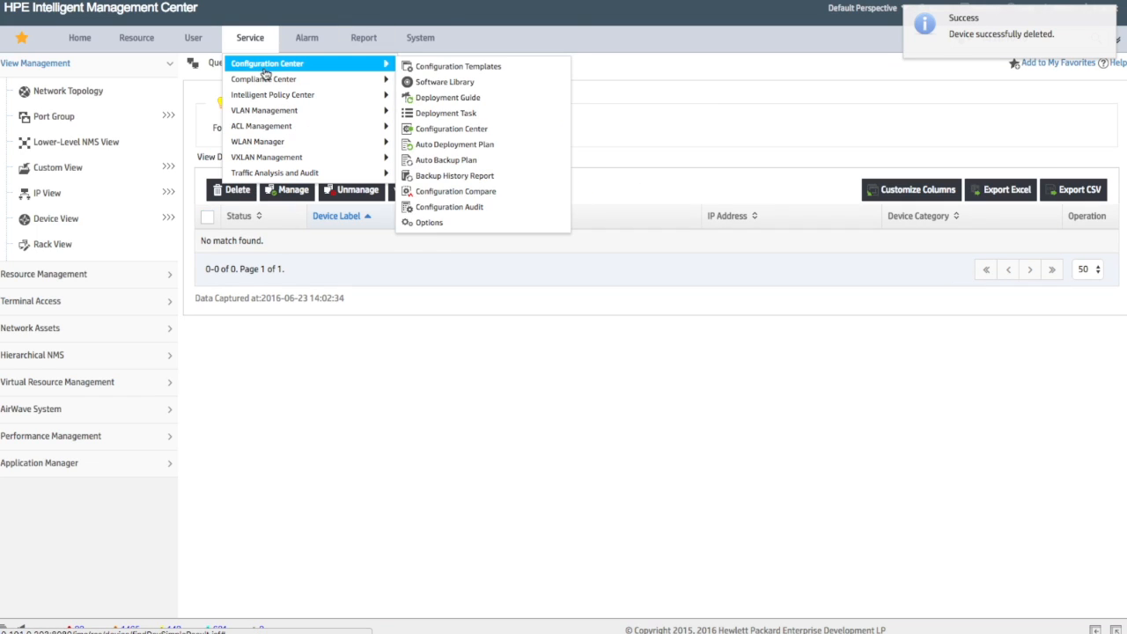
pyautogui.moveTo(452, 144)
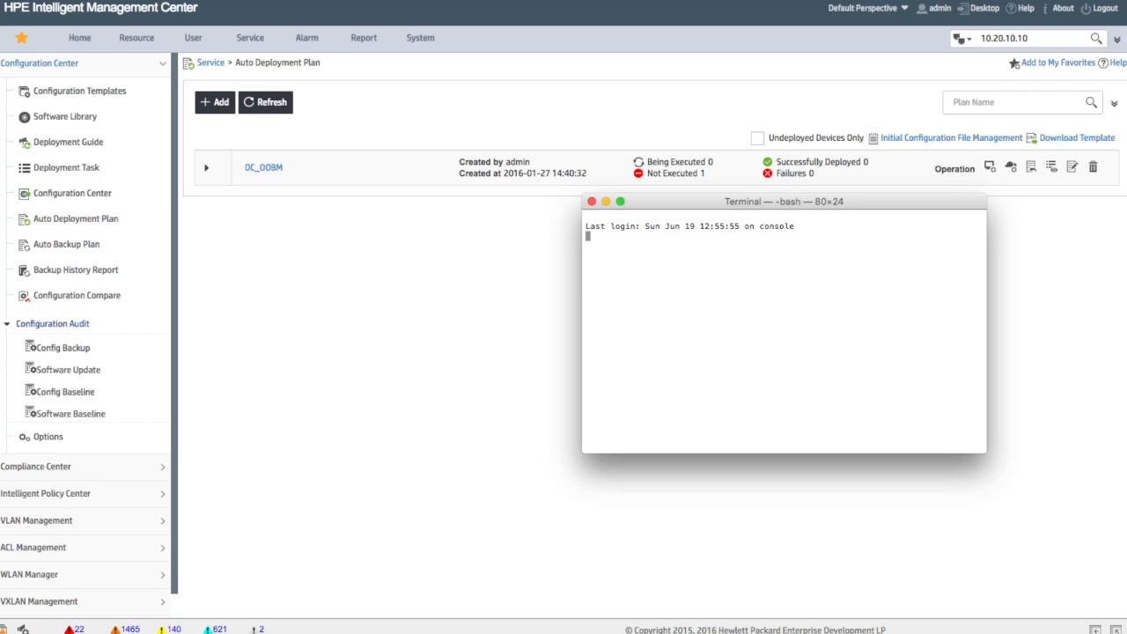
# Step: Telnet to the switch at 10.20.10.10 as admin and delete flash:/startup.cfg, confirming with Y
pyautogui.write('telnet')
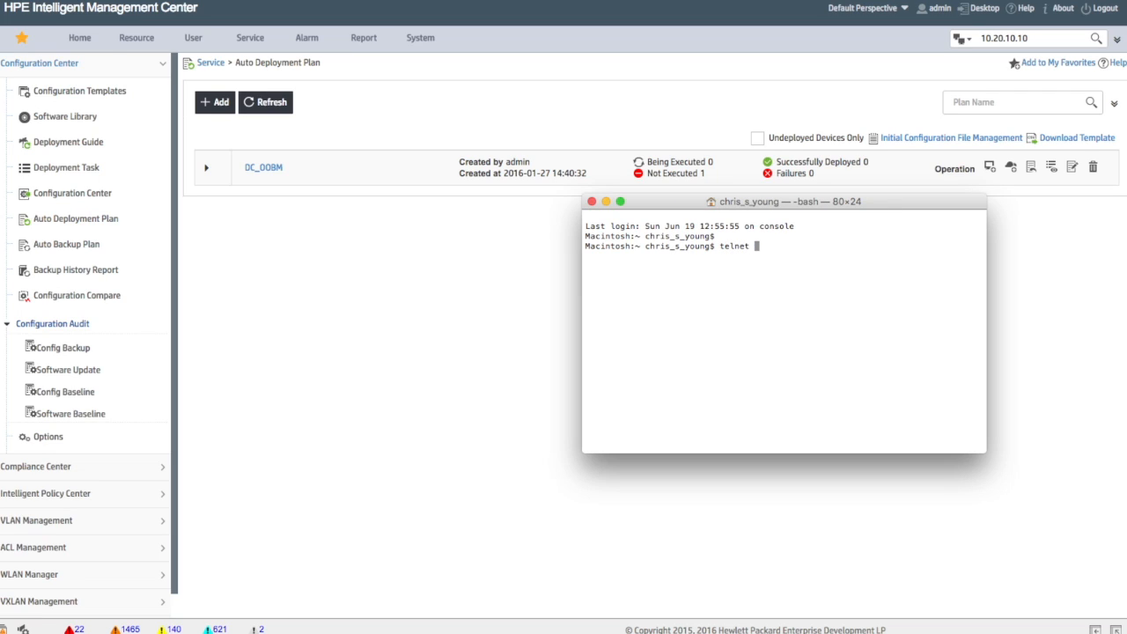
pyautogui.write('10.20.10.10')
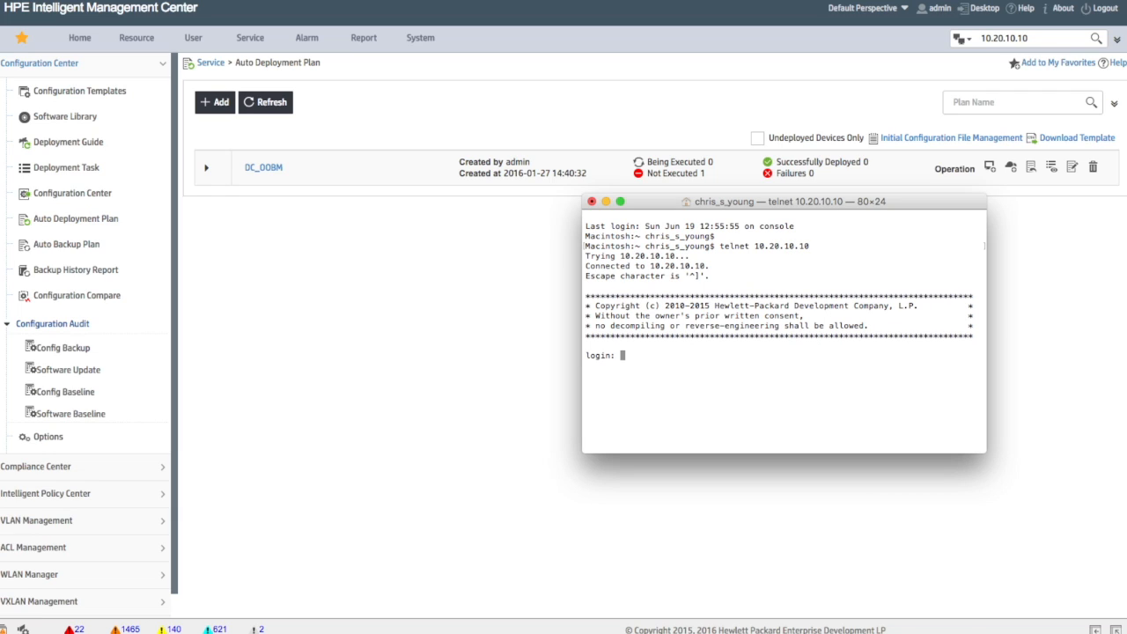
pyautogui.write('admin')
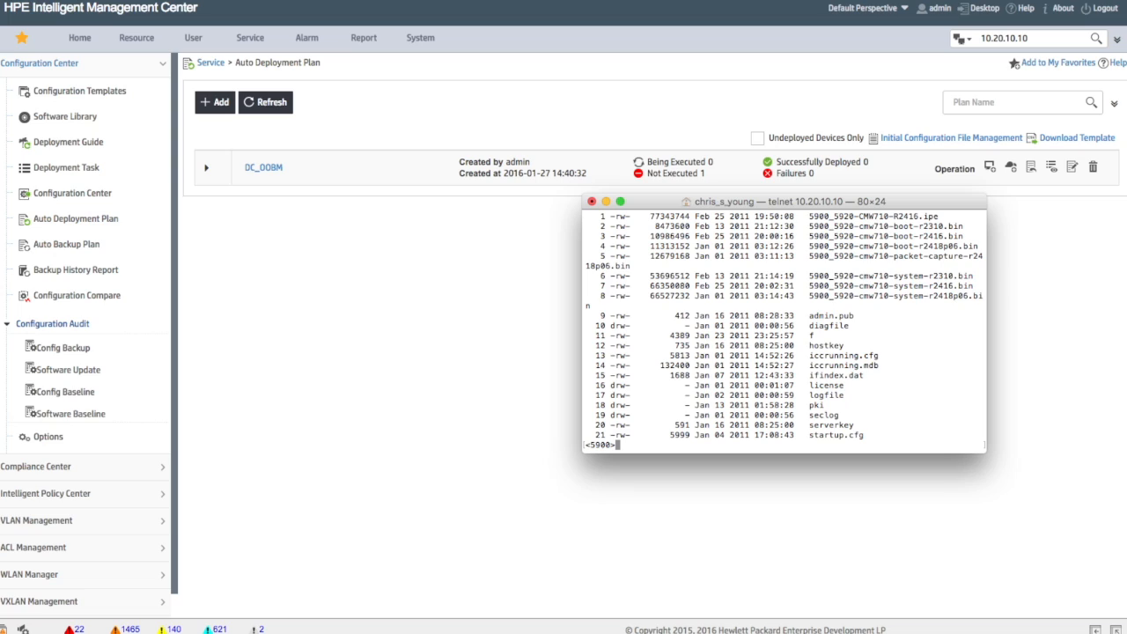
pyautogui.write('delete flash:/startup.cfg')
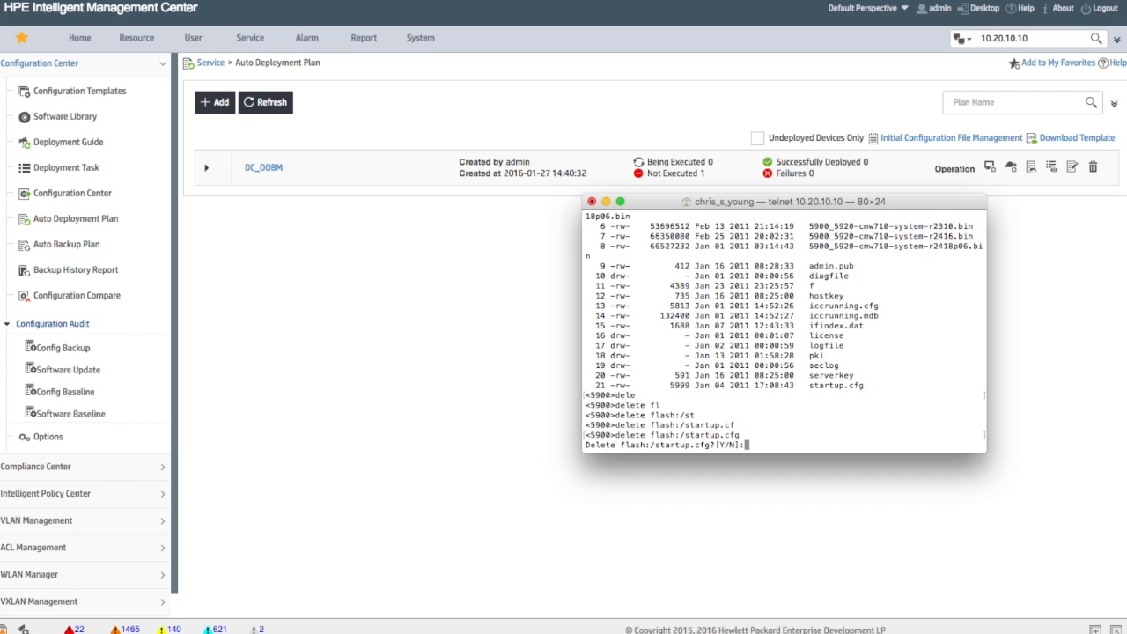
pyautogui.write('y')
pyautogui.write('reboot')
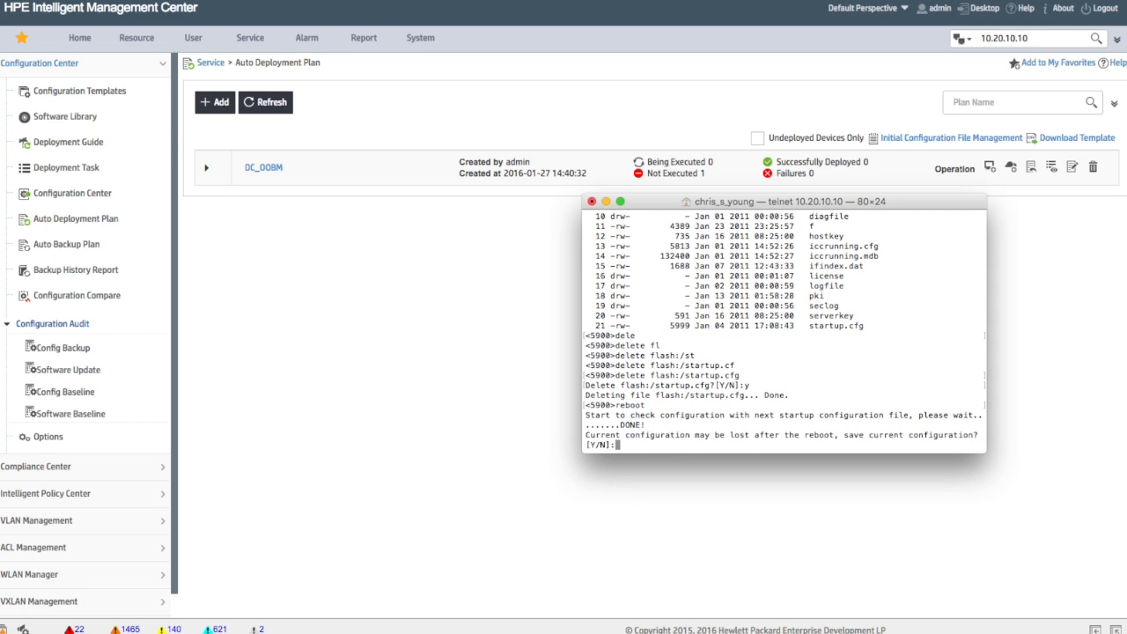
# Step: Reboot the switch without saving its configuration and return to the deployment plan page
pyautogui.write('n')
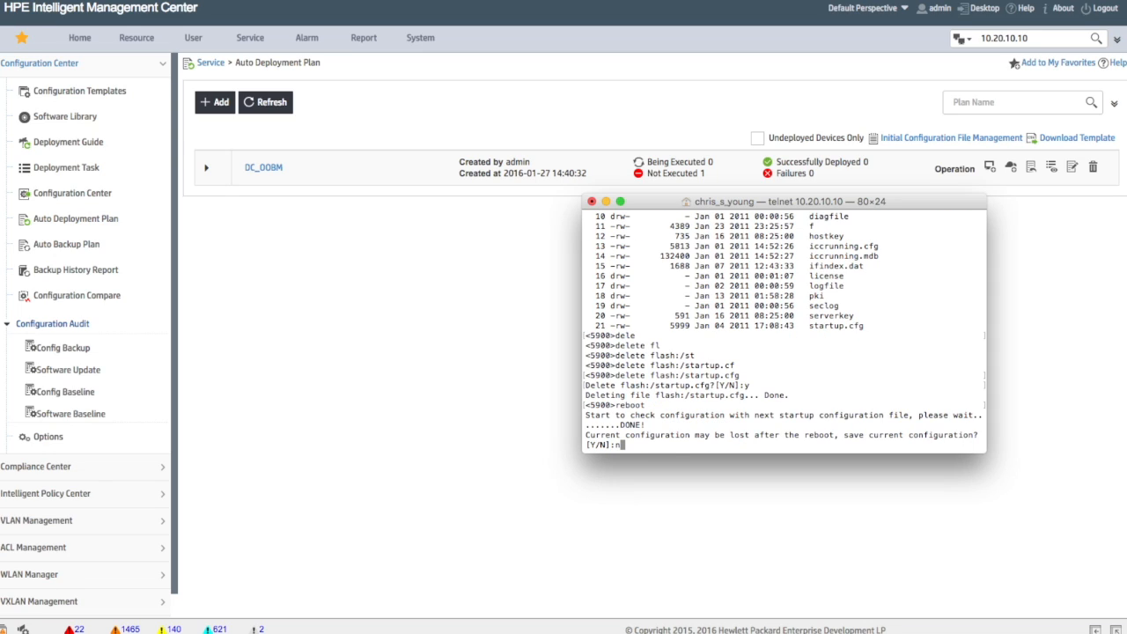
pyautogui.write('n')
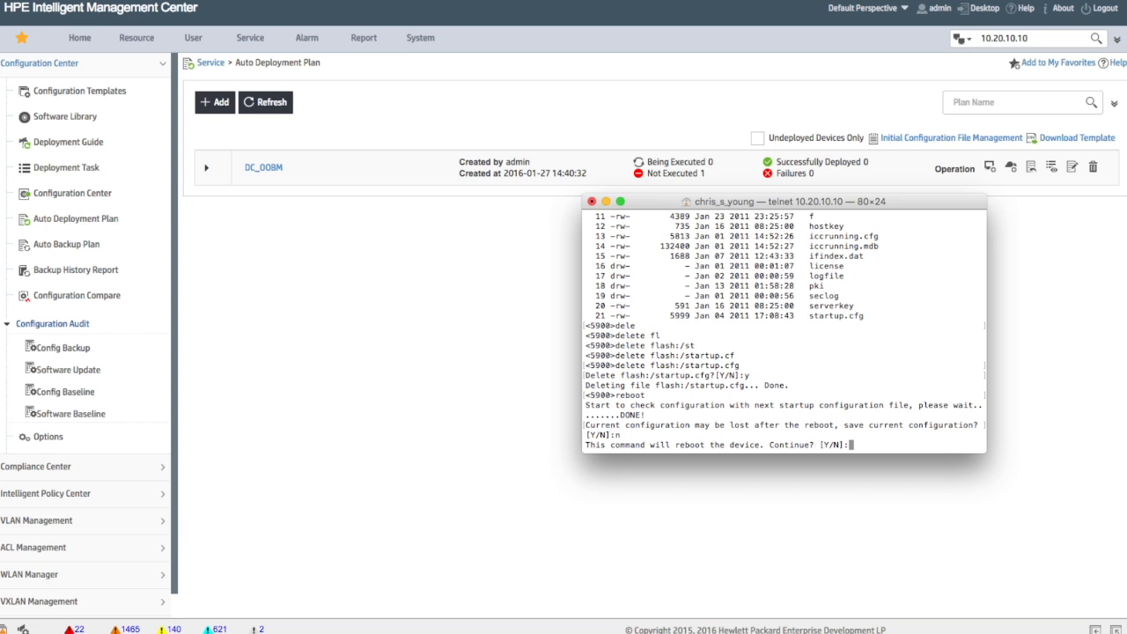
pyautogui.click(264, 102)
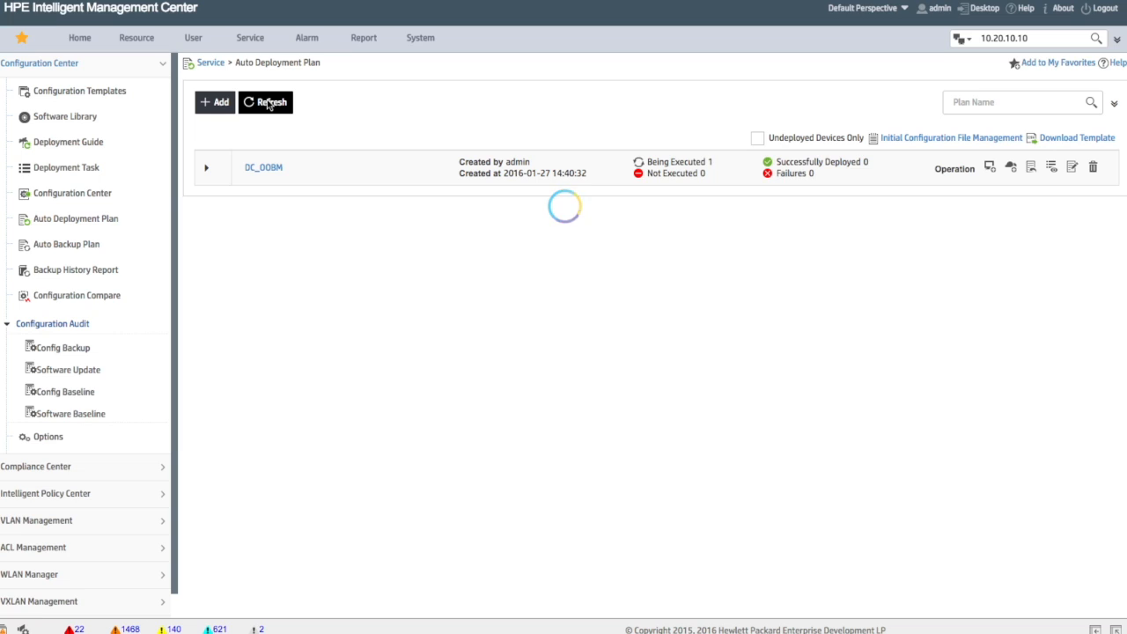
pyautogui.click(264, 102)
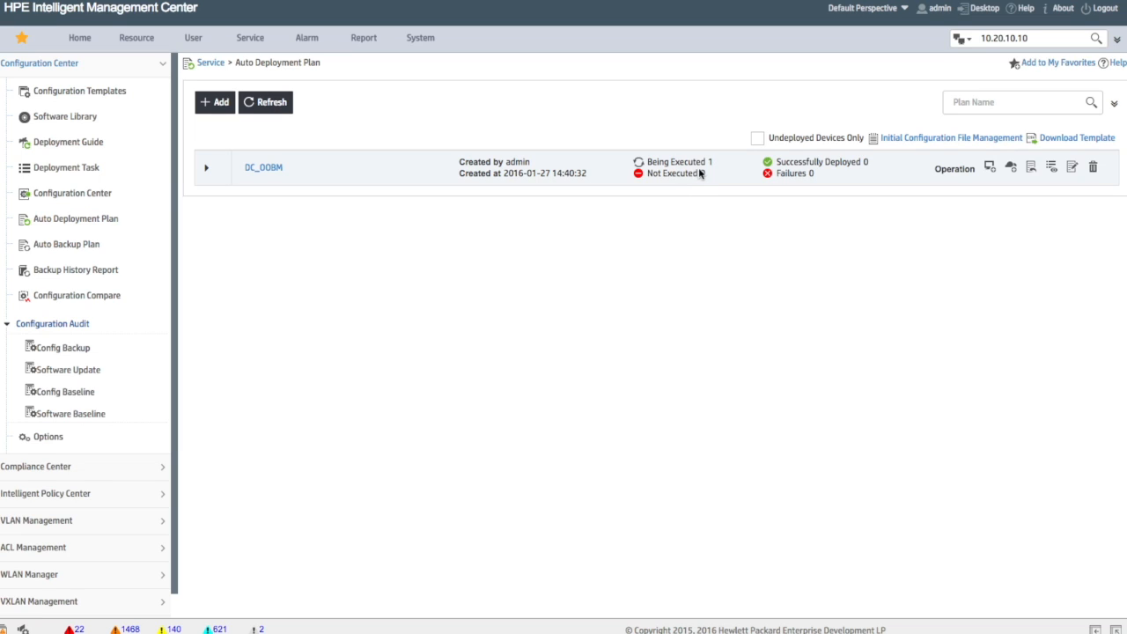
pyautogui.moveTo(958, 181)
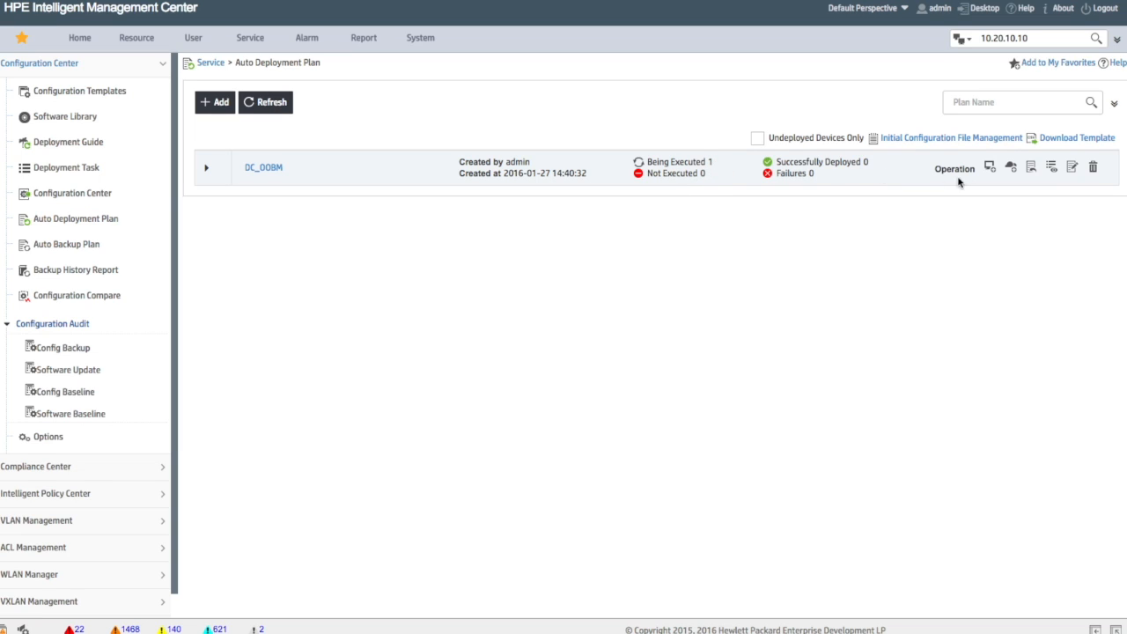
pyautogui.moveTo(1053, 167)
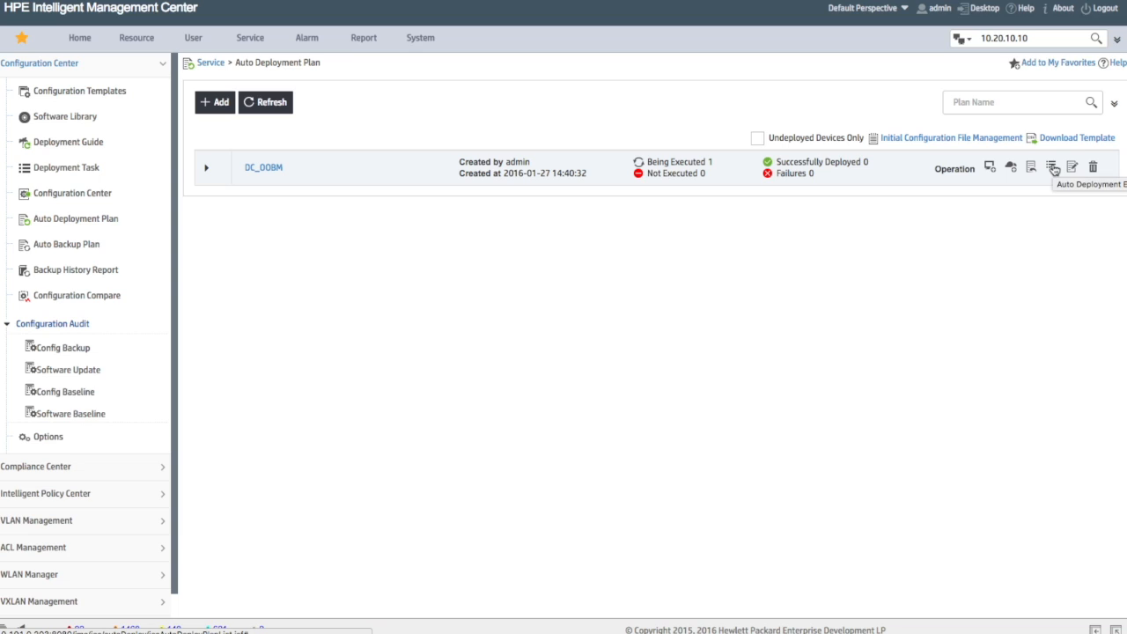
pyautogui.click(1052, 168)
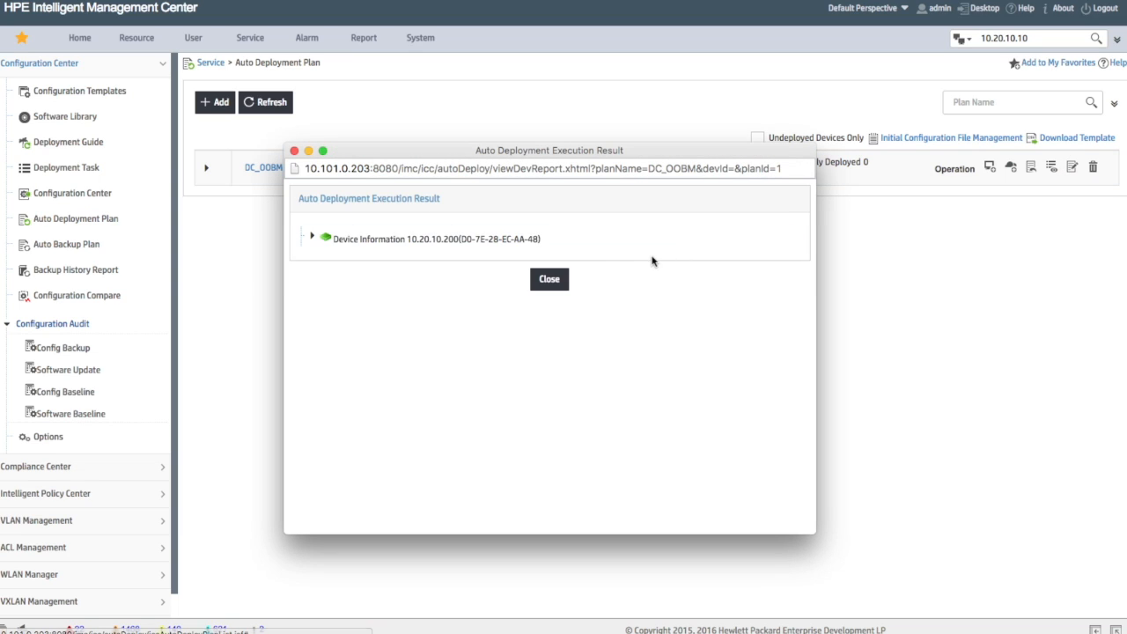
pyautogui.click(312, 240)
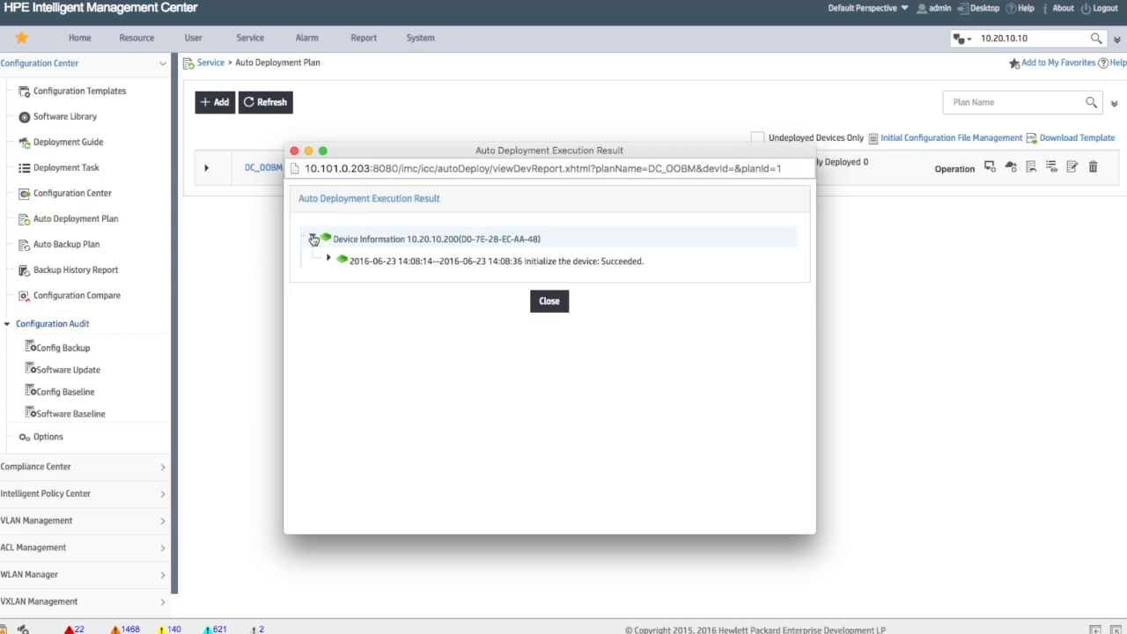
pyautogui.click(327, 260)
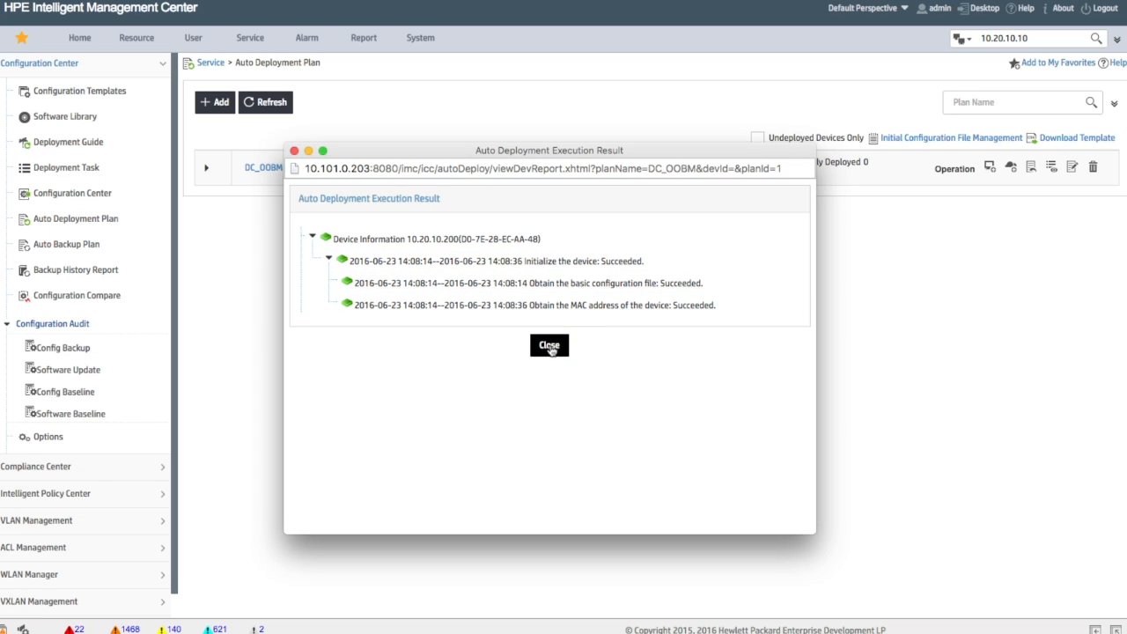
pyautogui.click(549, 345)
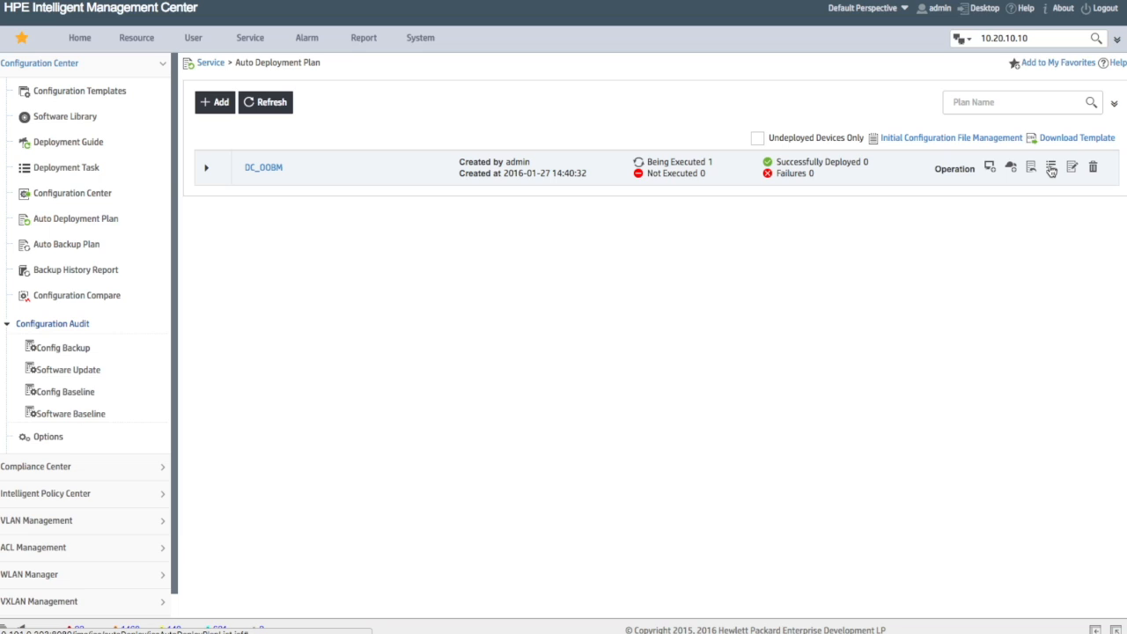
pyautogui.click(1051, 167)
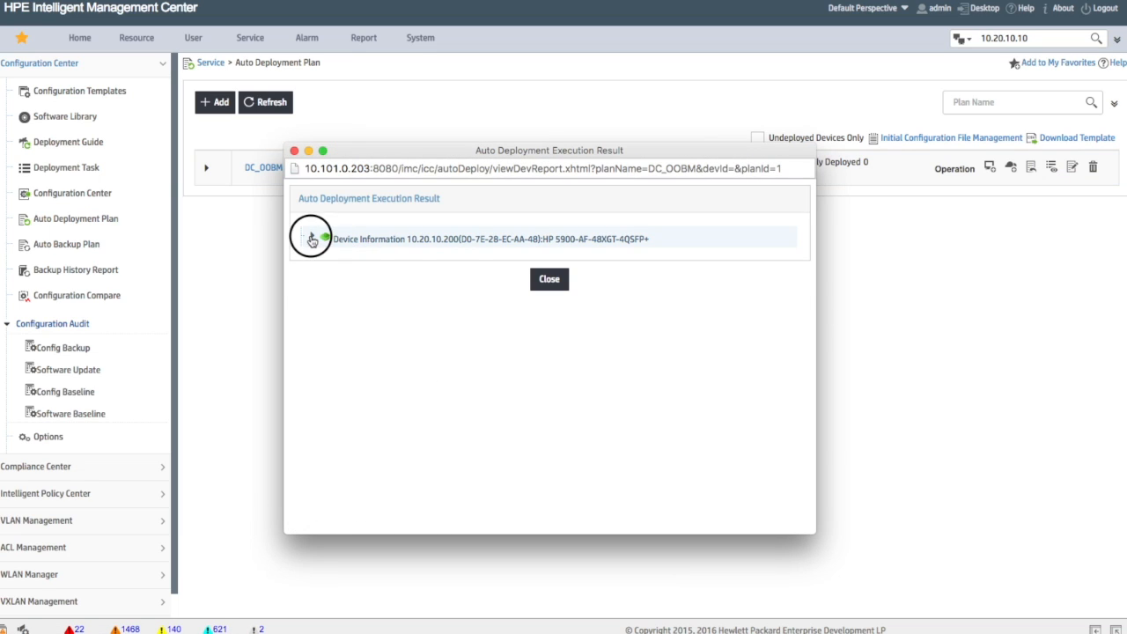
pyautogui.click(312, 239)
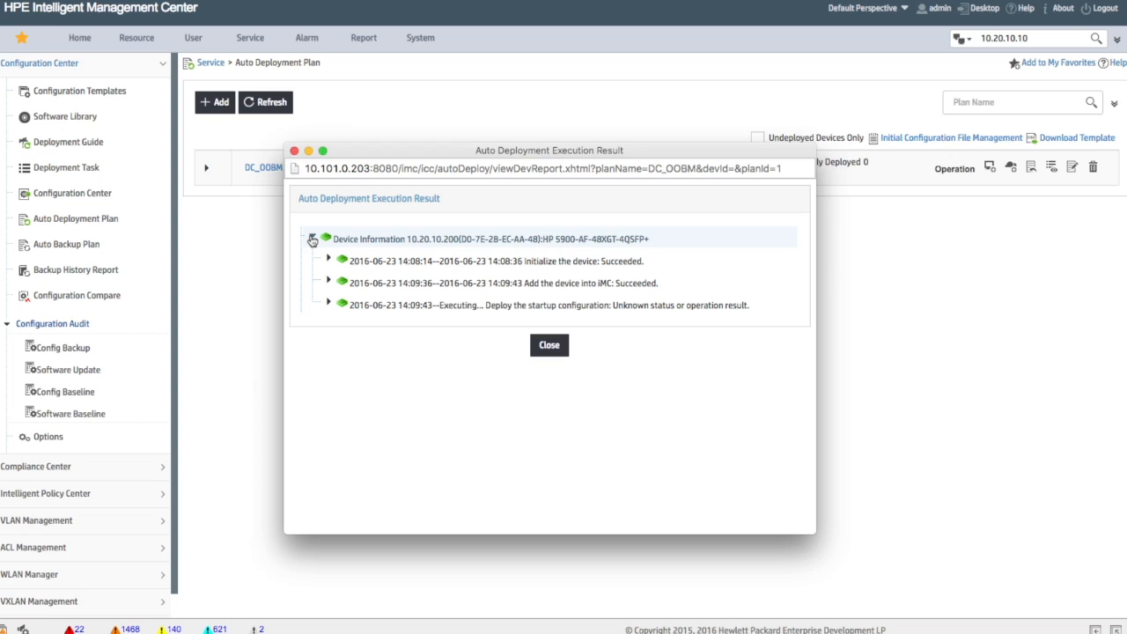
pyautogui.click(327, 281)
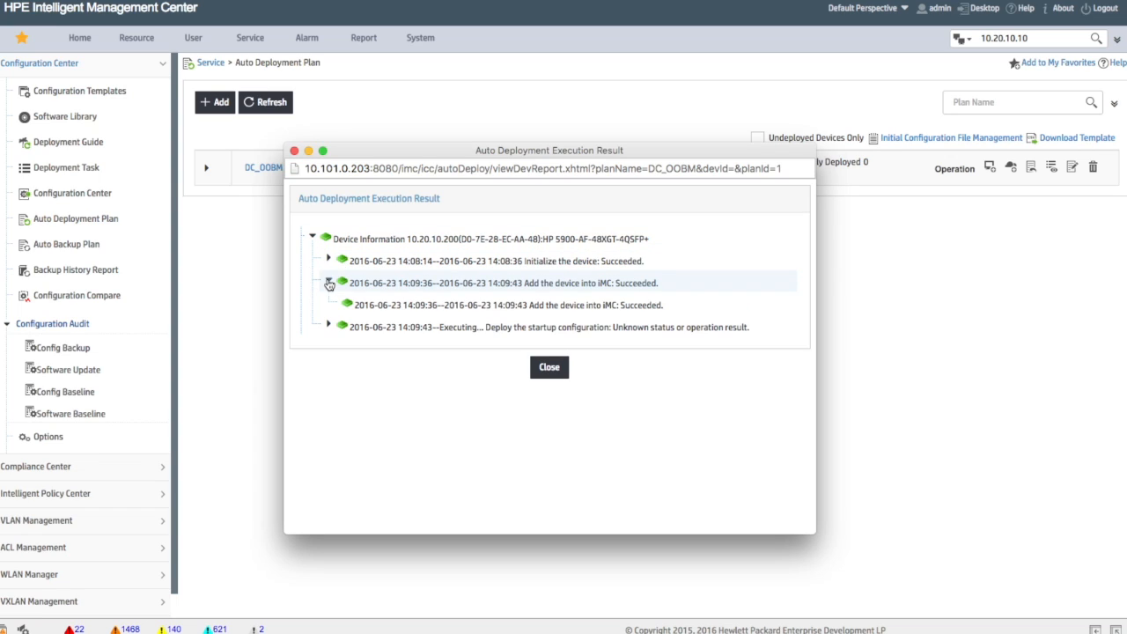
pyautogui.click(330, 326)
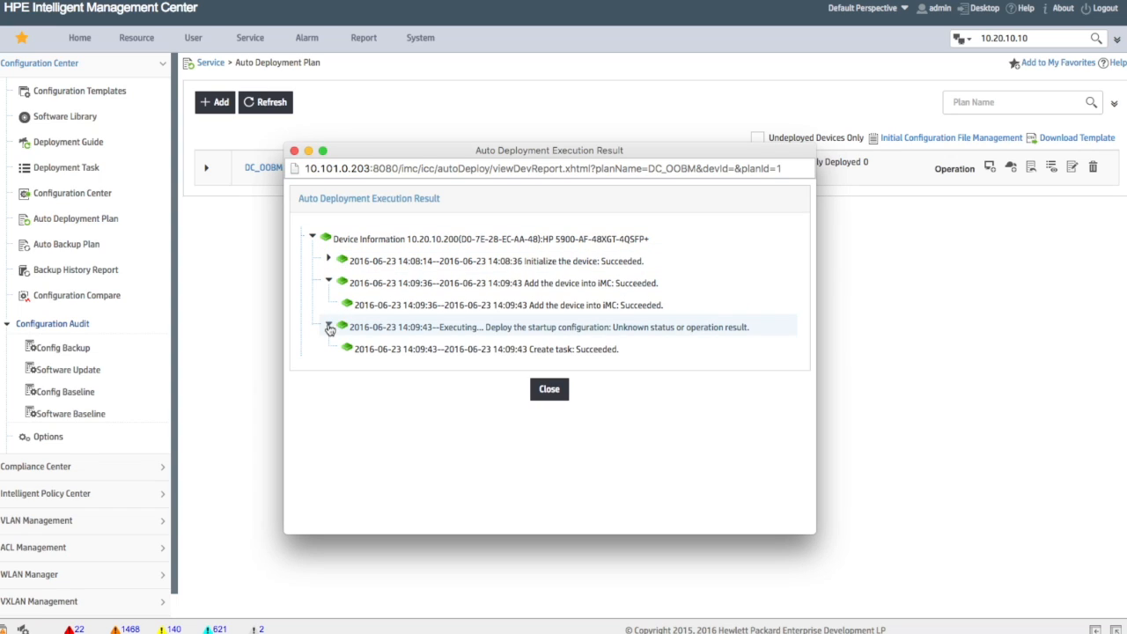
pyautogui.click(329, 326)
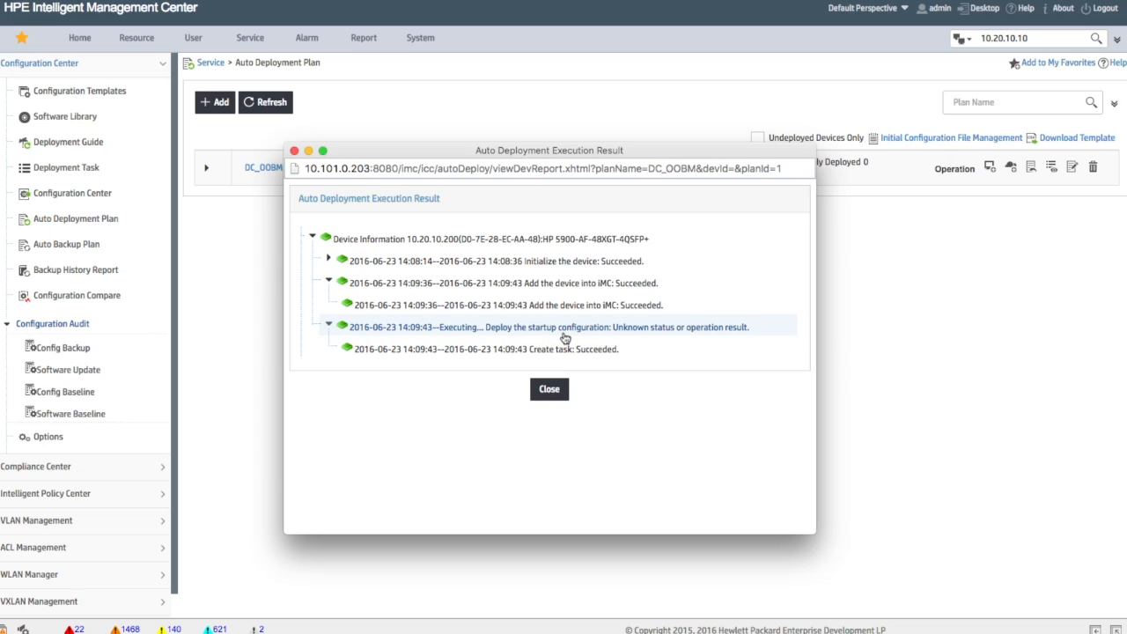
pyautogui.moveTo(542, 338)
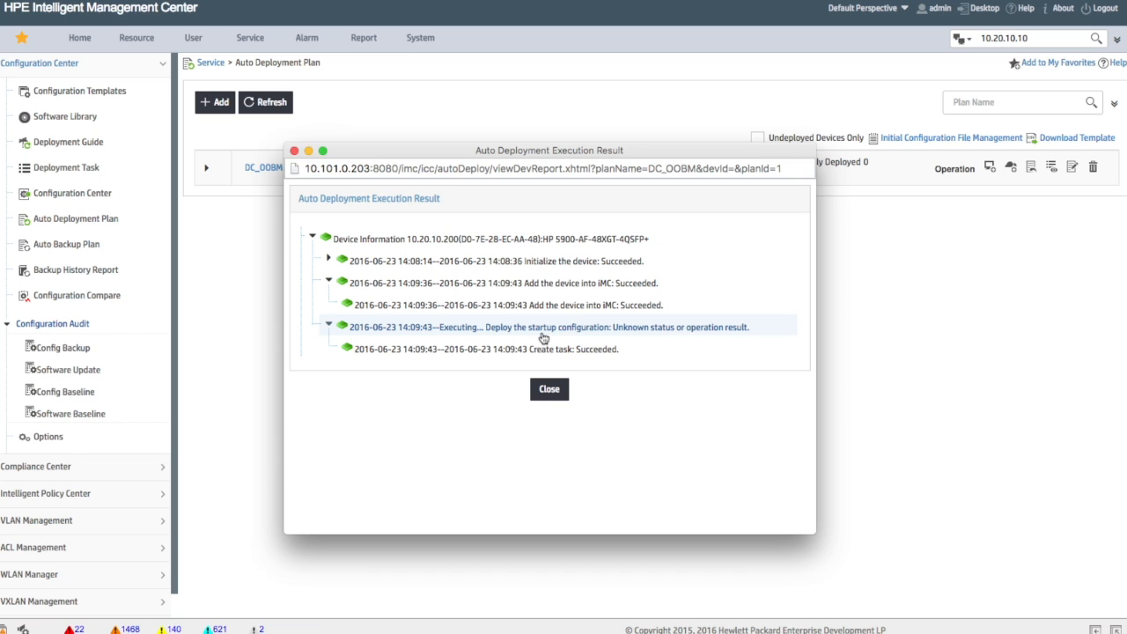
pyautogui.click(549, 389)
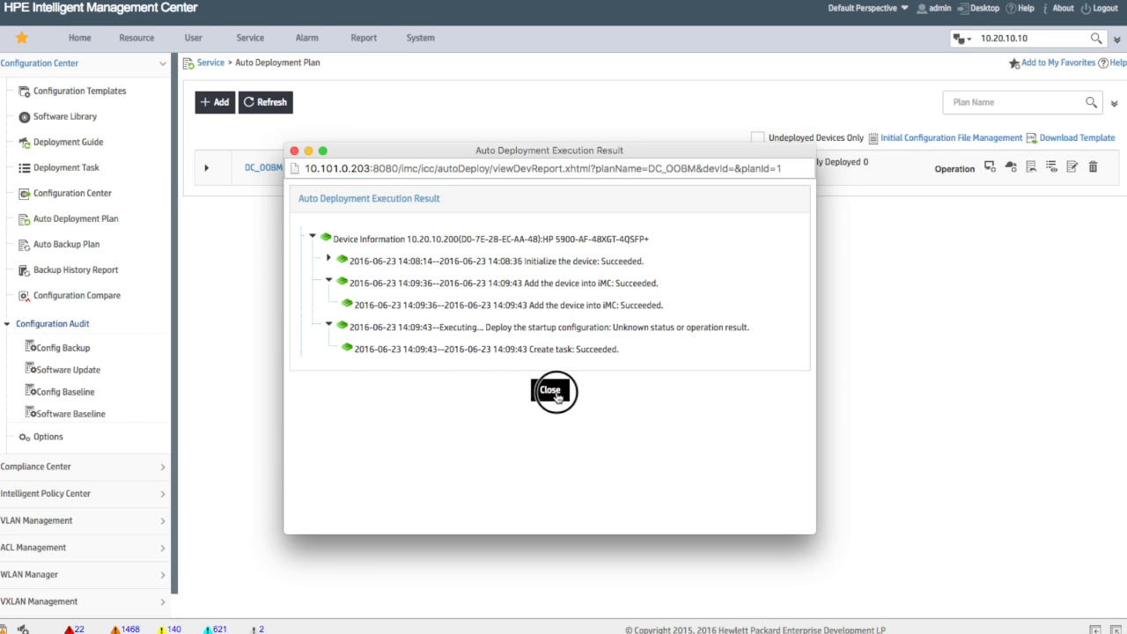
pyautogui.click(549, 391)
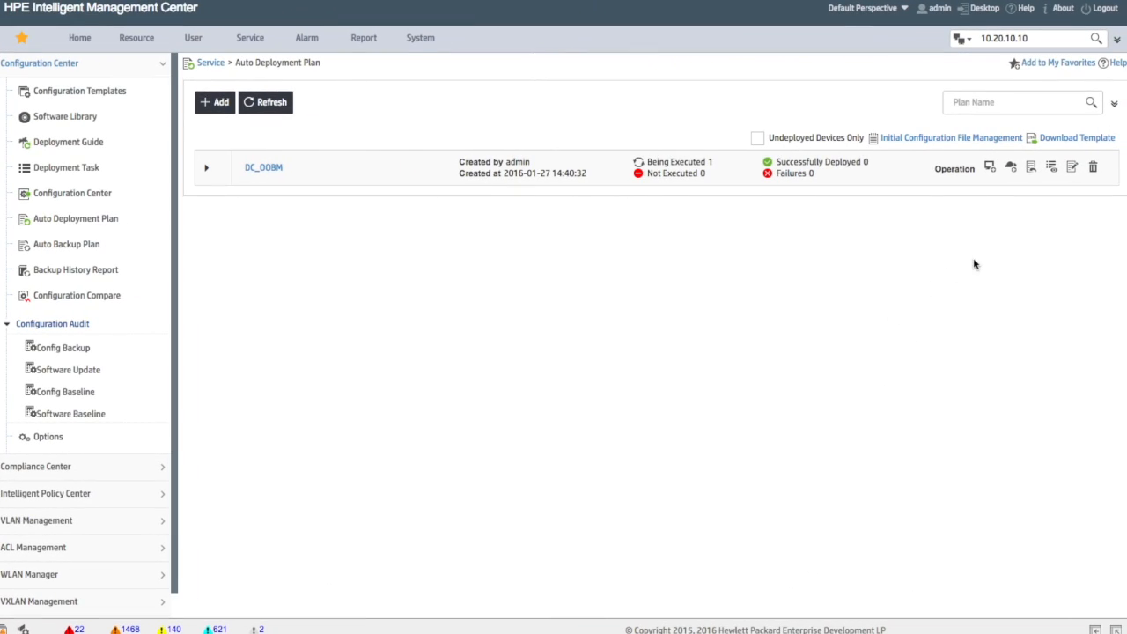
pyautogui.click(264, 100)
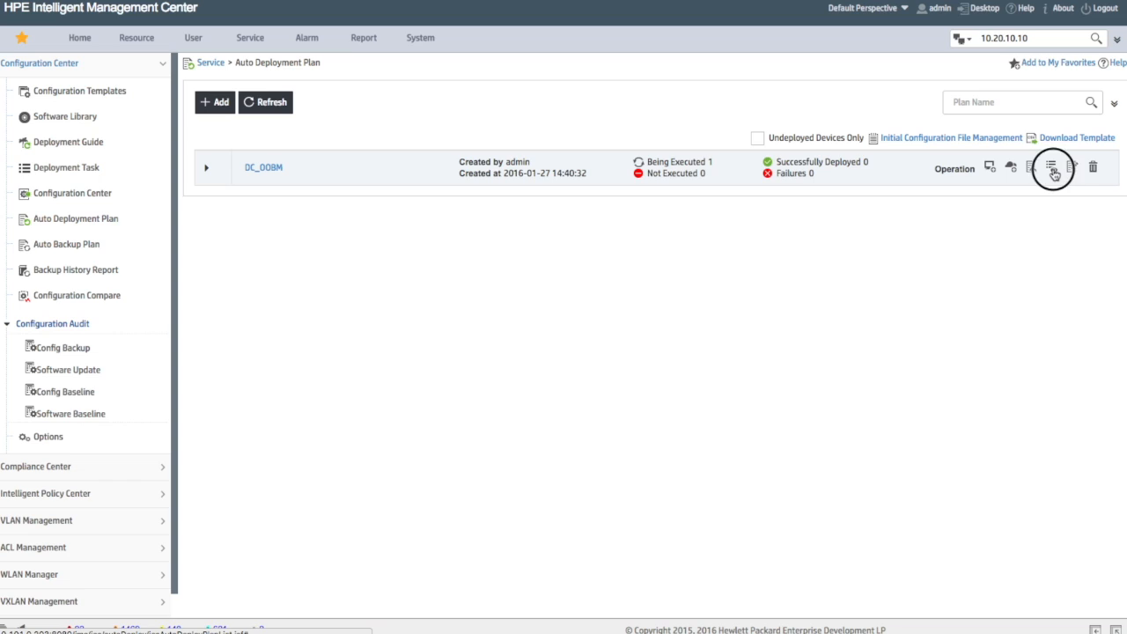
pyautogui.click(1049, 167)
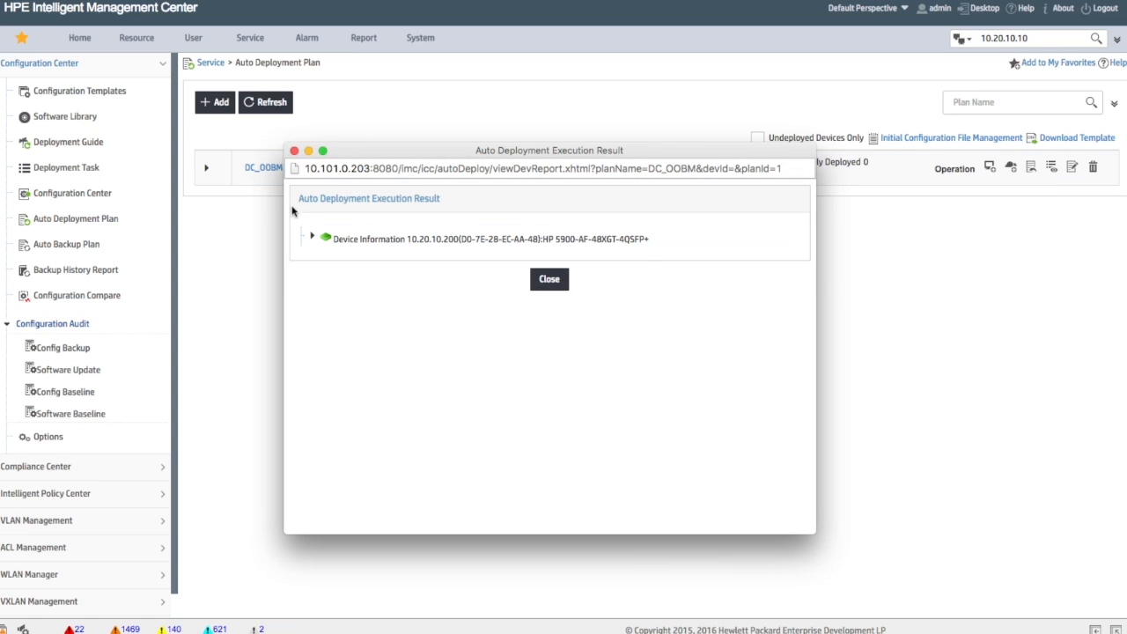
pyautogui.click(313, 239)
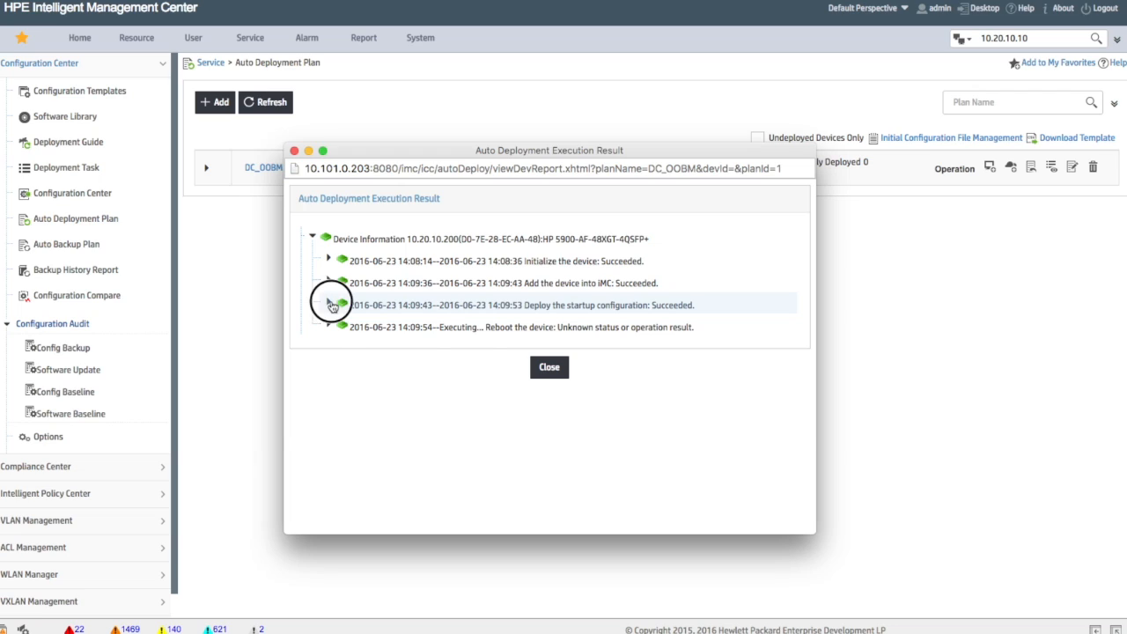
pyautogui.click(329, 305)
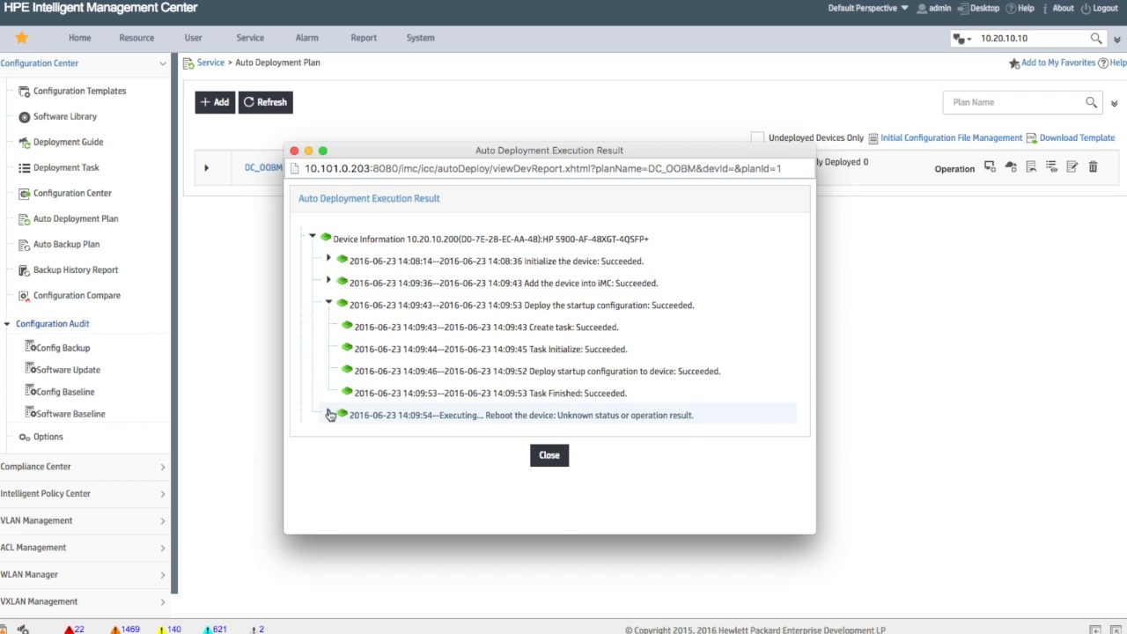
pyautogui.click(328, 282)
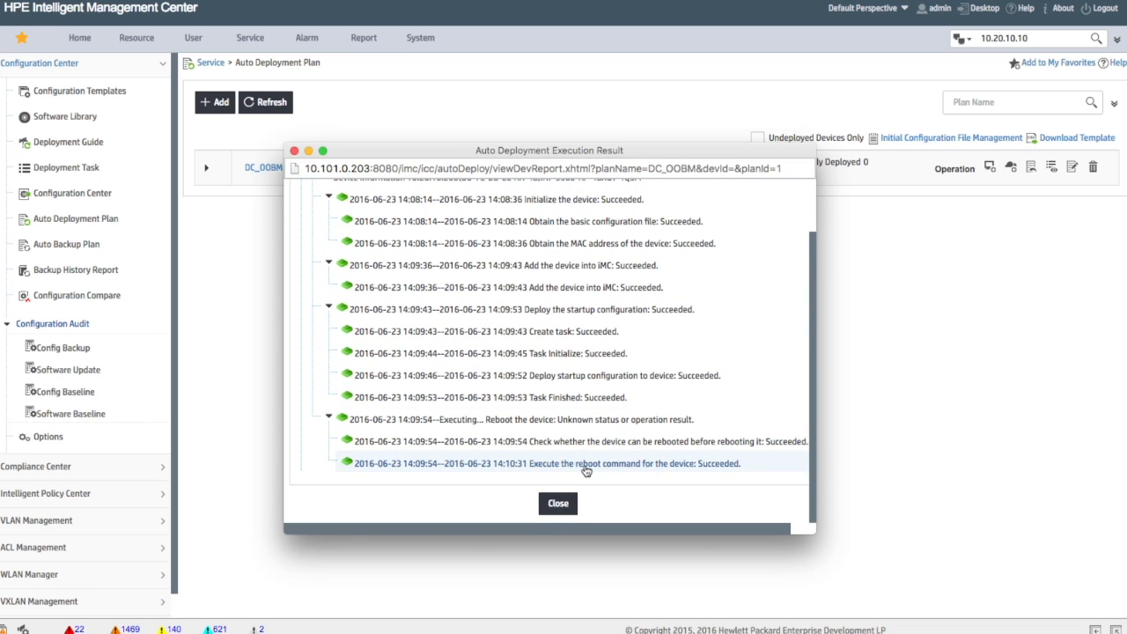
pyautogui.click(556, 504)
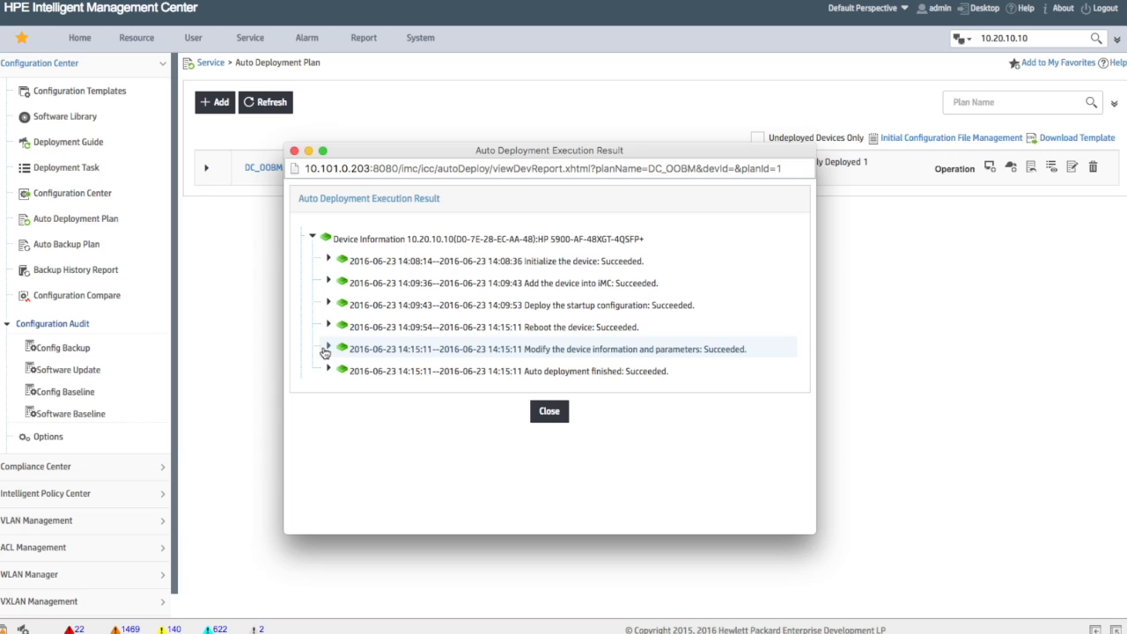
# Step: Expand the Modify device information and Auto deployment finished steps, both Succeeded, then close the results
pyautogui.click(328, 349)
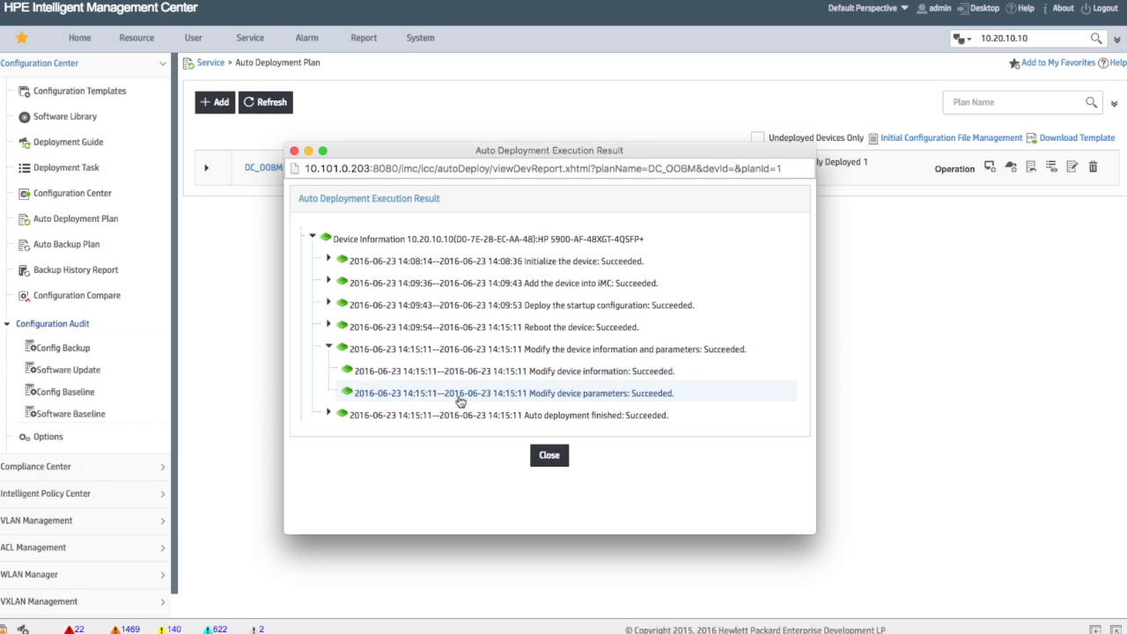
pyautogui.click(327, 415)
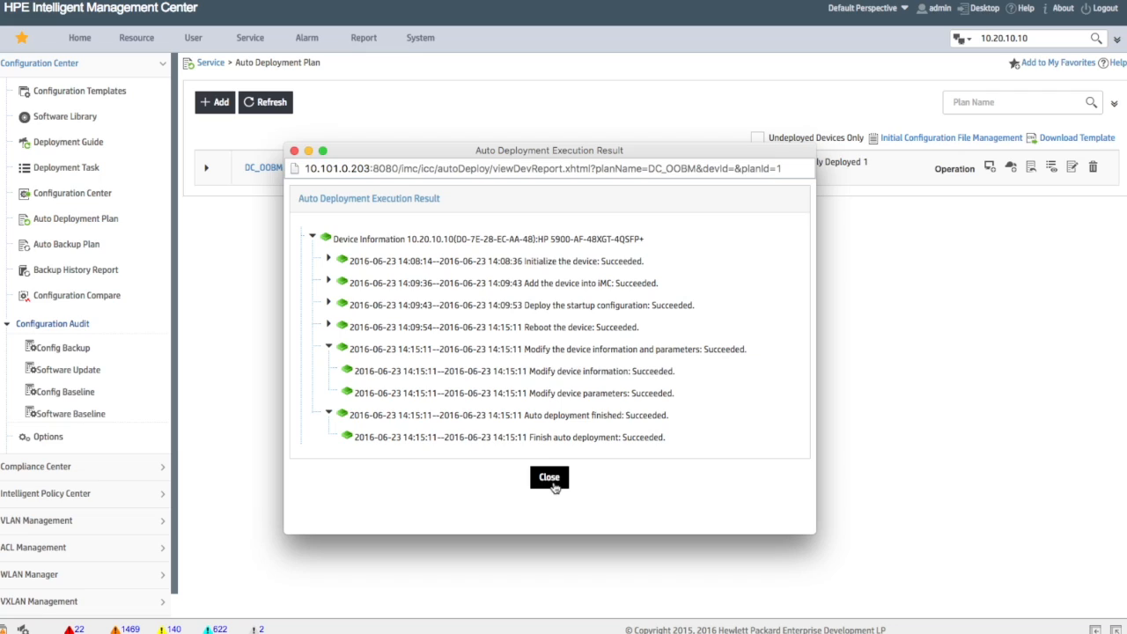
pyautogui.click(549, 475)
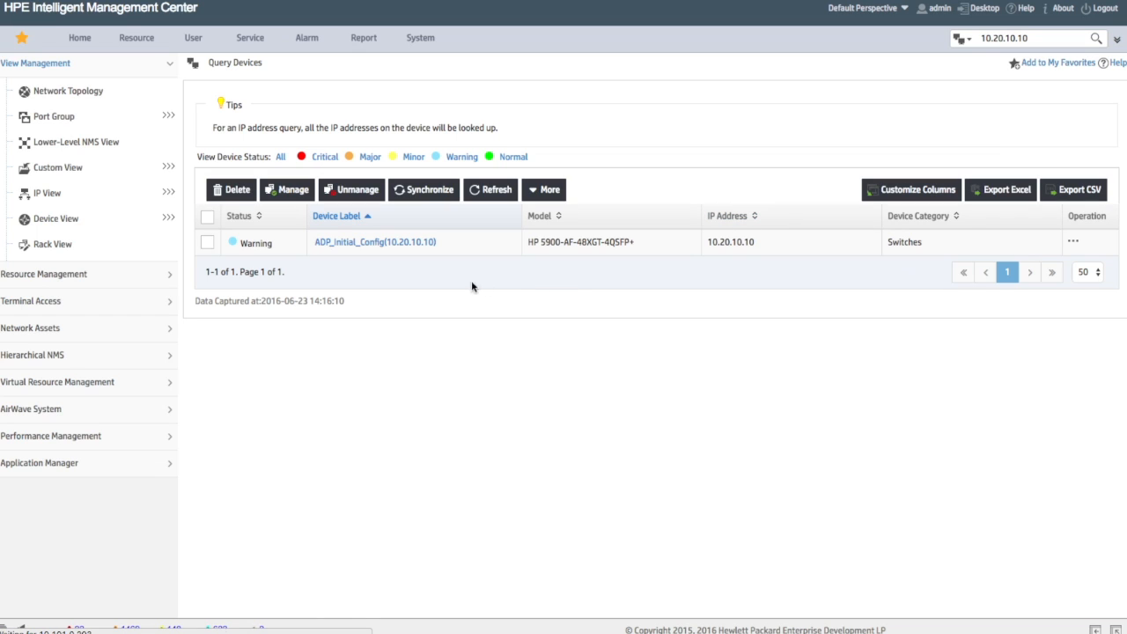
# Step: Show device details of ADP_Initial_Config (10.20.10.10): HP 5900, Telnet login, Warning status
pyautogui.click(374, 241)
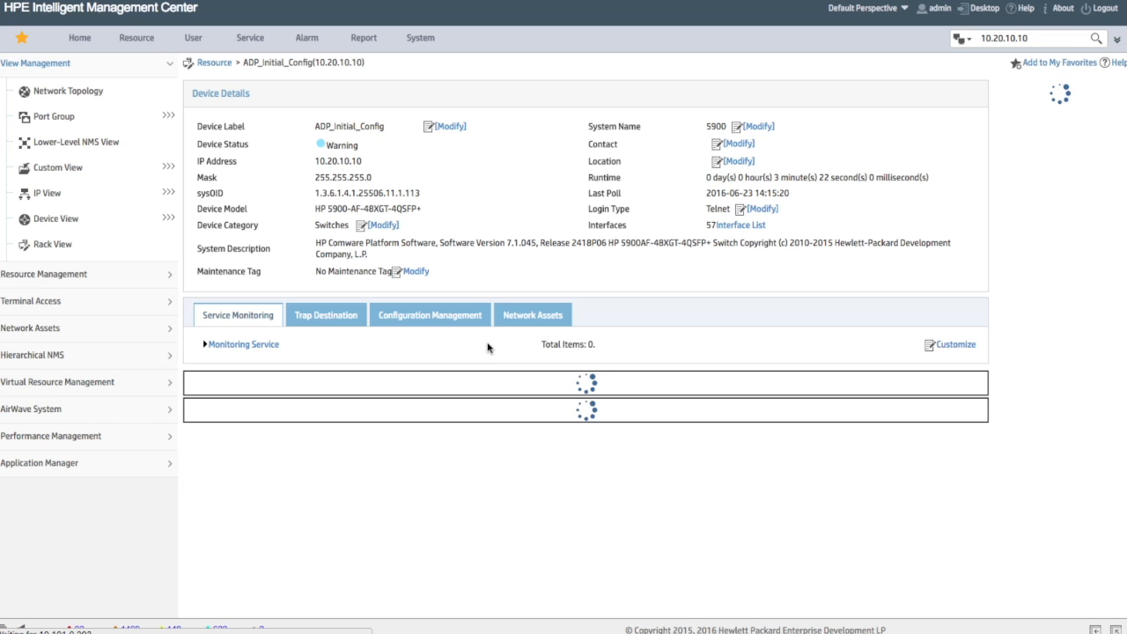